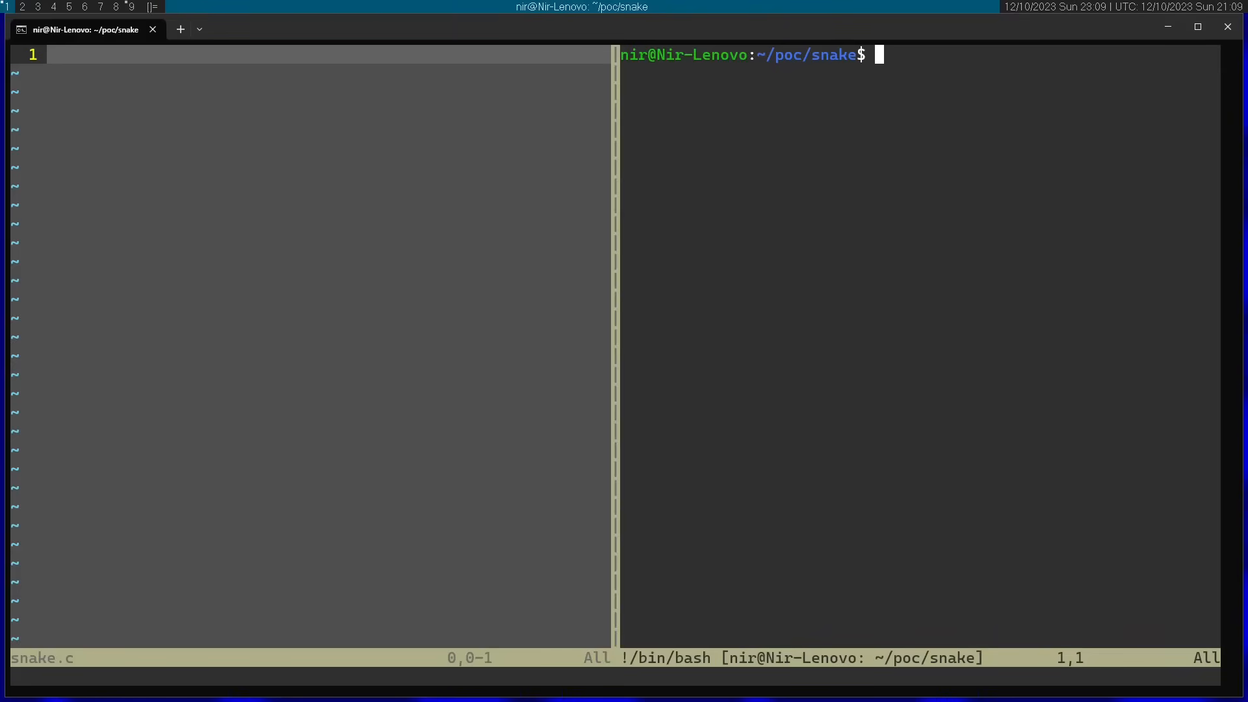
Show the initscr manual page in the terminal split for reference.
type("man")
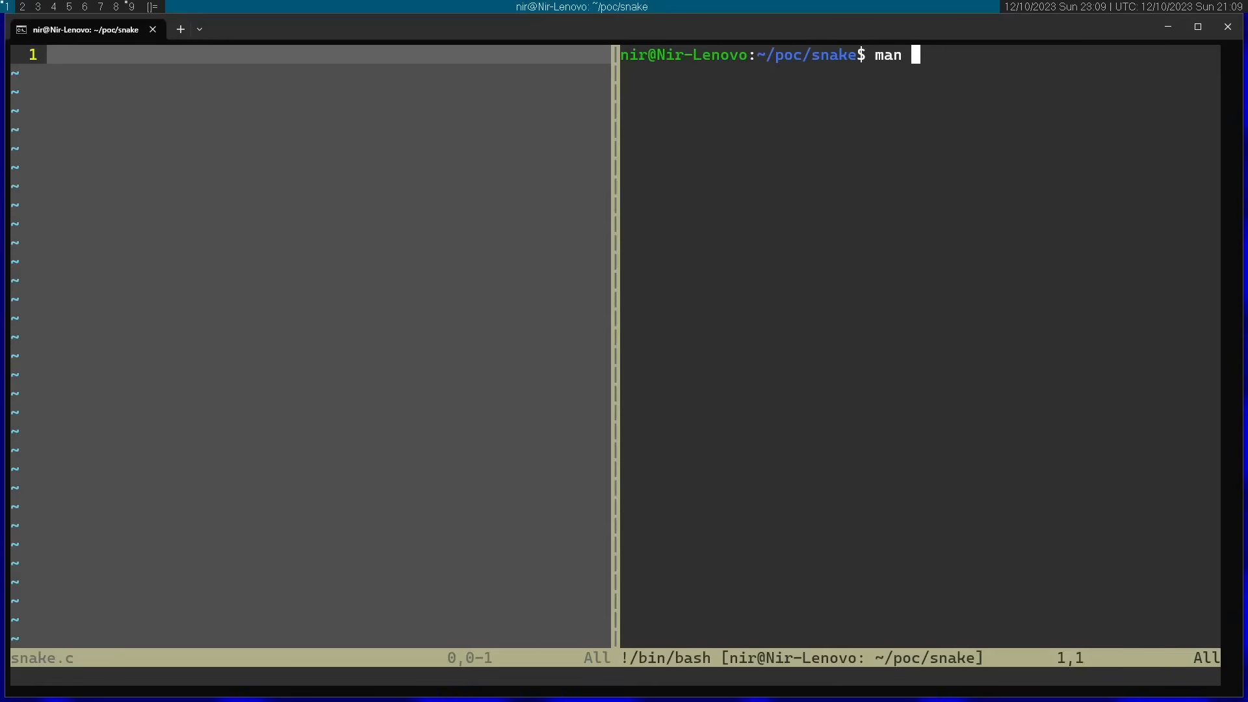
type("initscr")
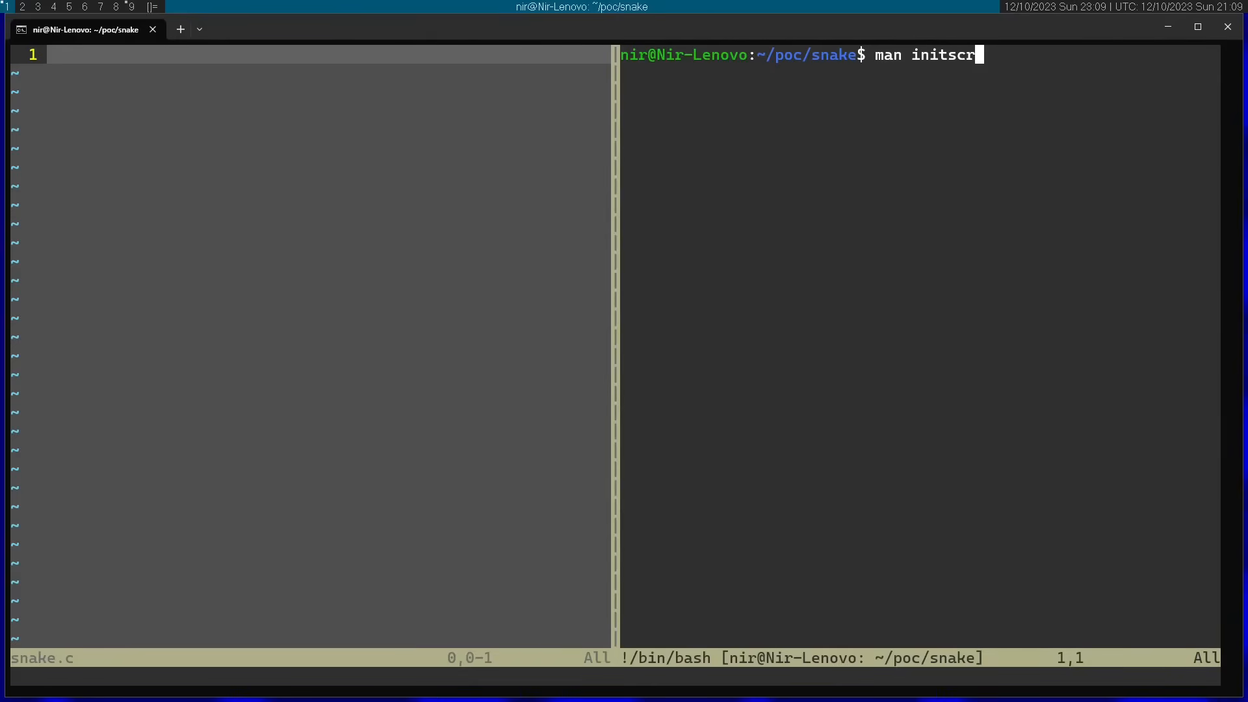
key("Return")
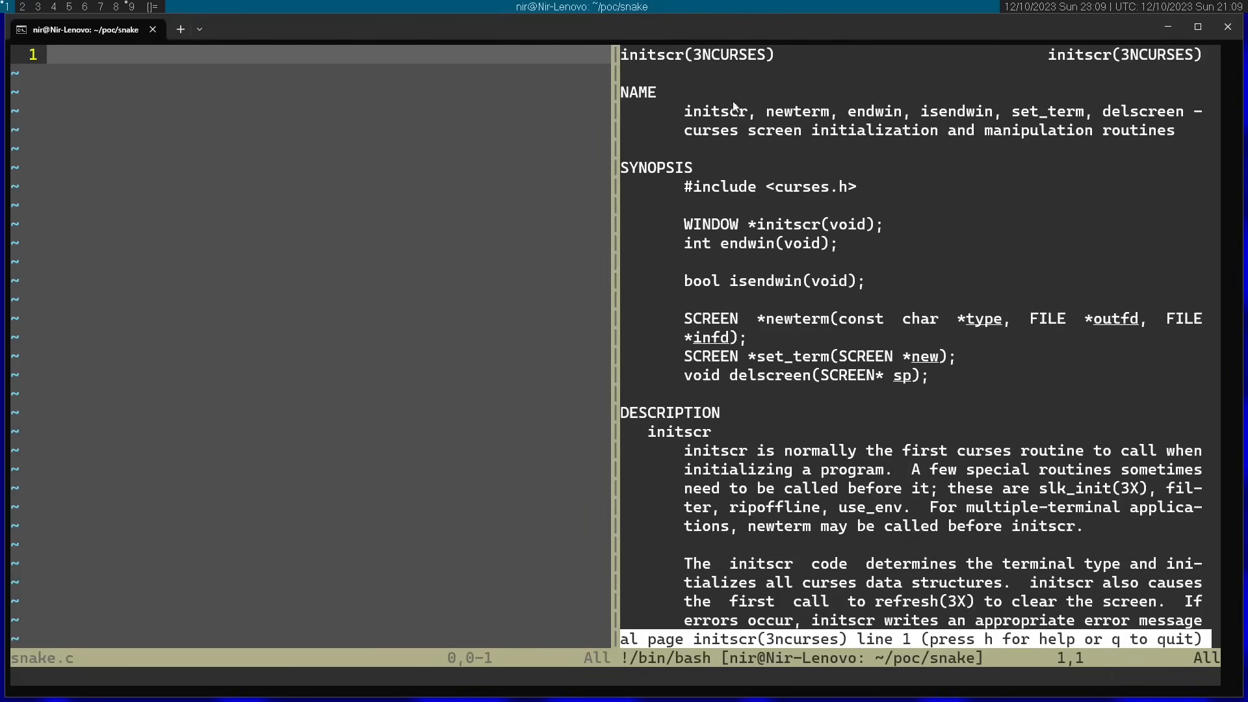
mouse_move(1049, 147)
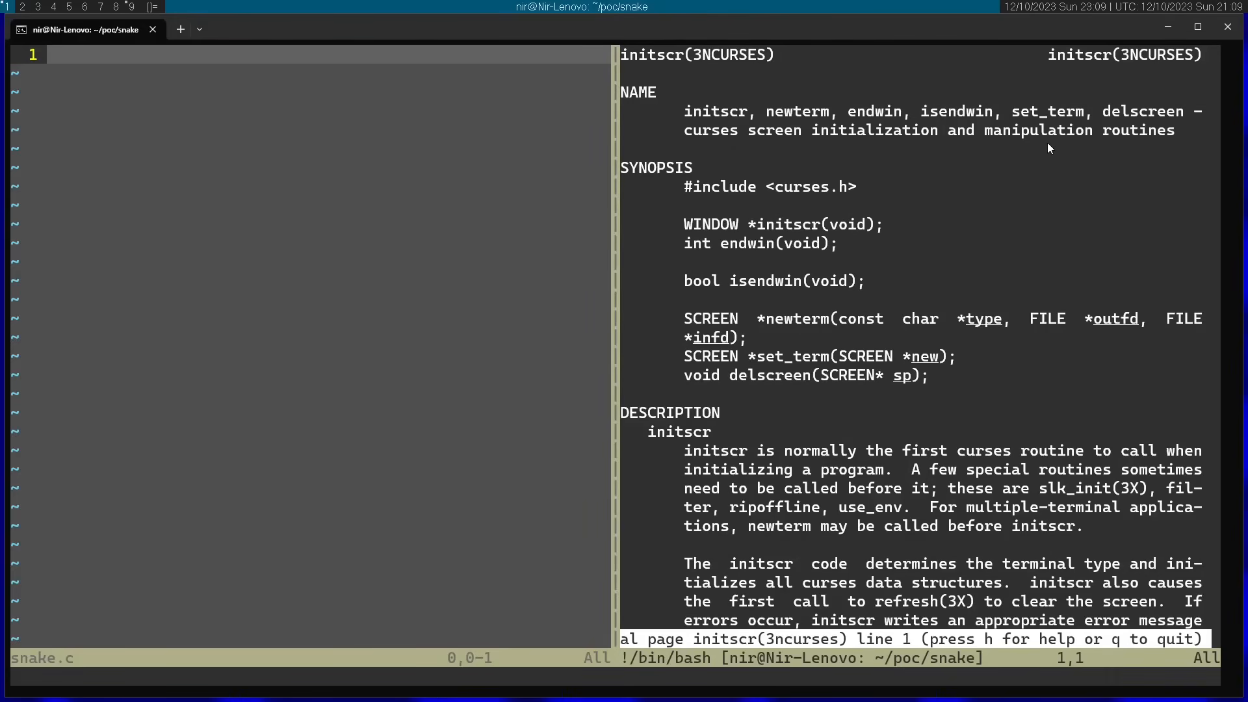
Write #include <curses.h> and a main with WINDOW* win = initscr(); and endwin();.
type("#")
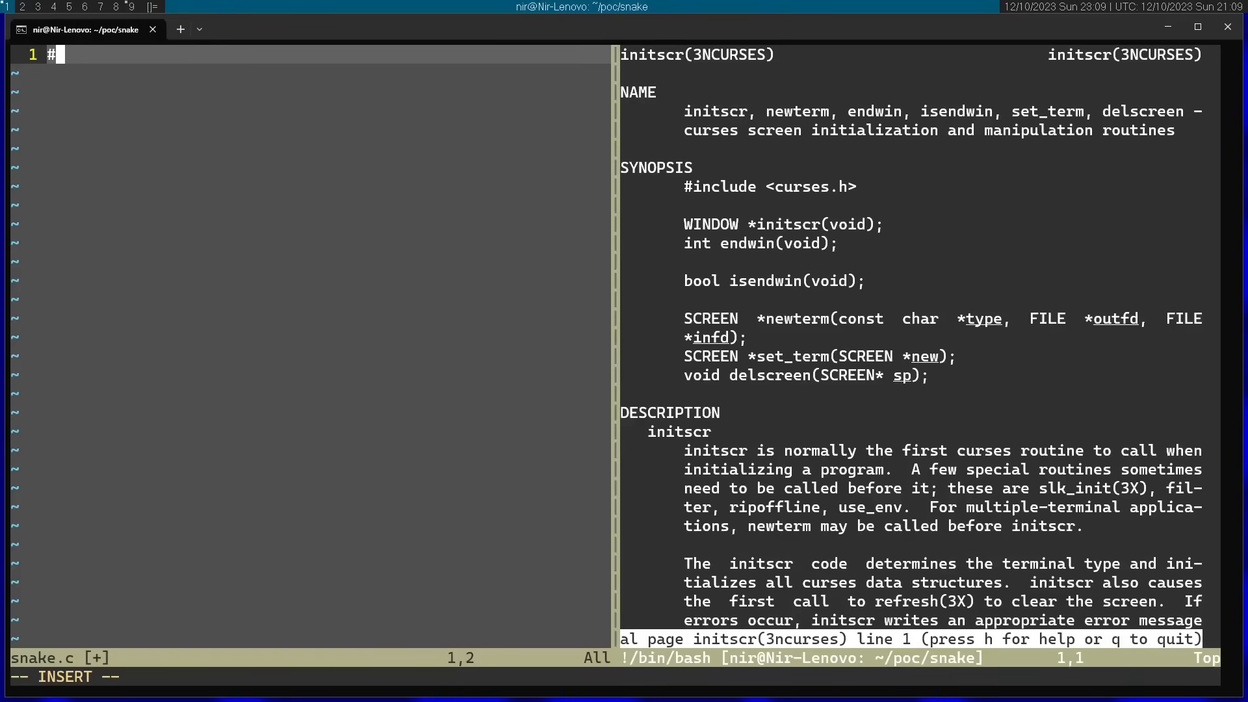
type("include <cyurses.h>")
type("void main() {")
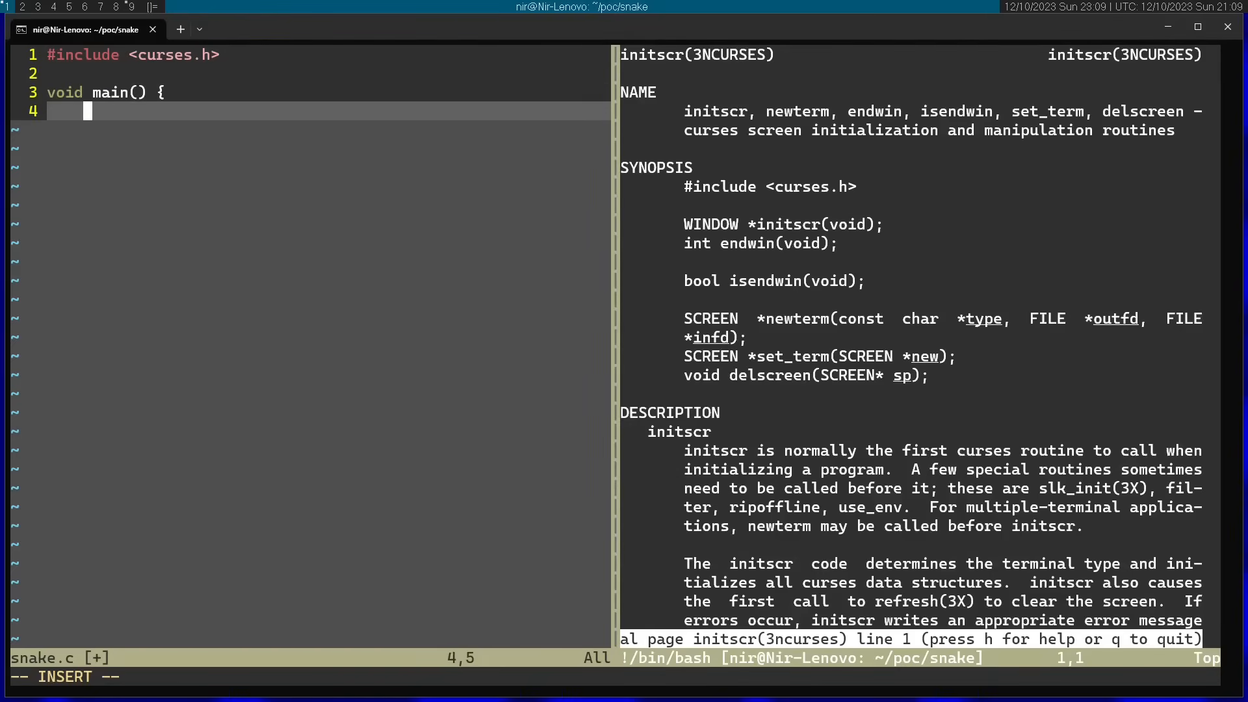
type("WINDOW")
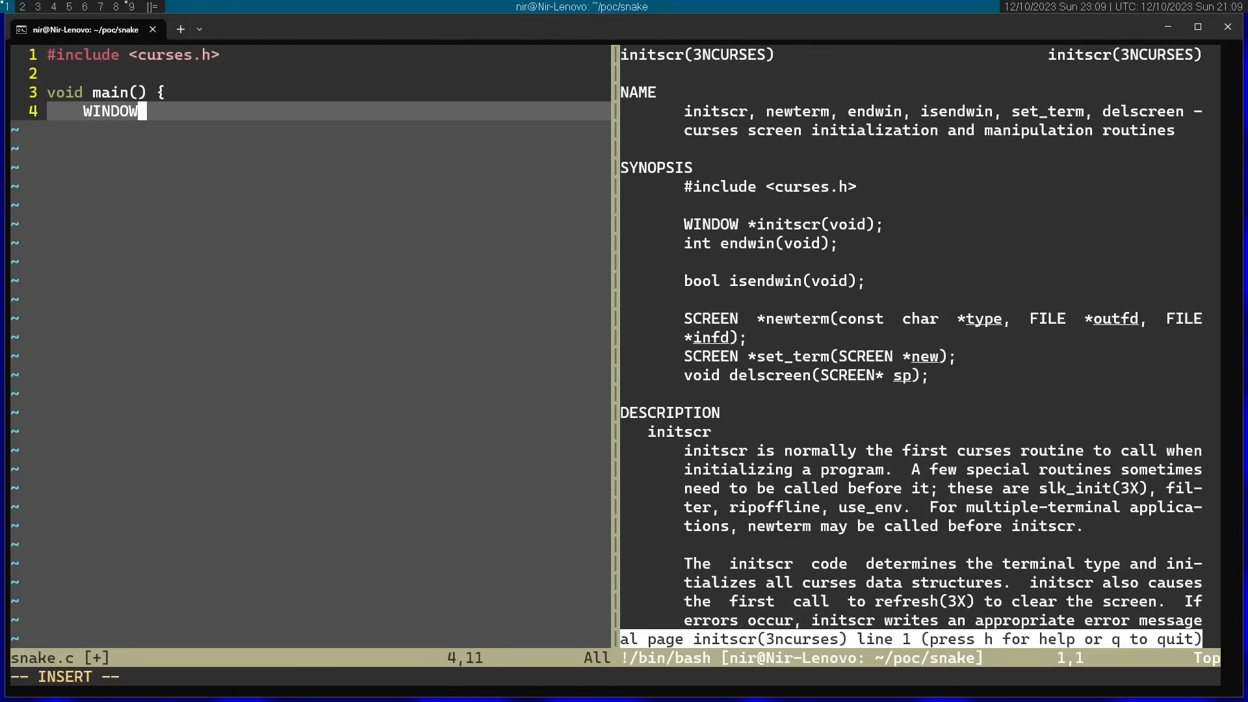
type("* initscr(")
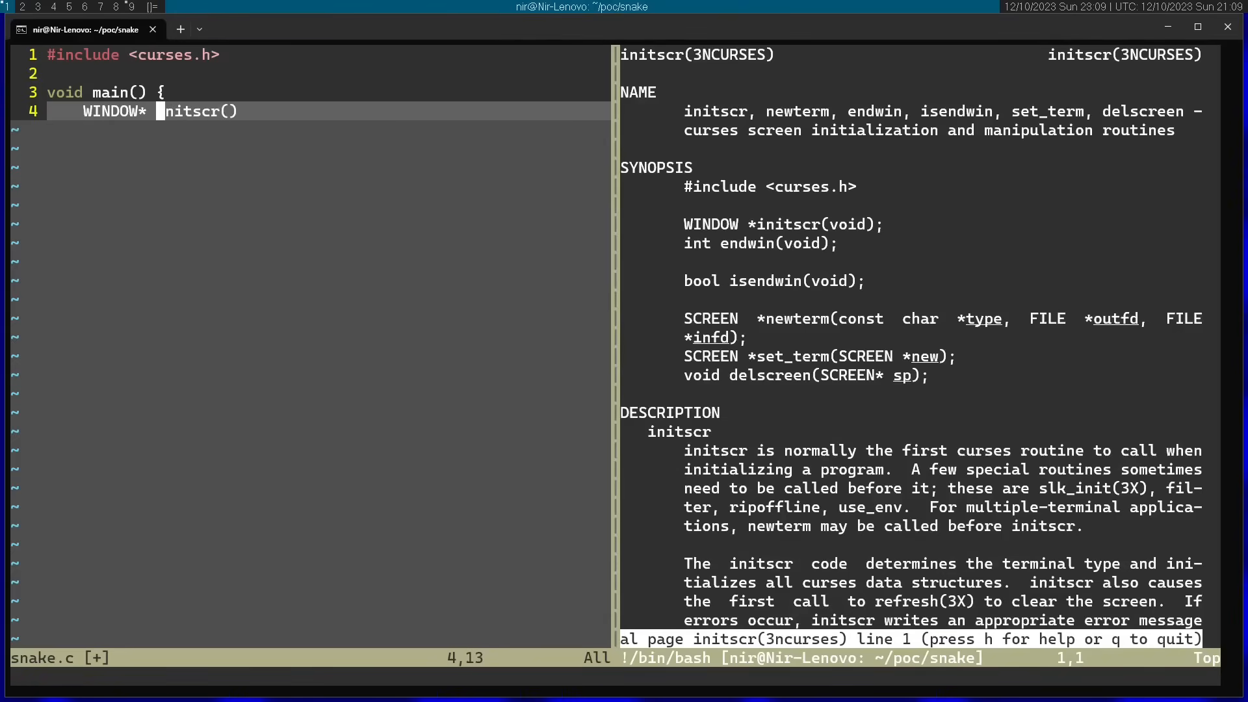
type("wnd =")
type("}")
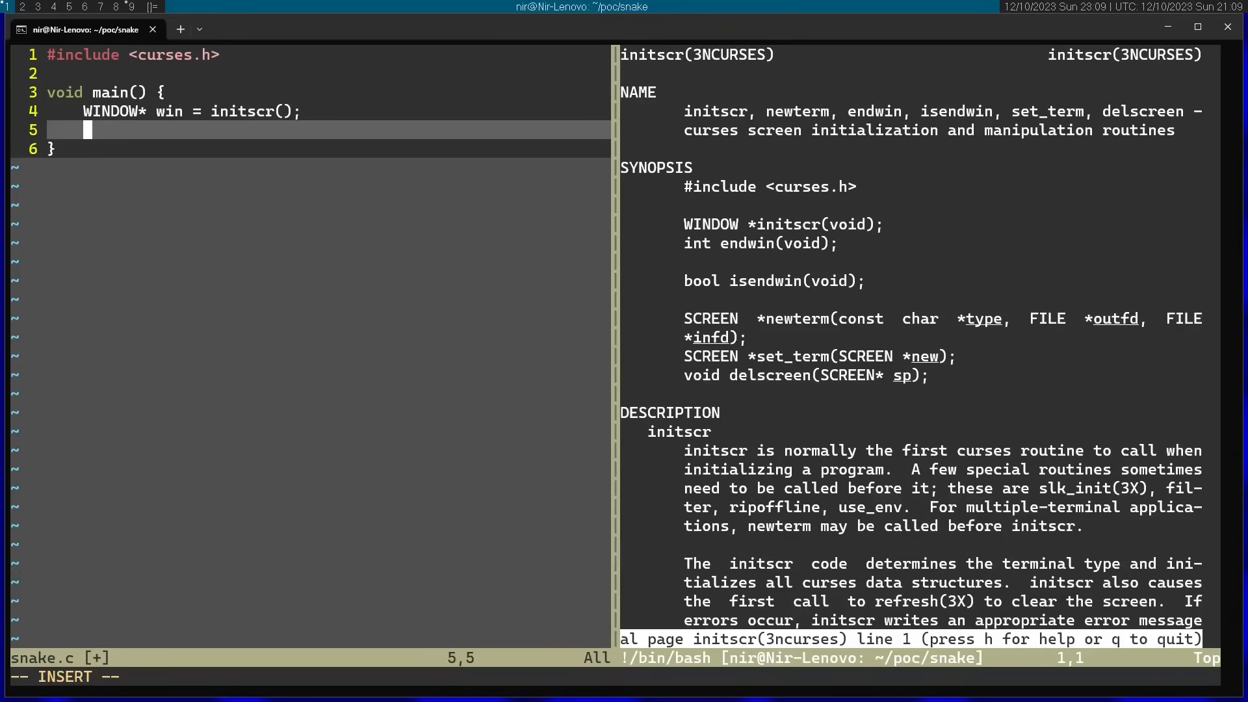
type("endwin();")
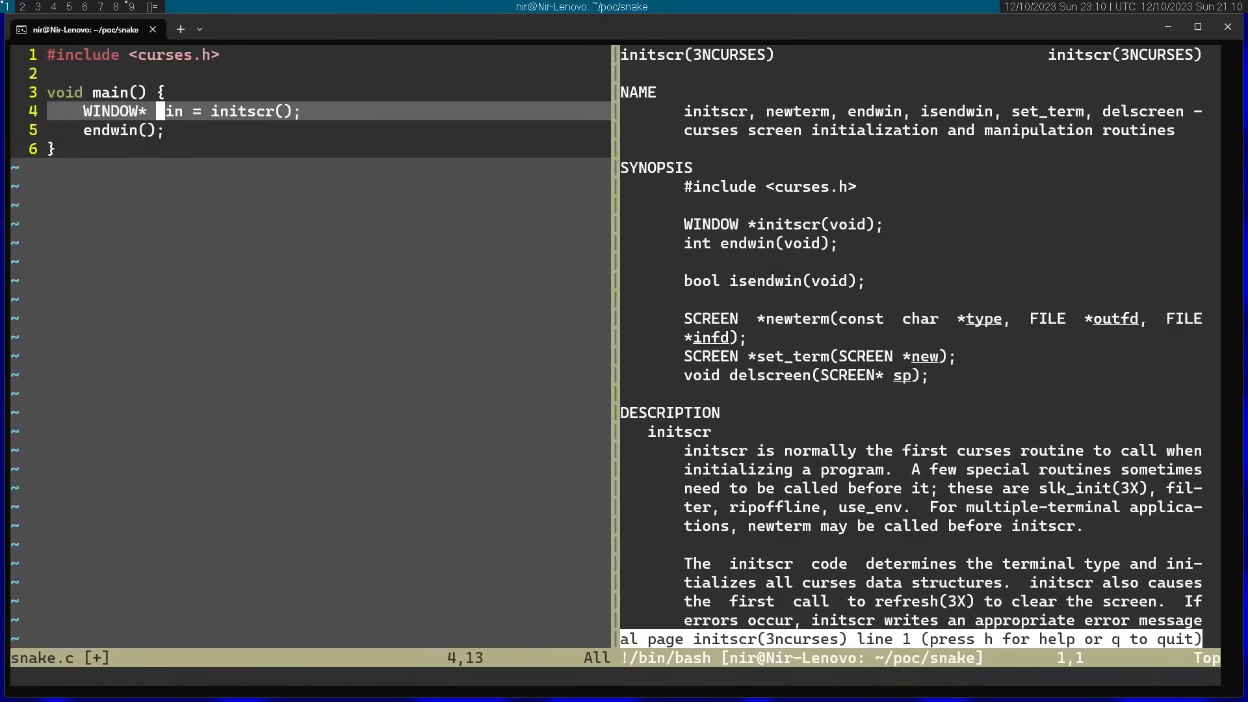
mouse_move(757, 257)
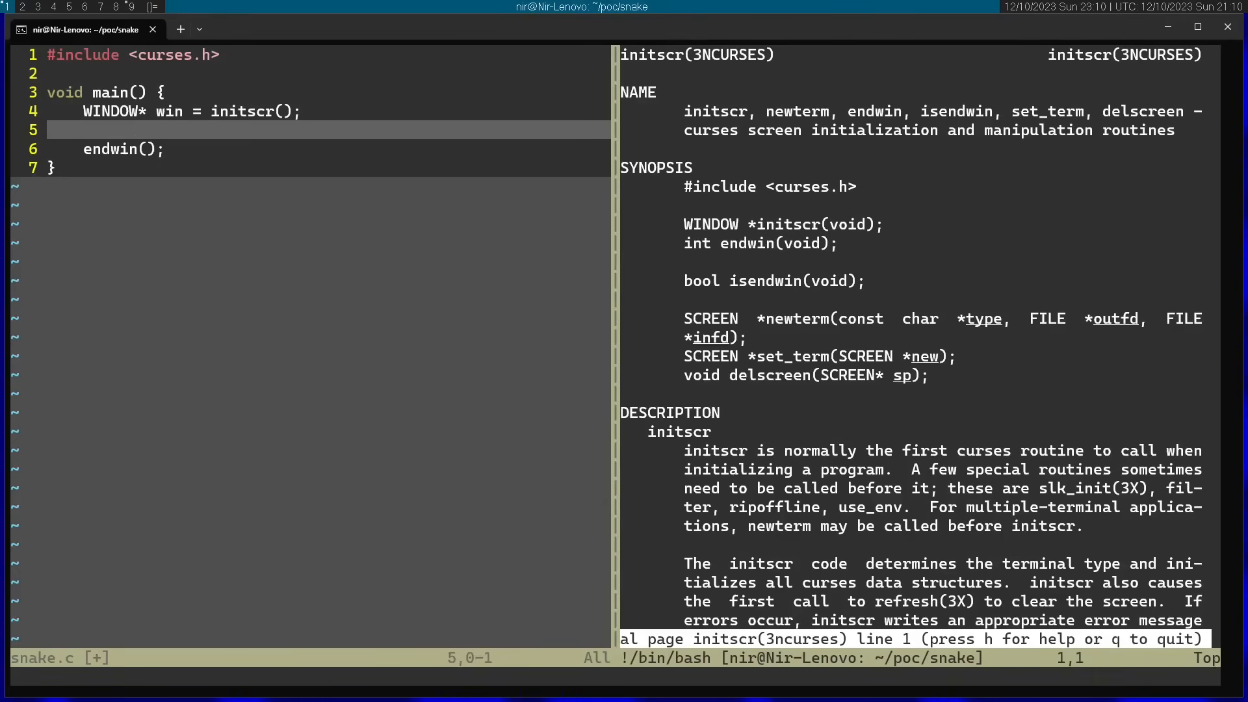
Replace the initscr manual with the keypad manual page and return to snake.c.
key("q")
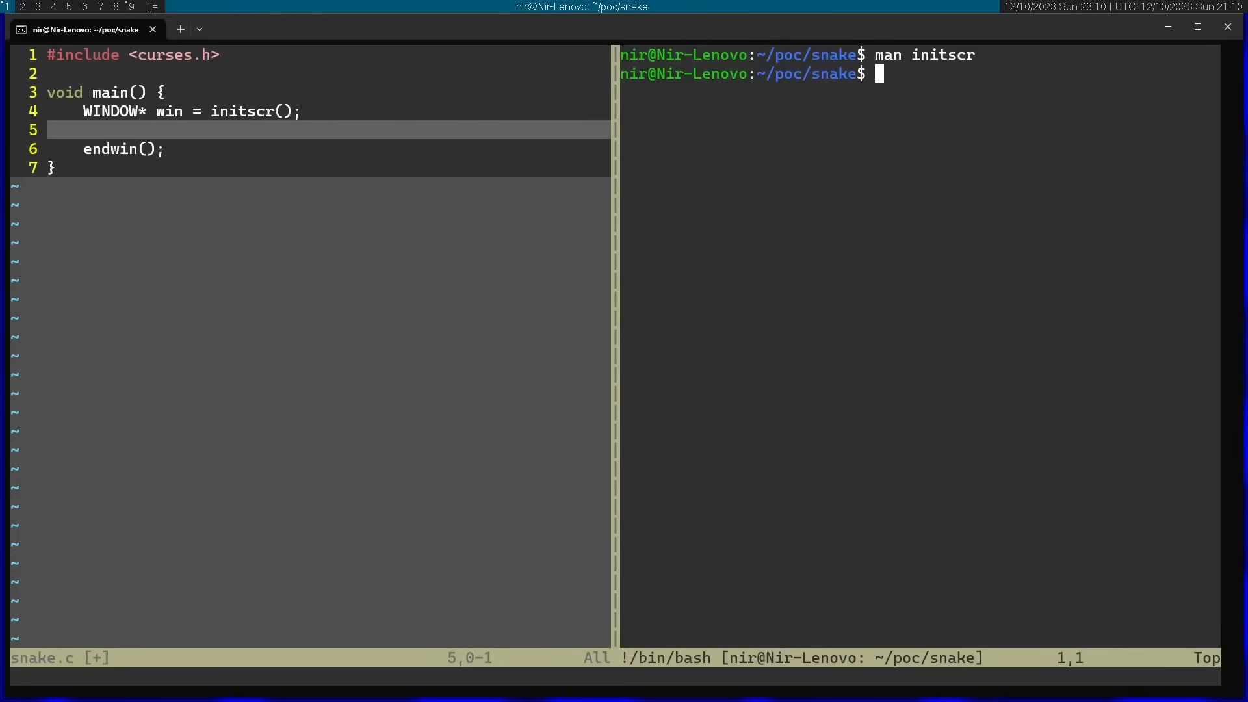
type("man")
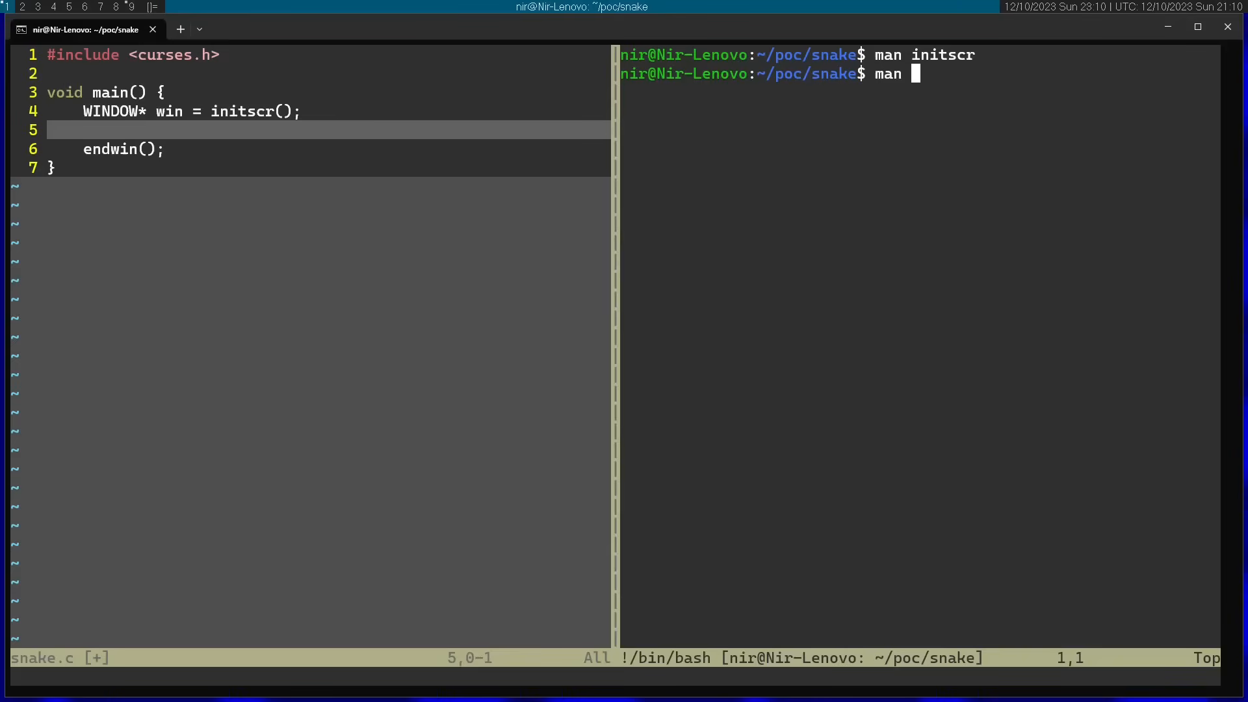
type("keypad")
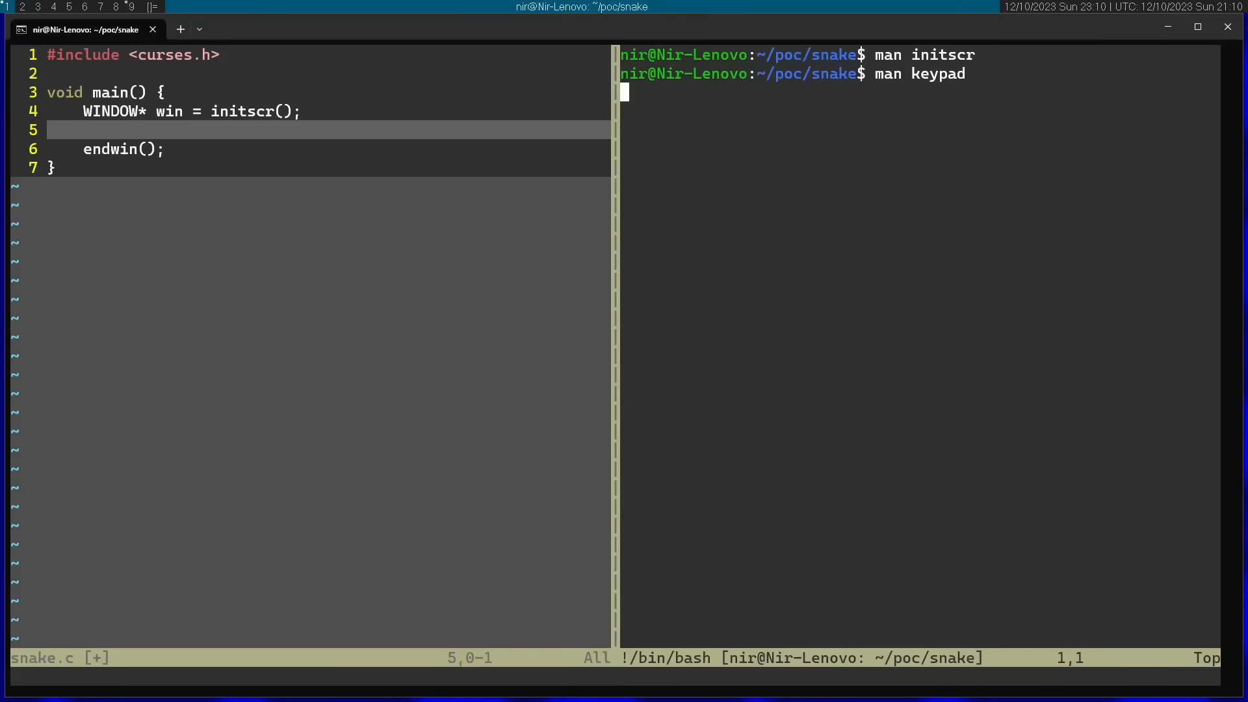
key("Return")
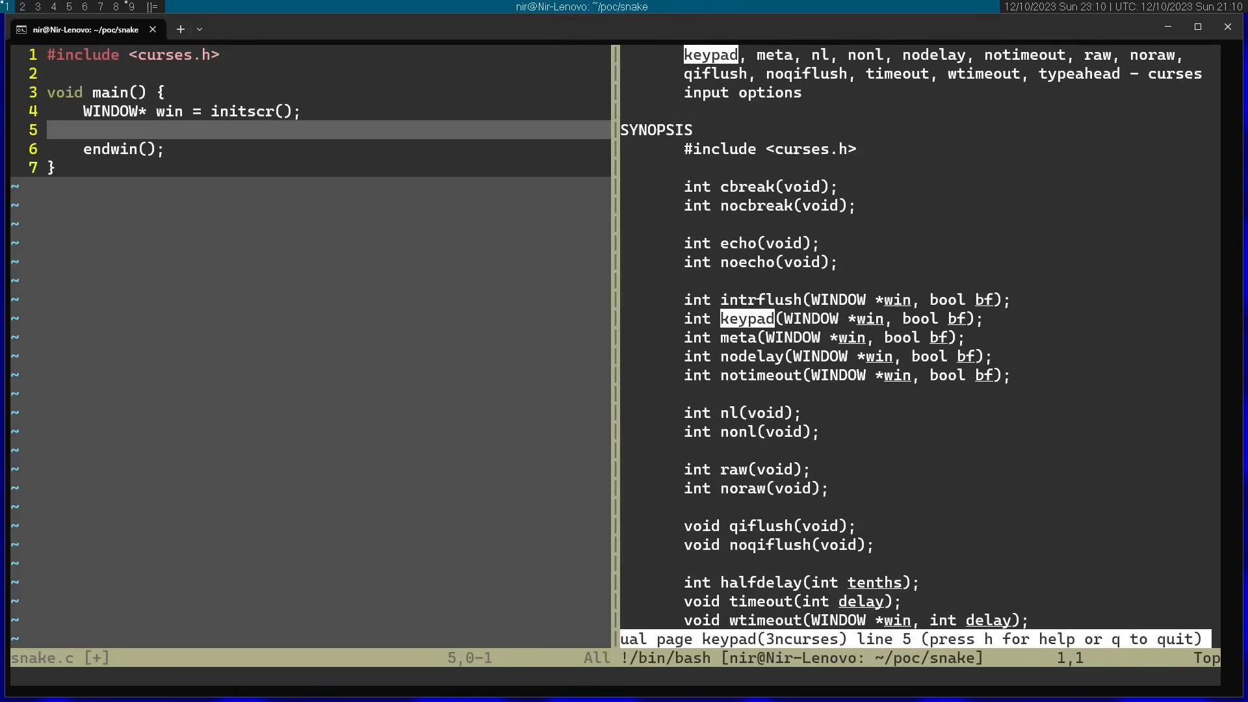
scroll("down", 3)
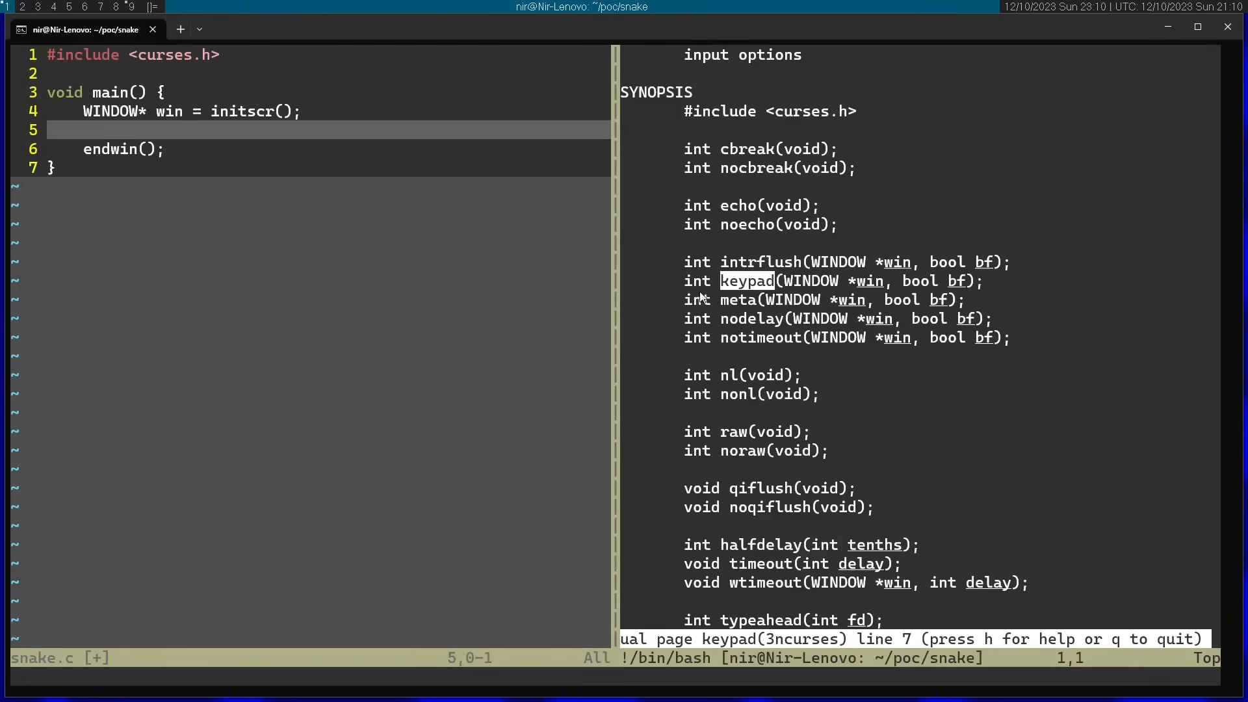
double_click(808, 281)
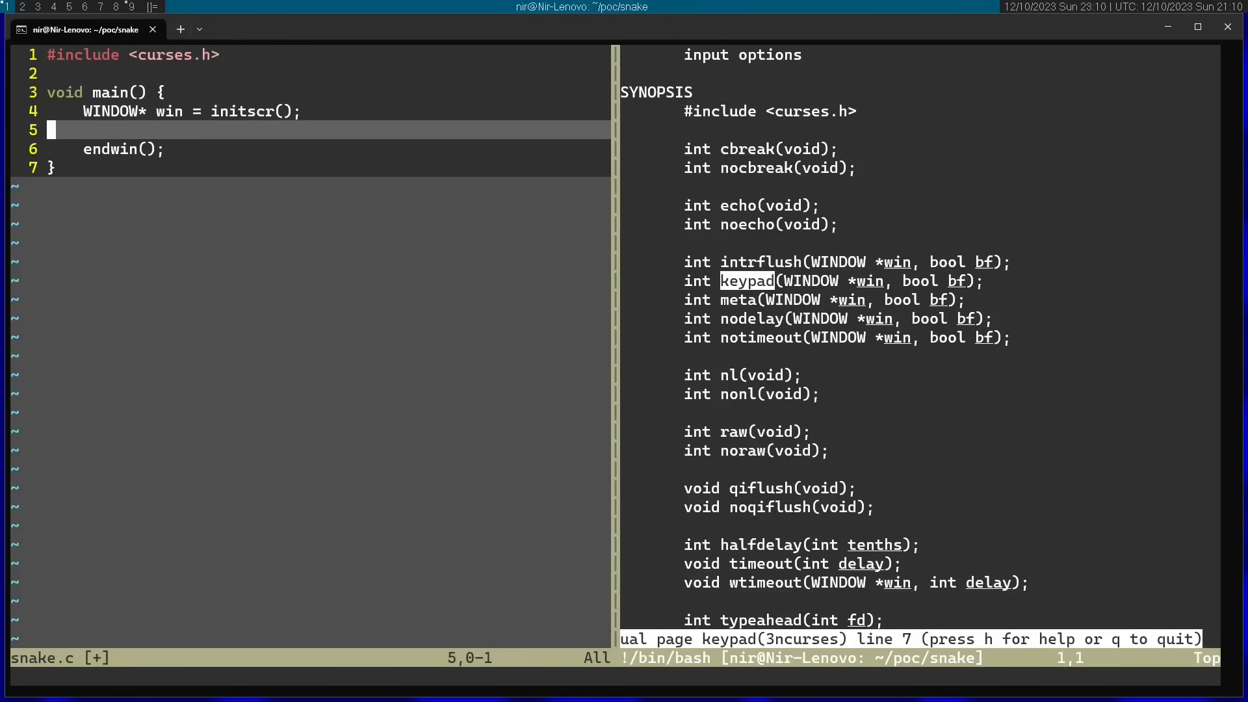
Add keypad(win, true); after initscr and open a blank line below it.
type("keypad")
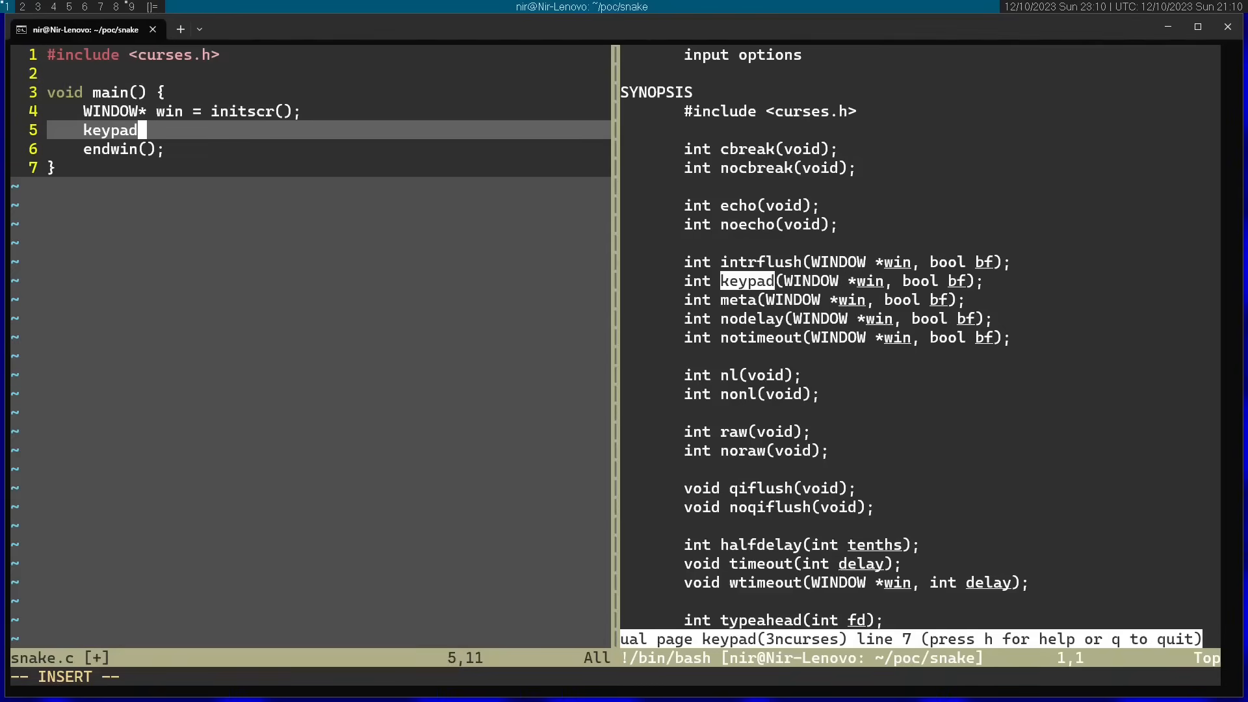
type("(win,")
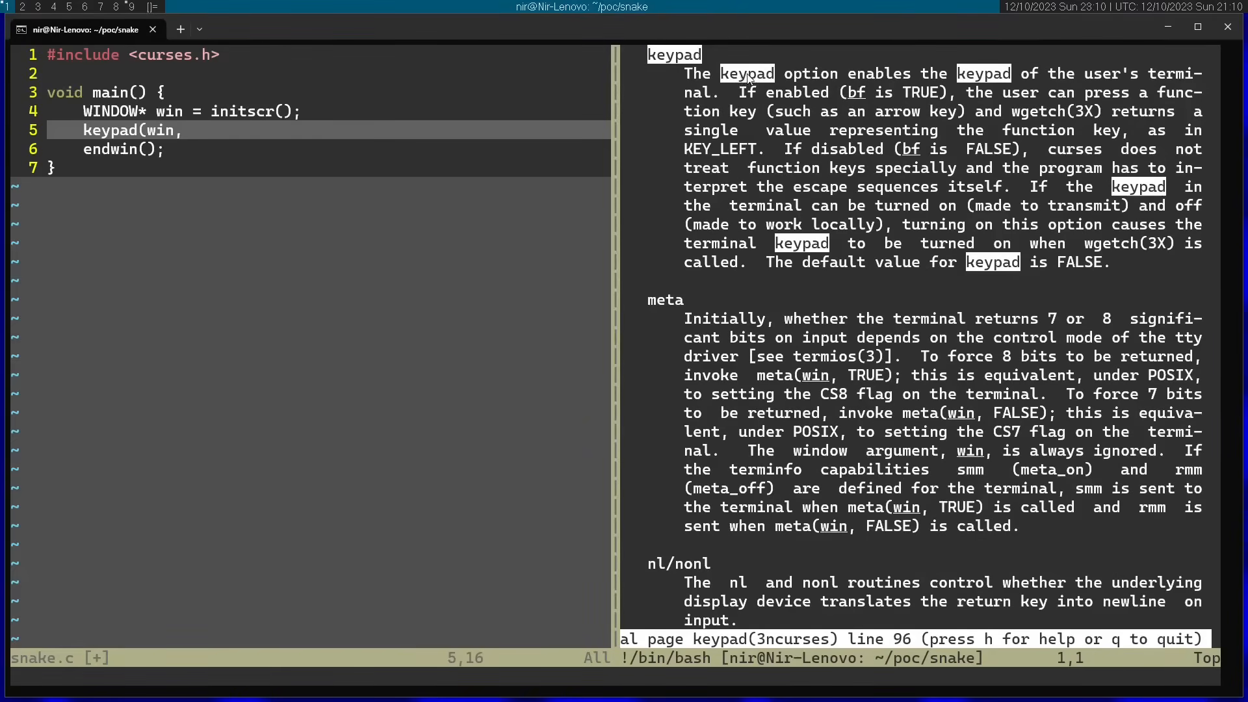
mouse_move(749, 100)
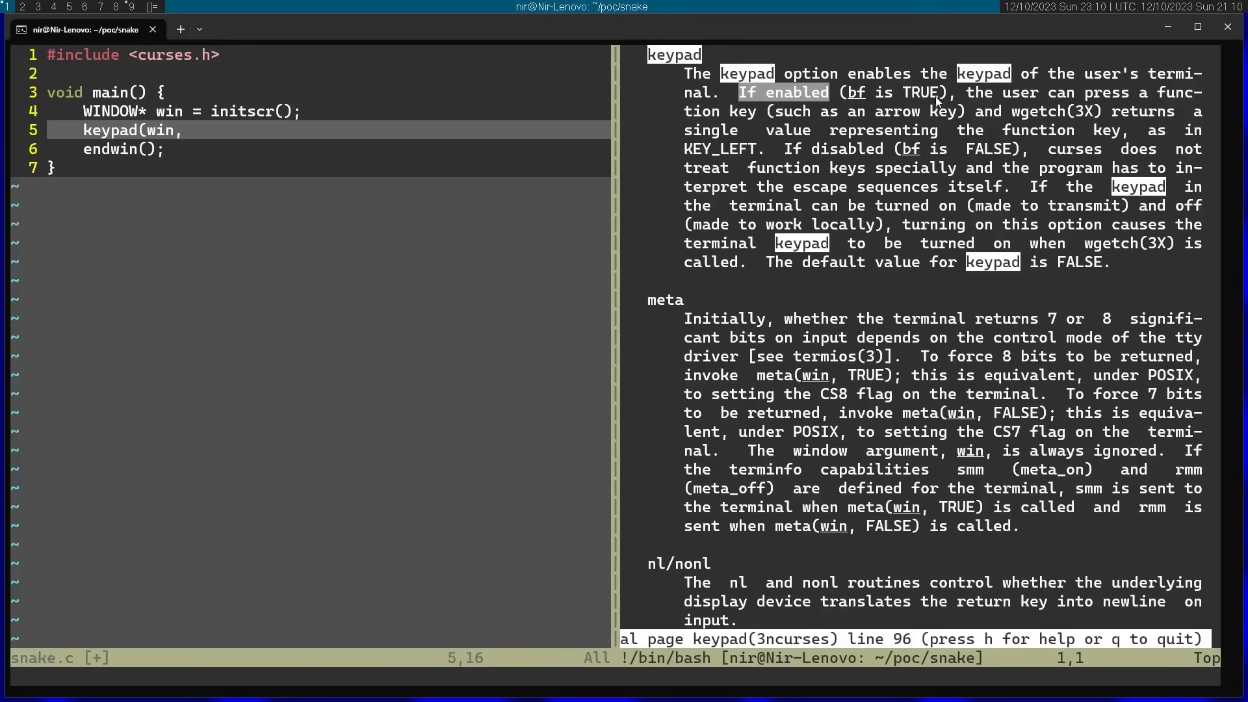
mouse_move(804, 124)
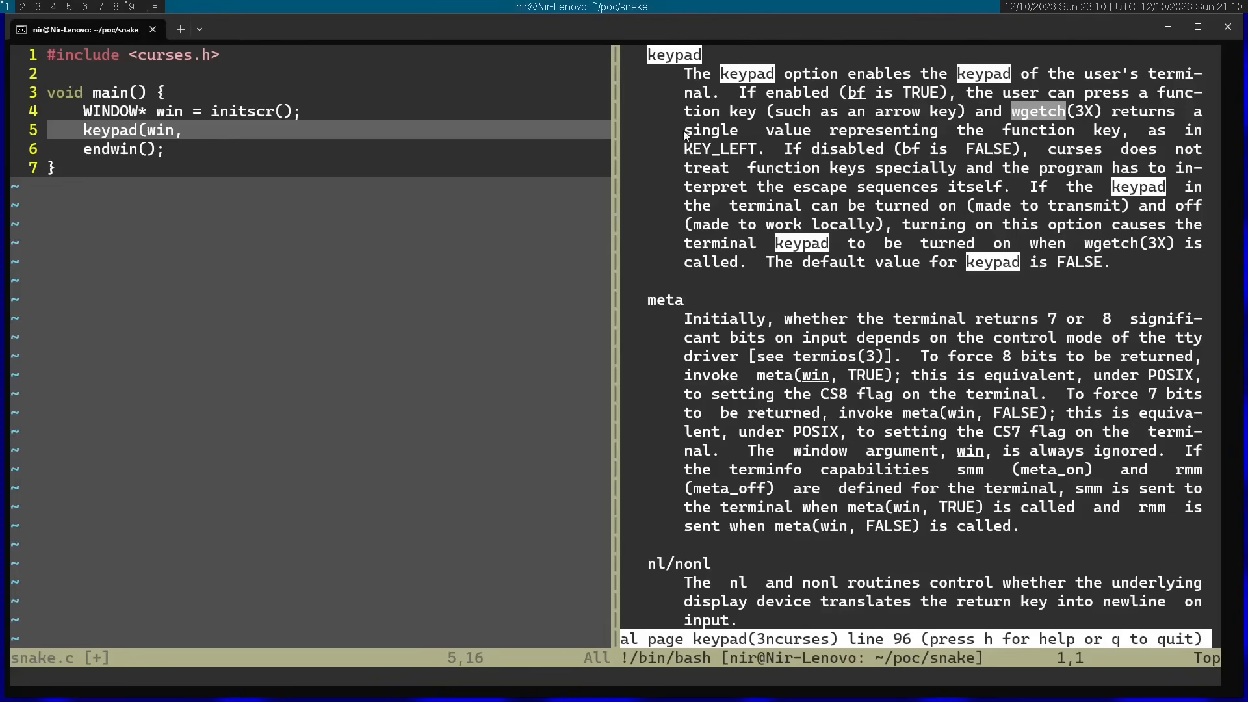
mouse_move(1147, 137)
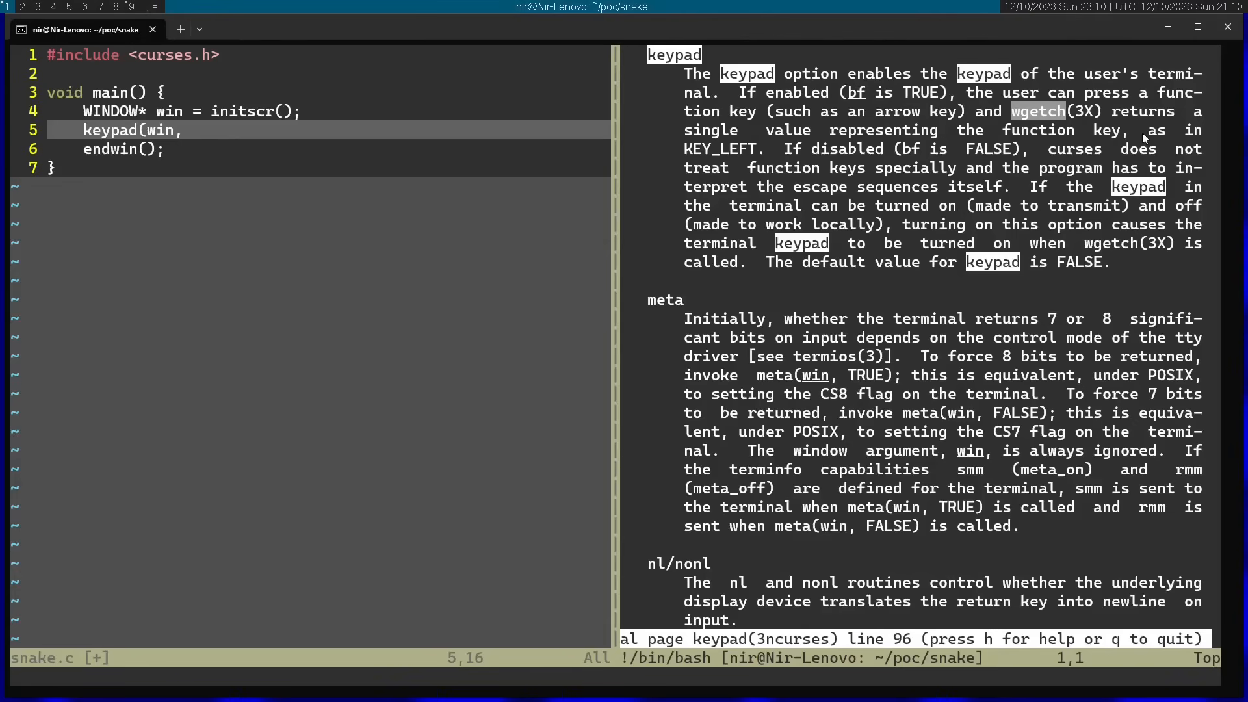
mouse_move(742, 159)
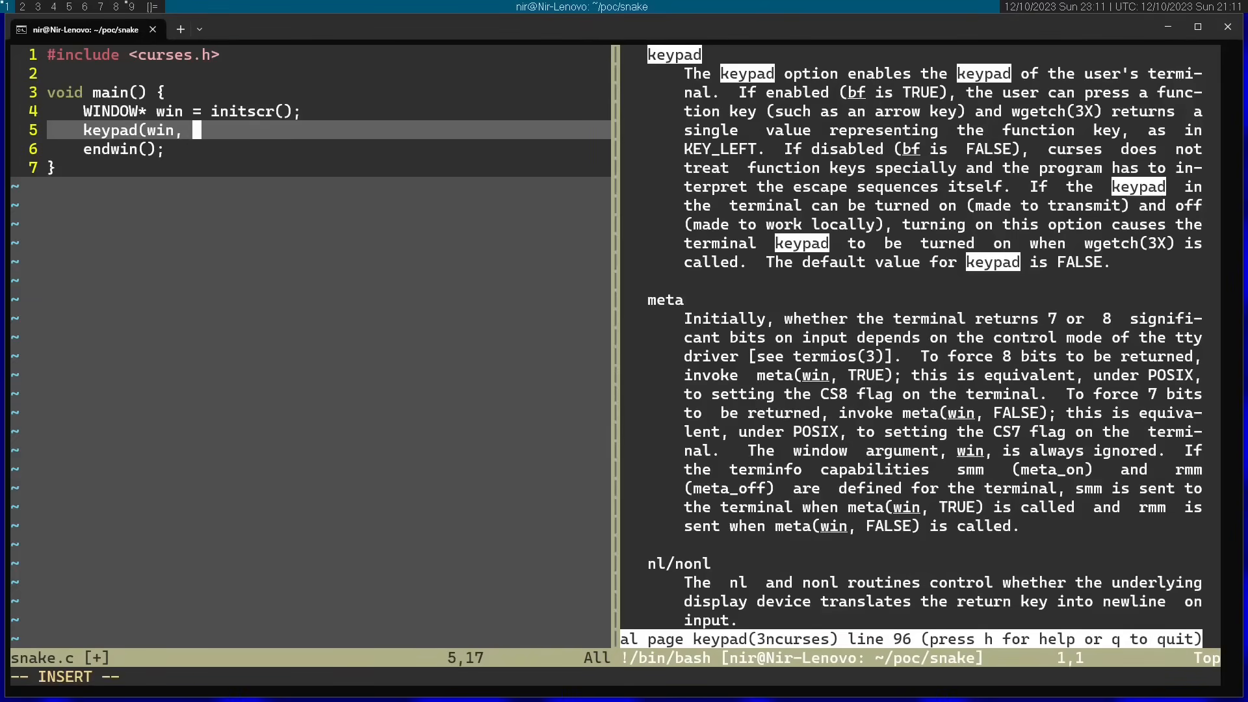
type("true);")
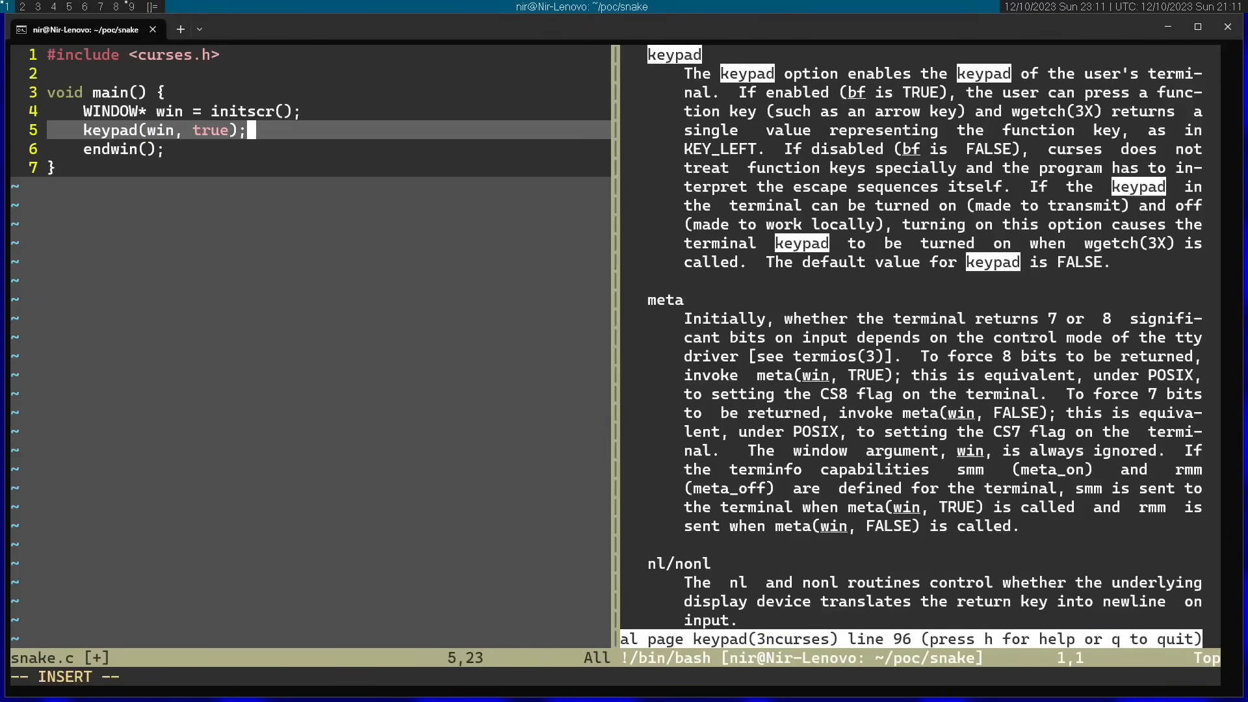
key("Return")
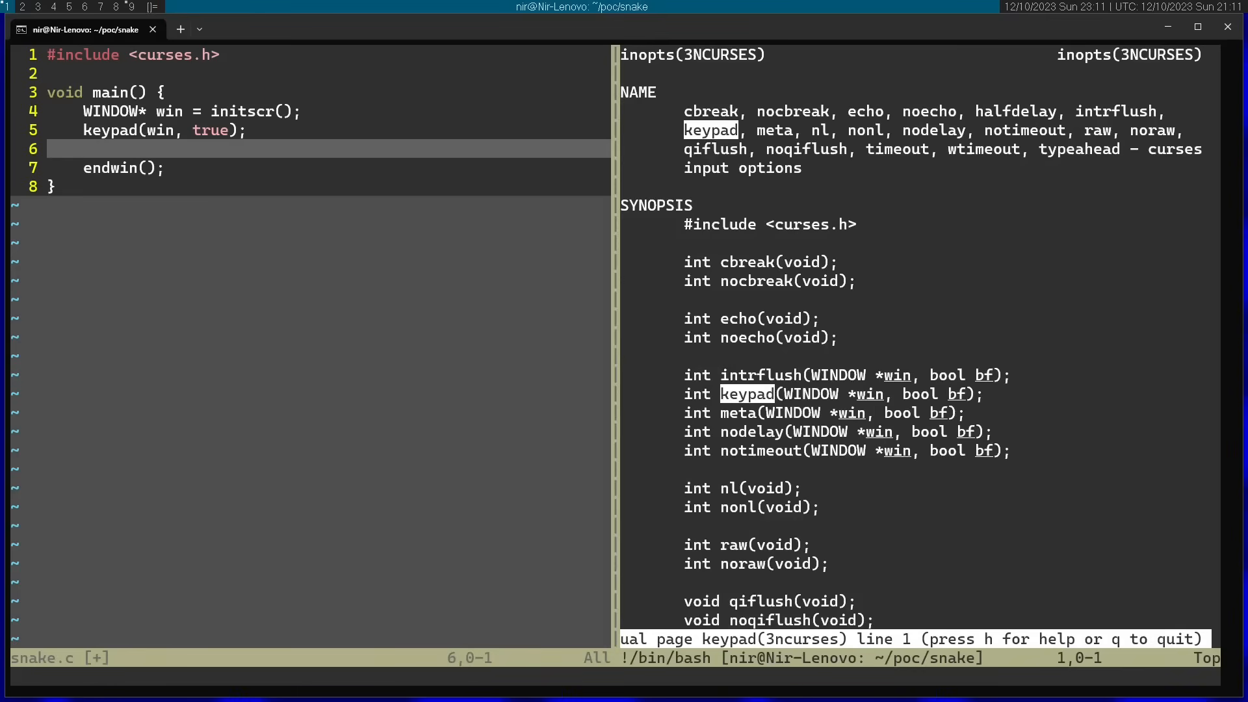
Look up nodelay in the manual and add nodelay(win, true); after the keypad call.
type("/nodelay")
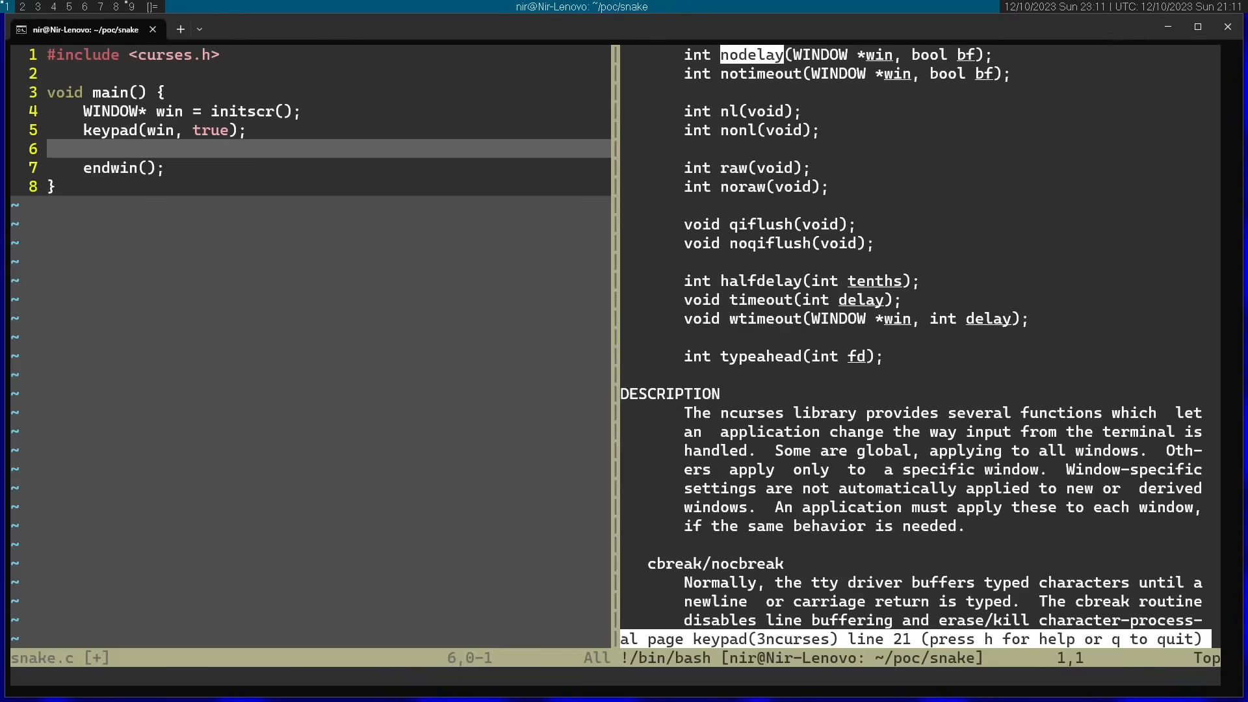
key("i")
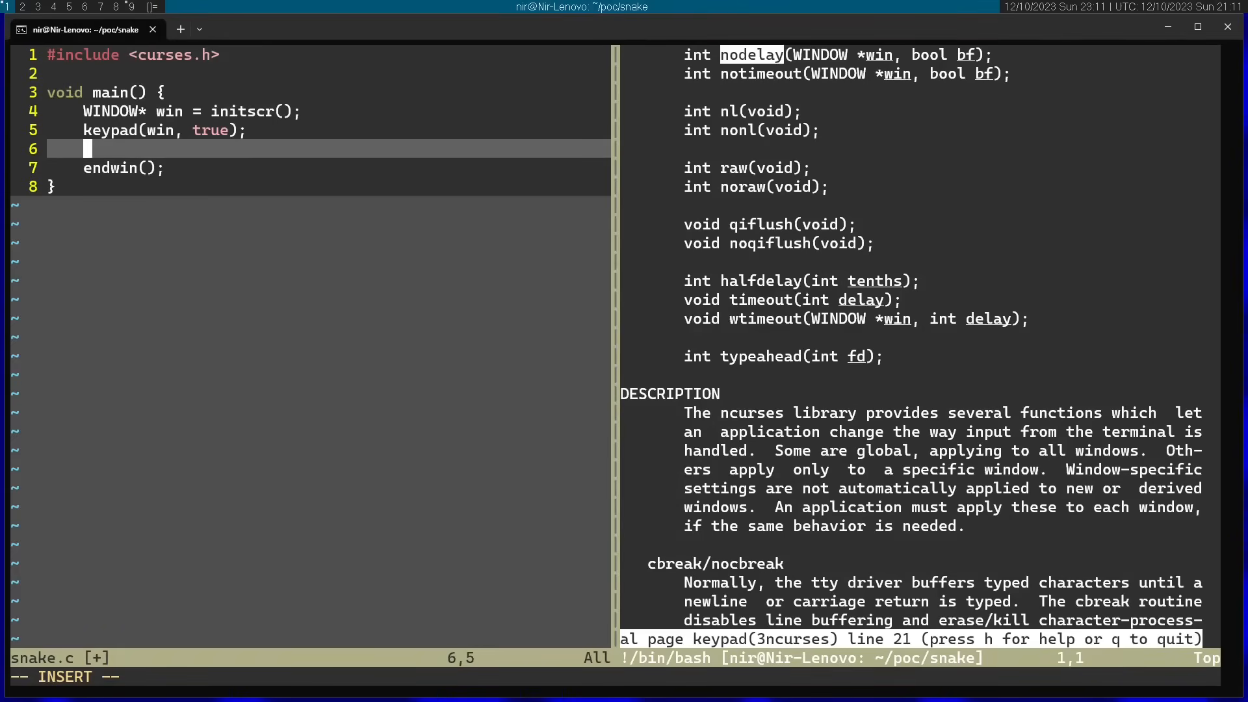
type("nodelay(win")
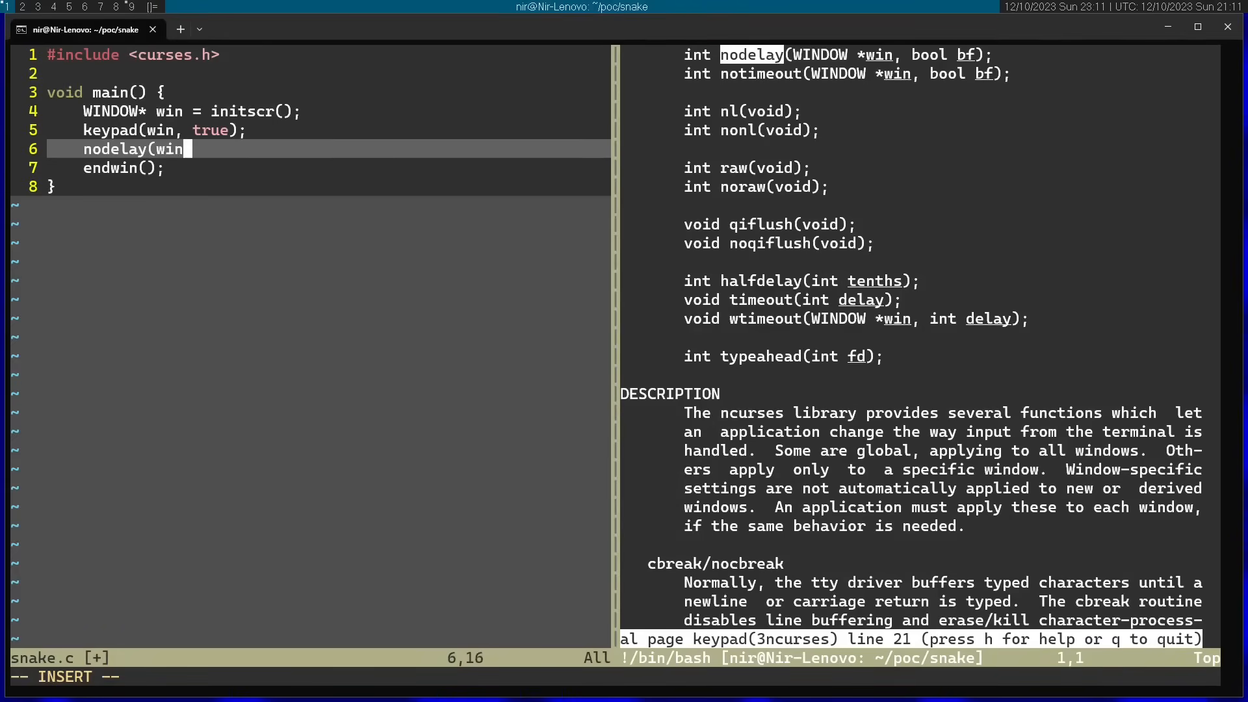
type(",")
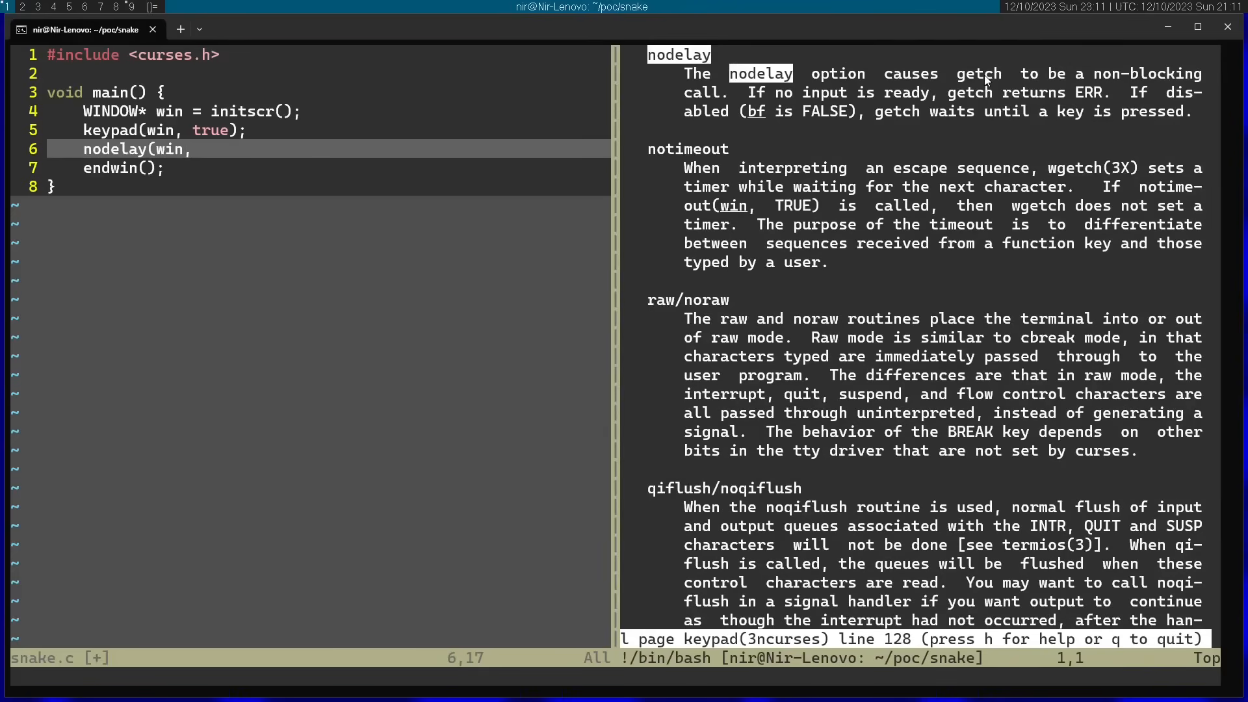
mouse_move(757, 93)
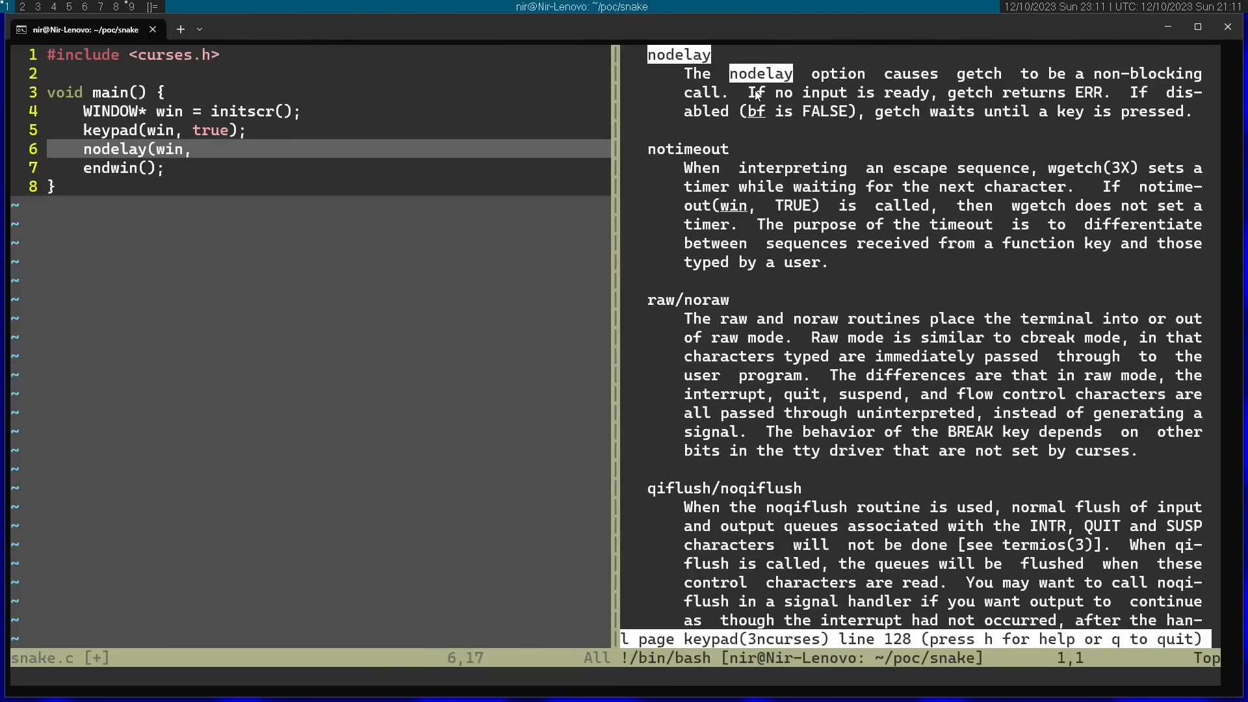
mouse_move(900, 76)
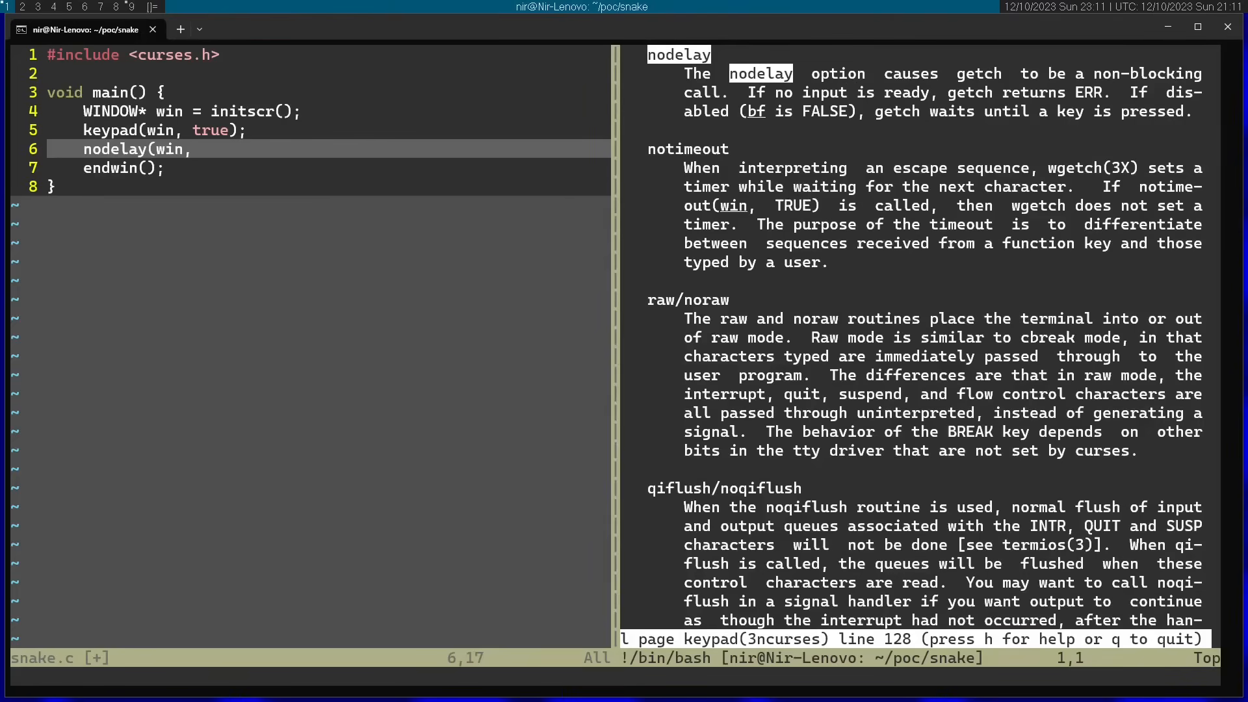
type("true);")
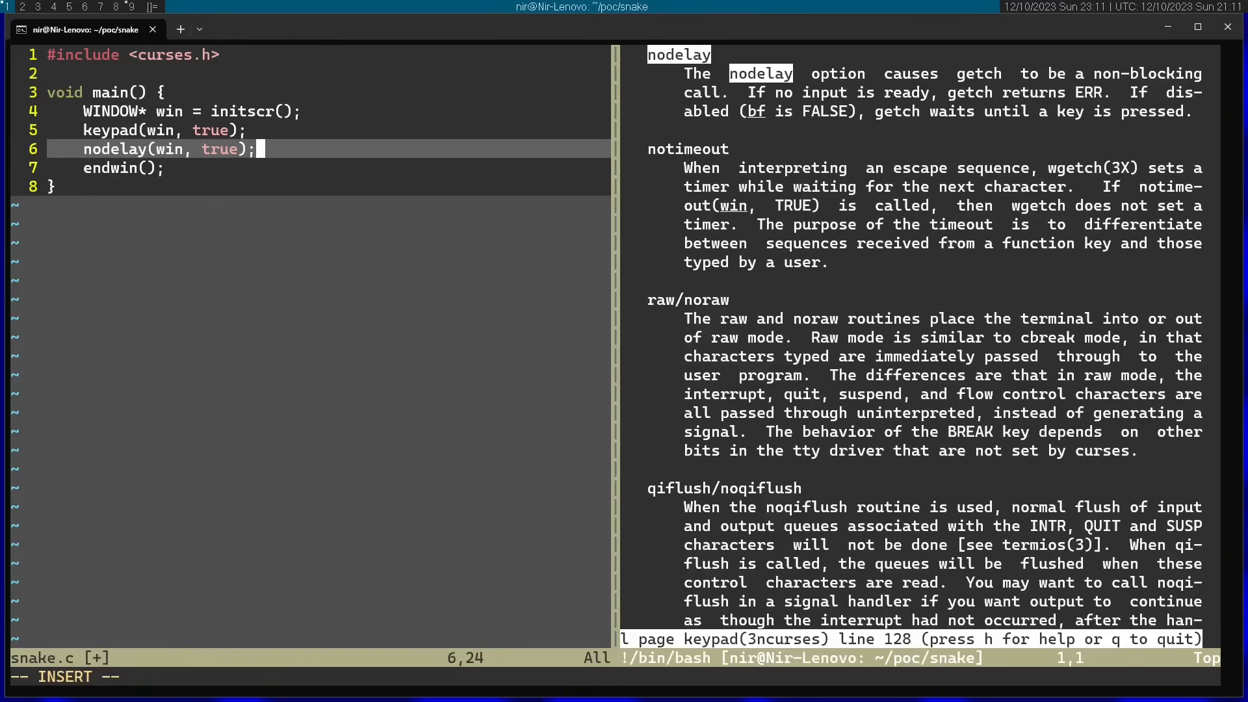
key("Return")
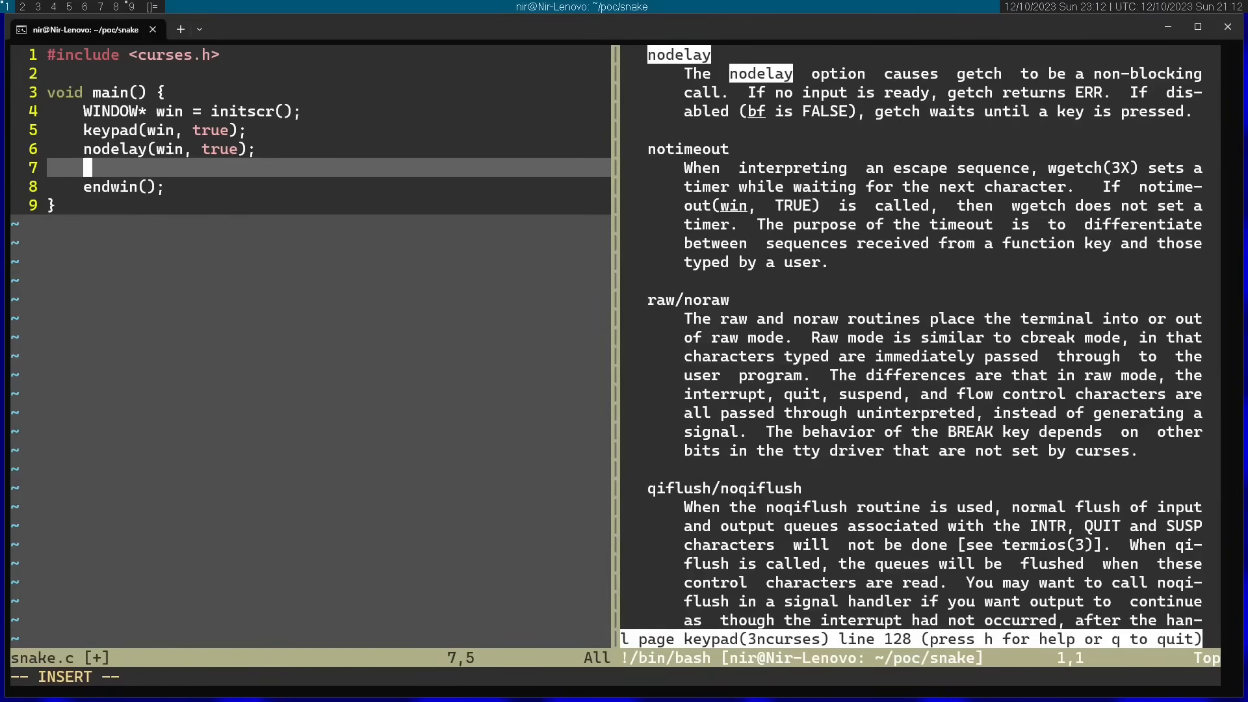
Declare int posX = 0 and int poxY = 0, and start the foodX declaration.
type("int pos")
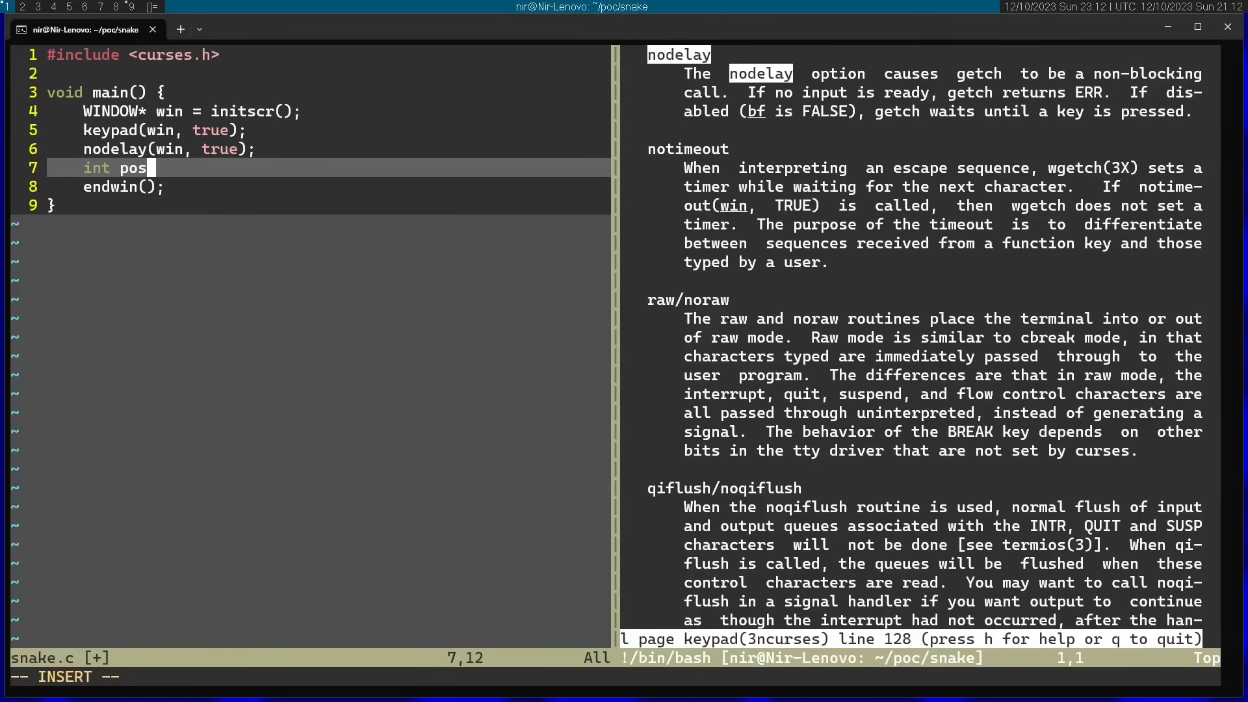
type("X = 0;")
type("i")
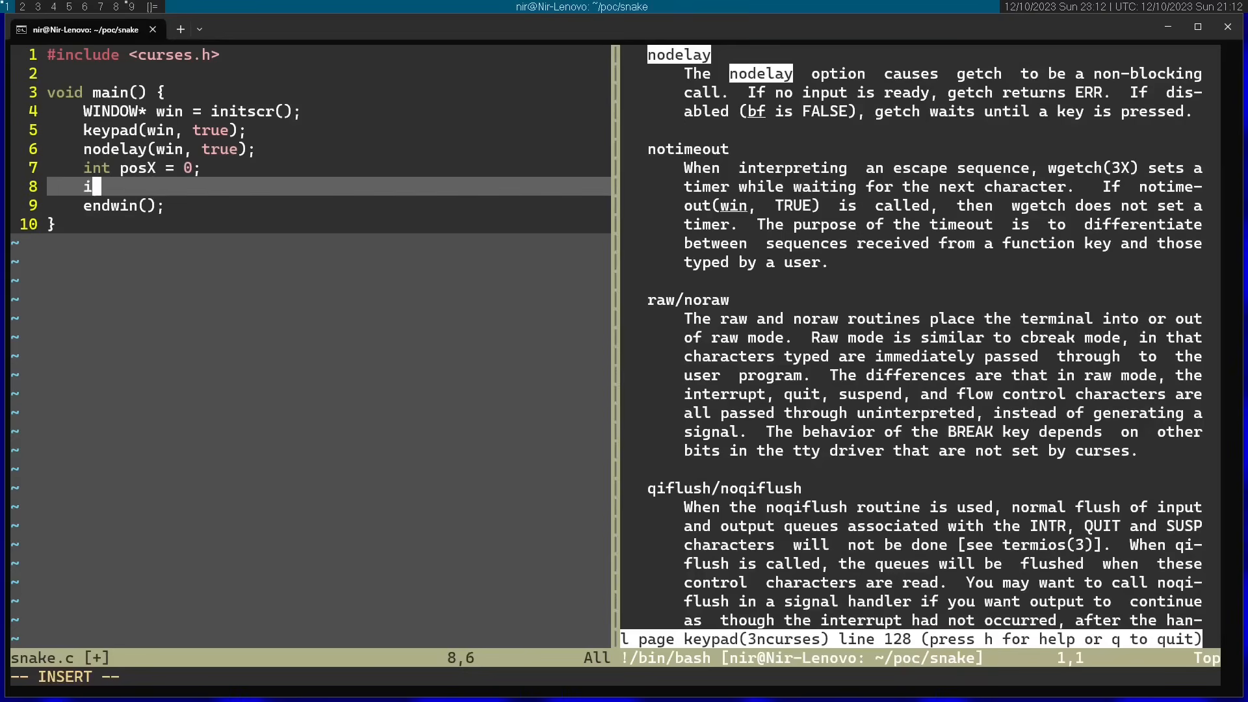
type("nt poxY = 0;")
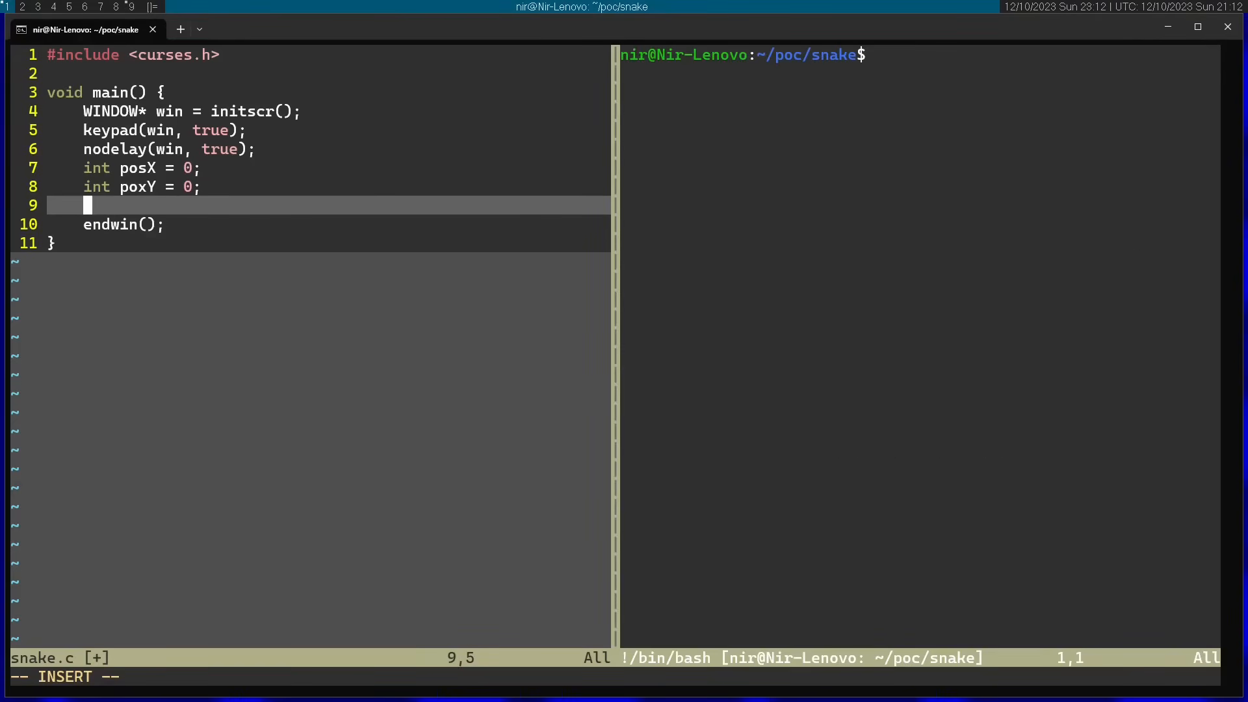
type("int foodX =")
left_click(920, 55)
type("m")
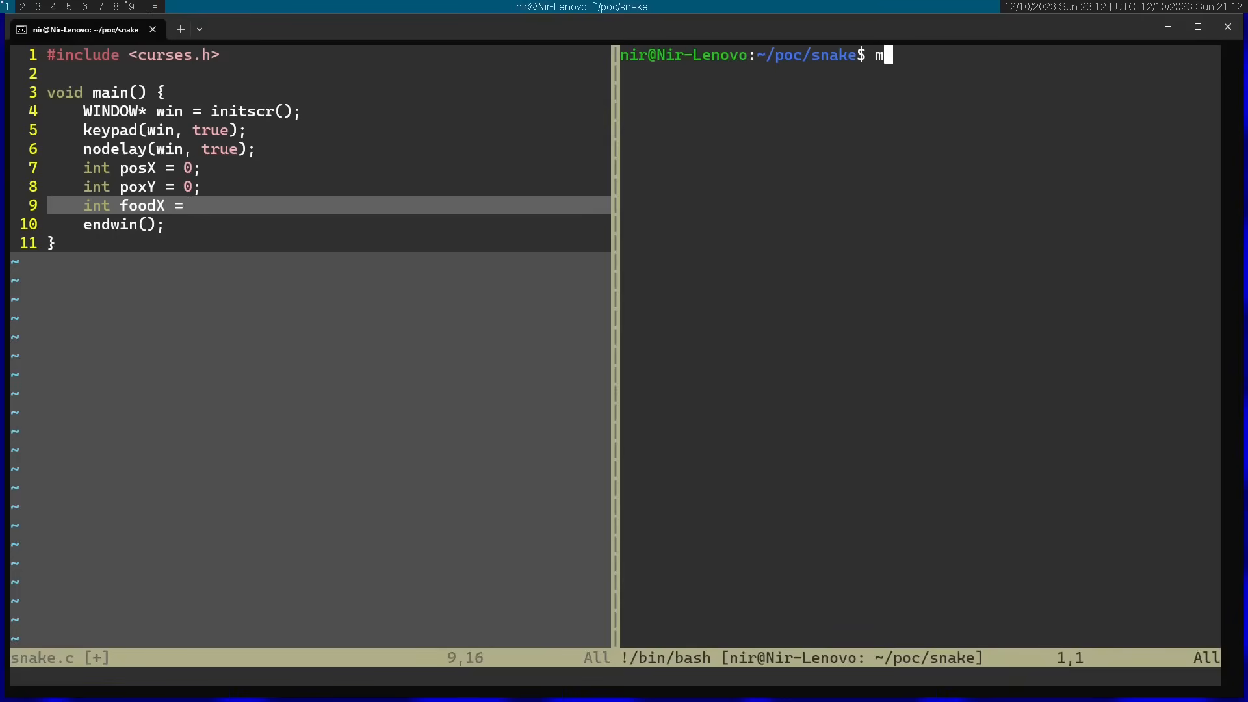
Bring up the rand(3) manual and add #include <stdlib.h> to snake.c.
type("an 3 rand")
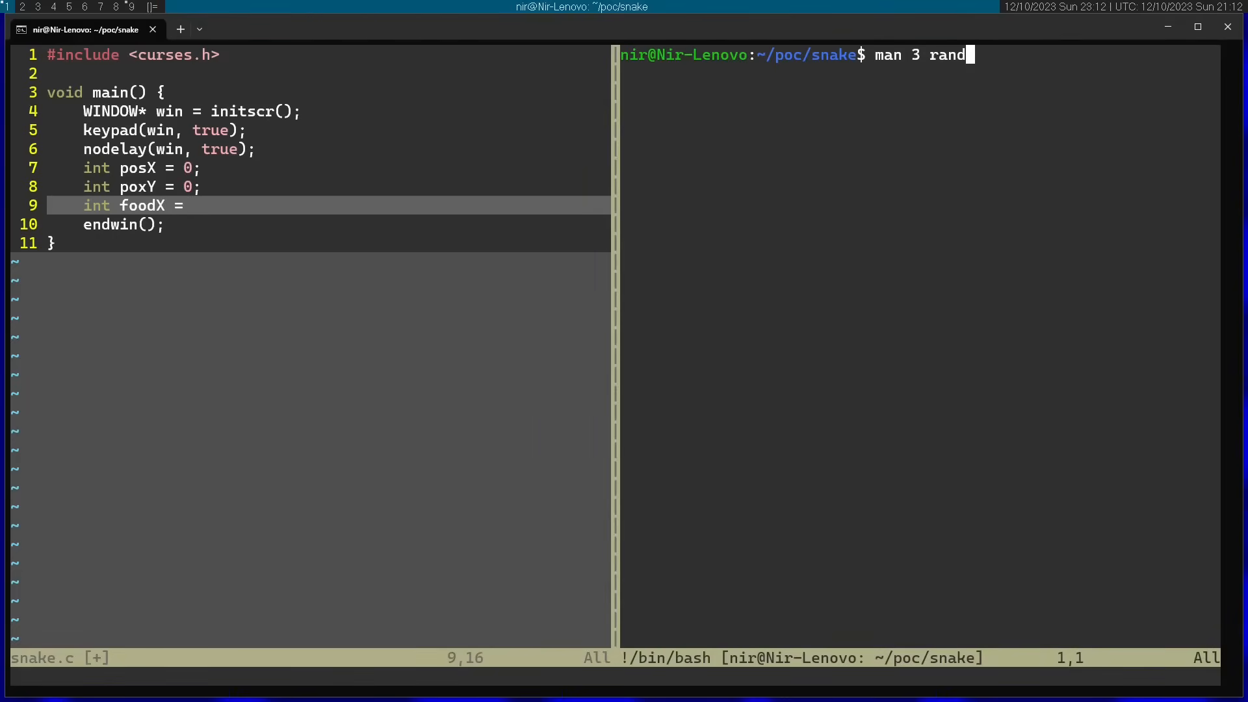
key("Return")
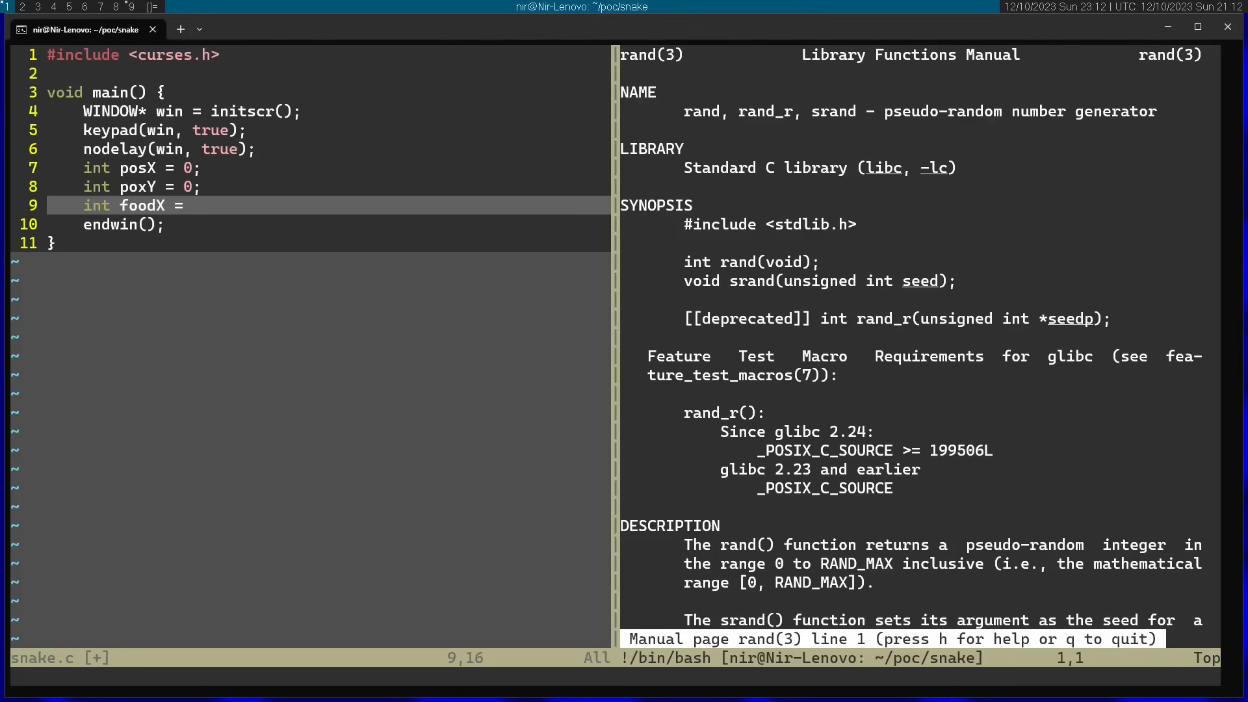
type("#")
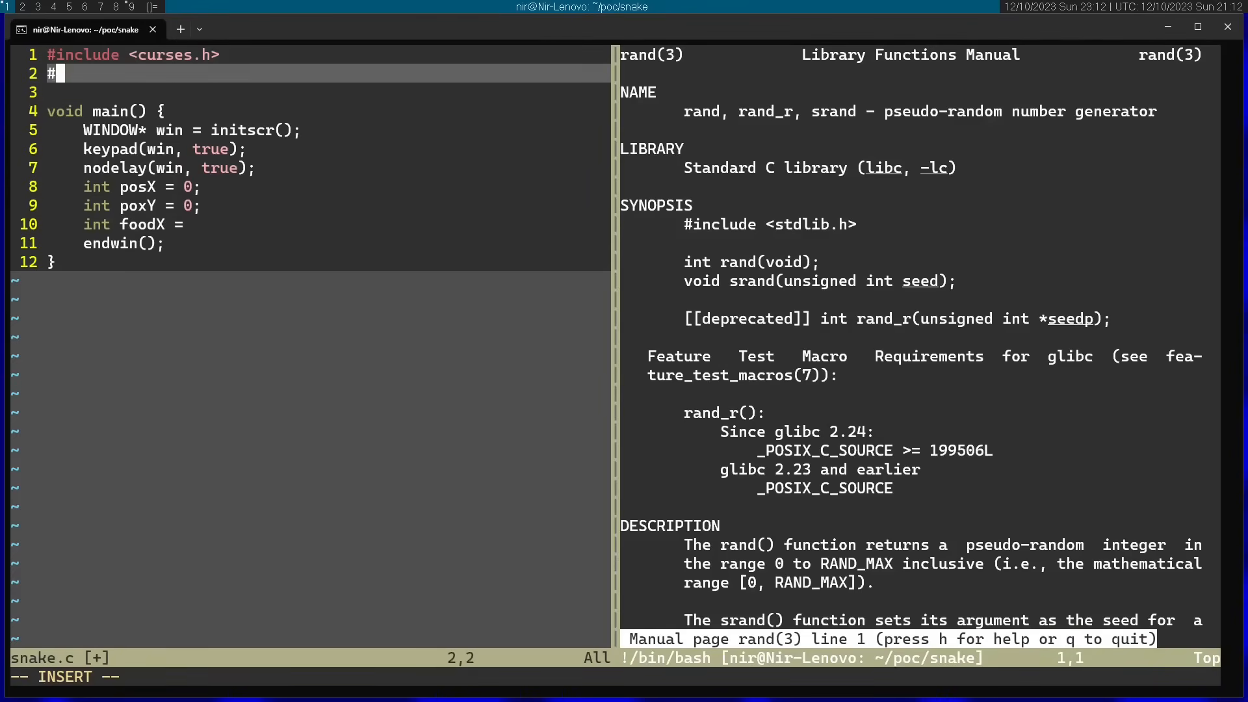
type("include <stdlib.h>")
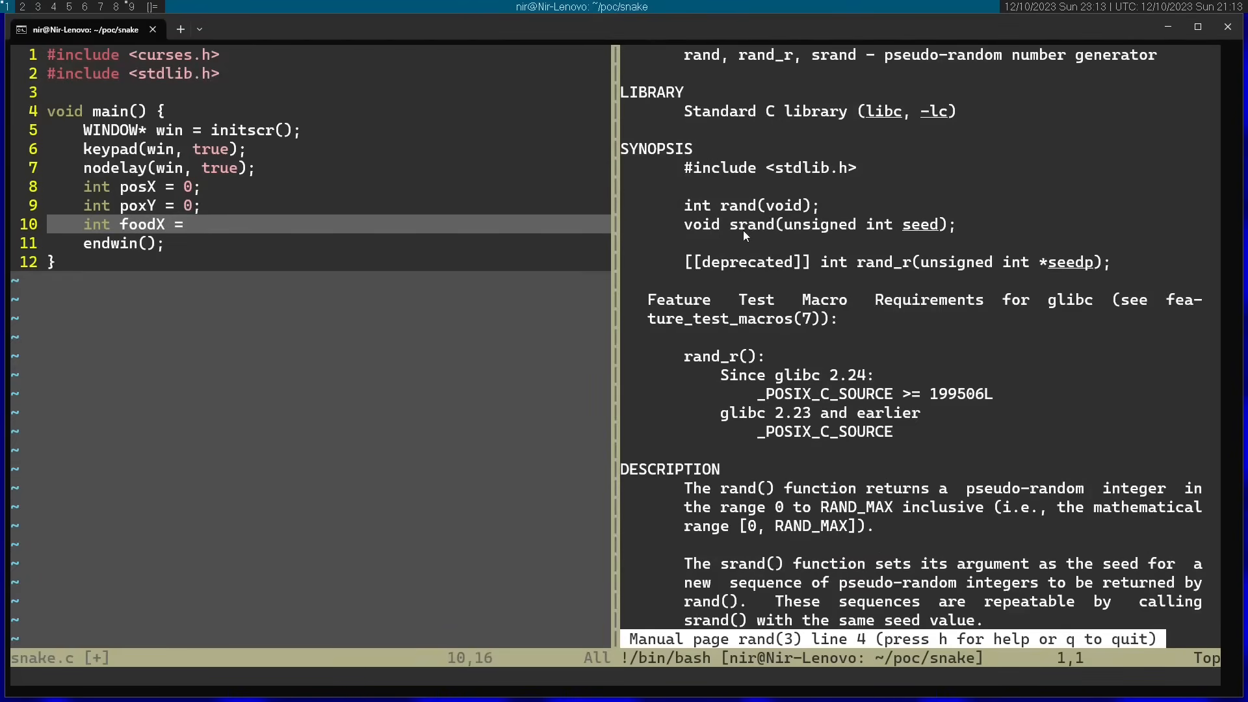
double_click(750, 223)
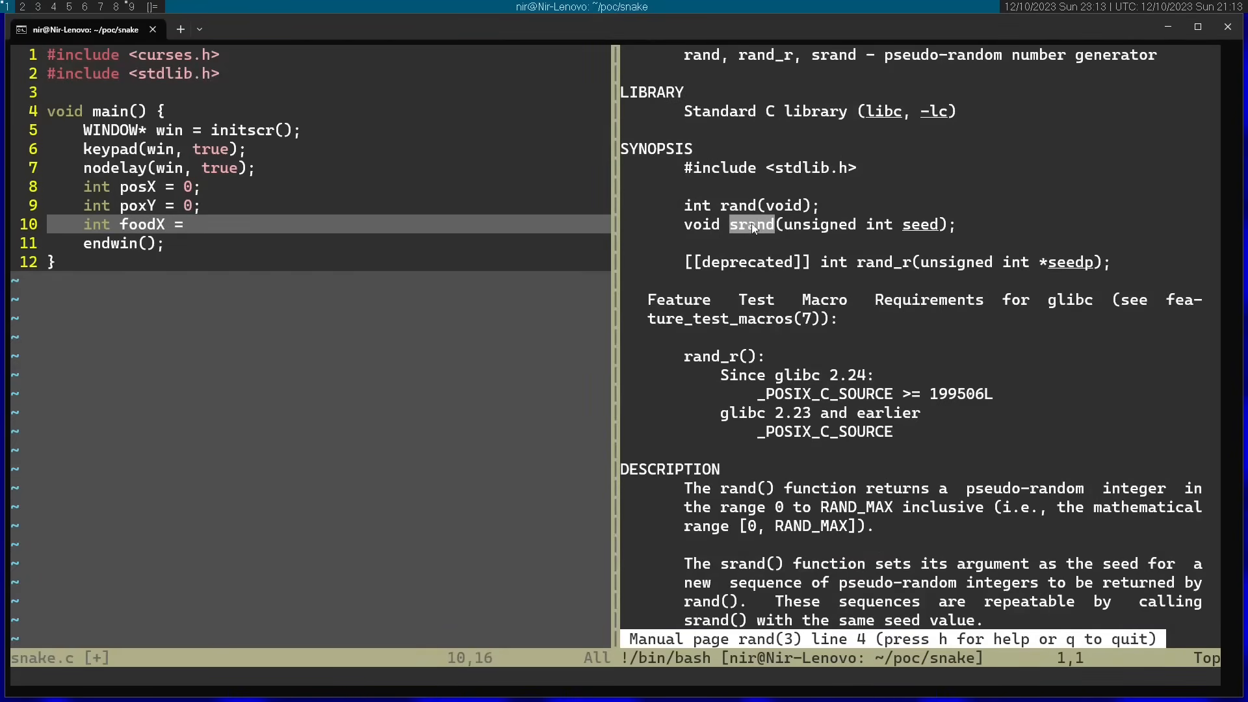
mouse_move(732, 211)
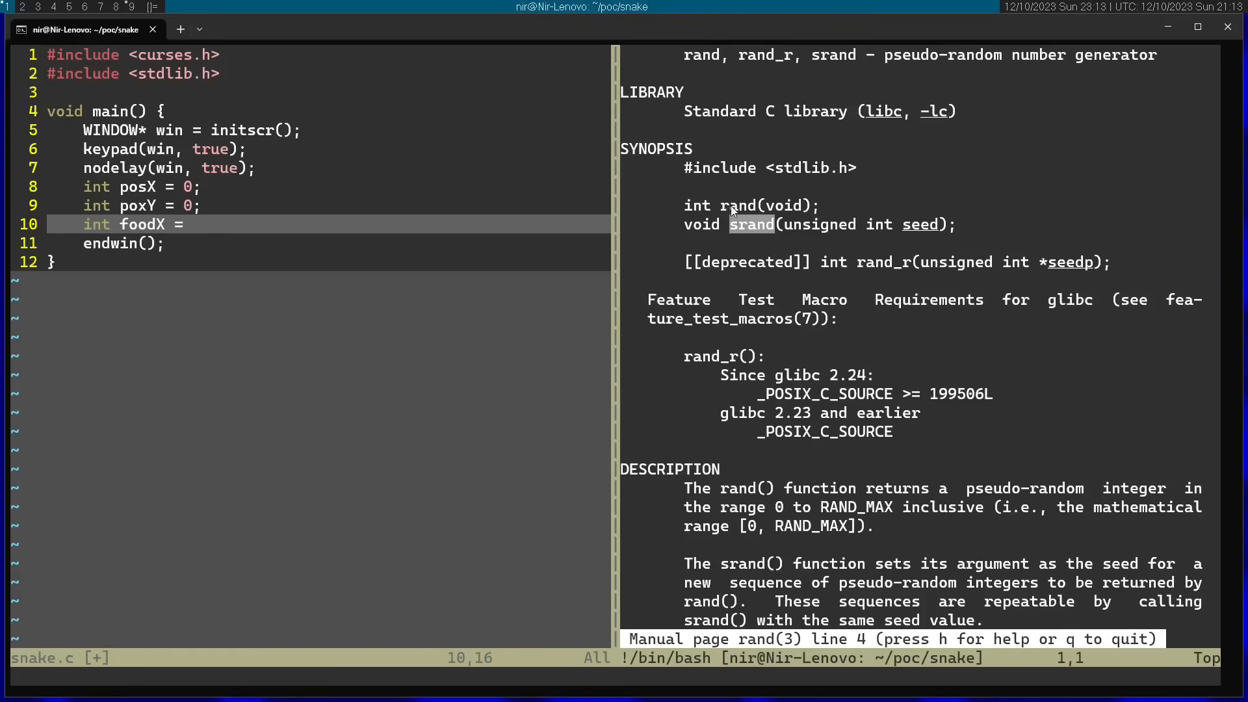
mouse_move(827, 317)
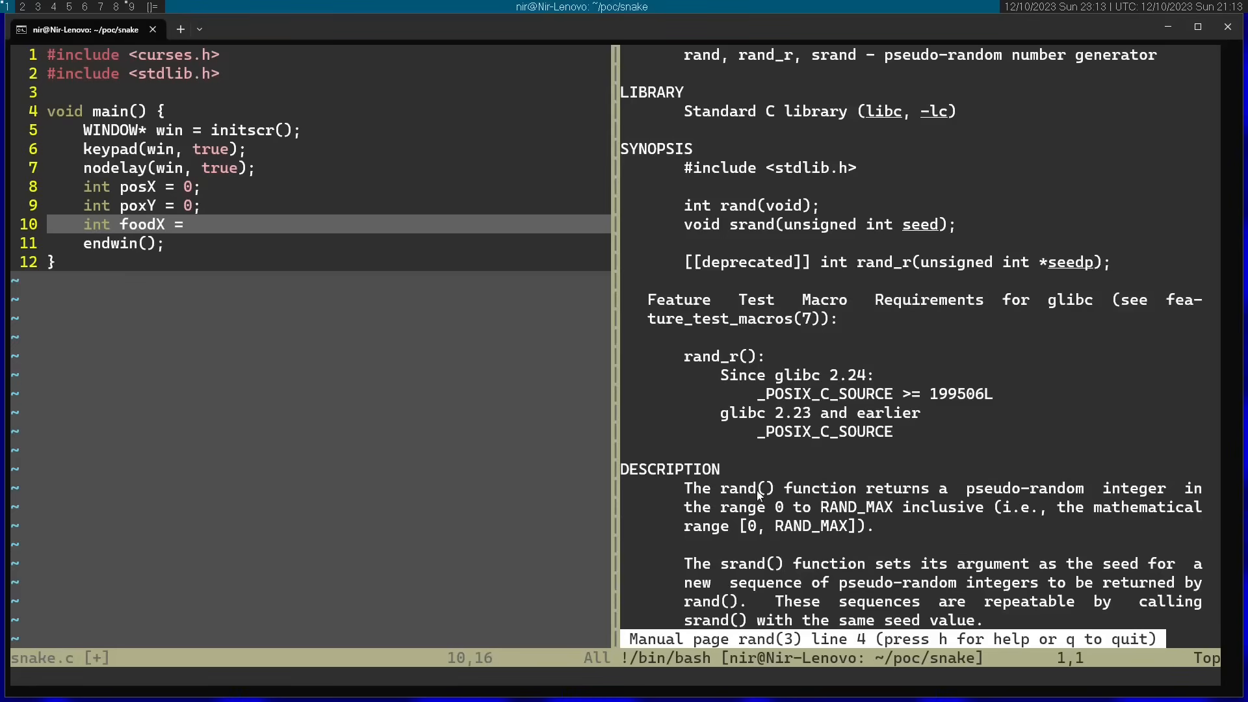
double_click(736, 487)
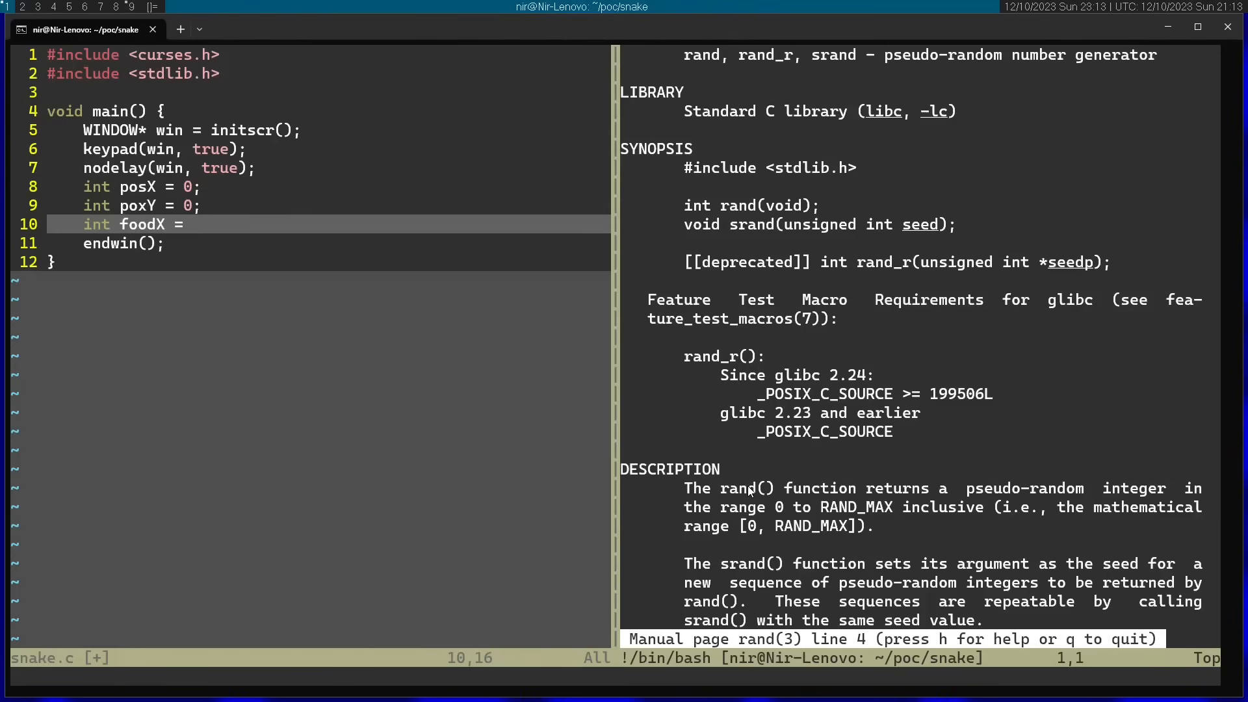
Set foodX and foodY to rand() % 20.
type("rand()")
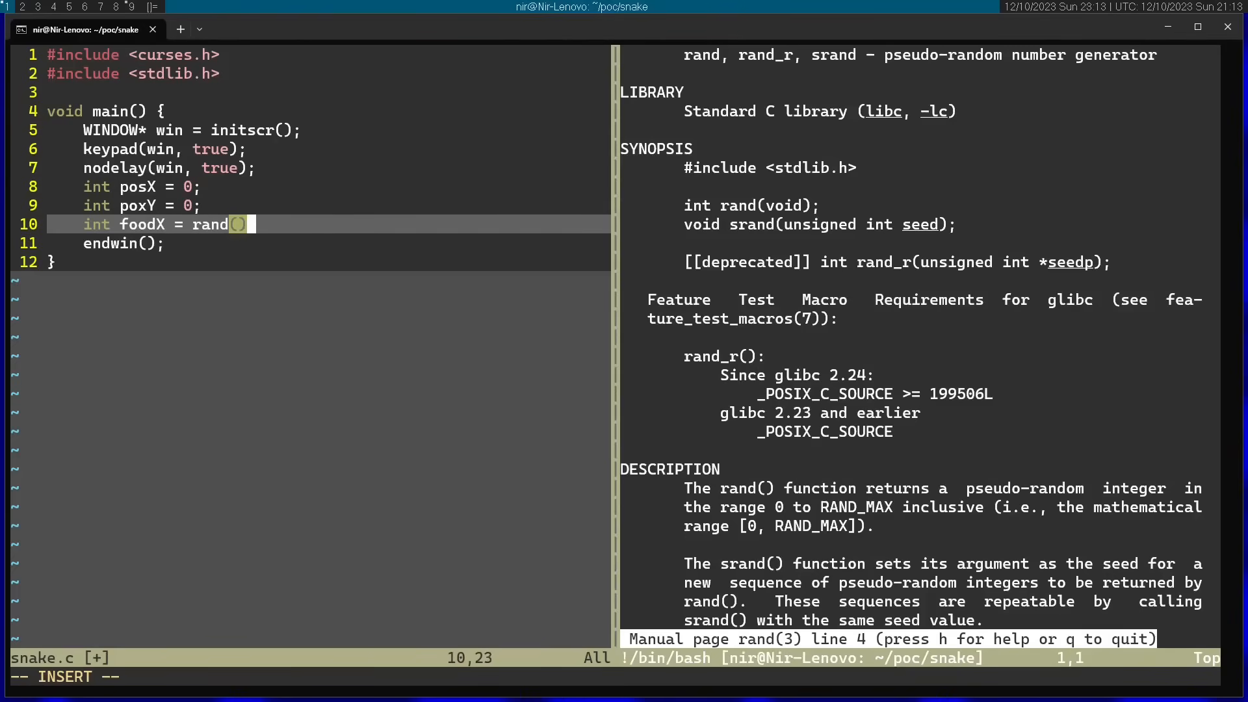
type("();")
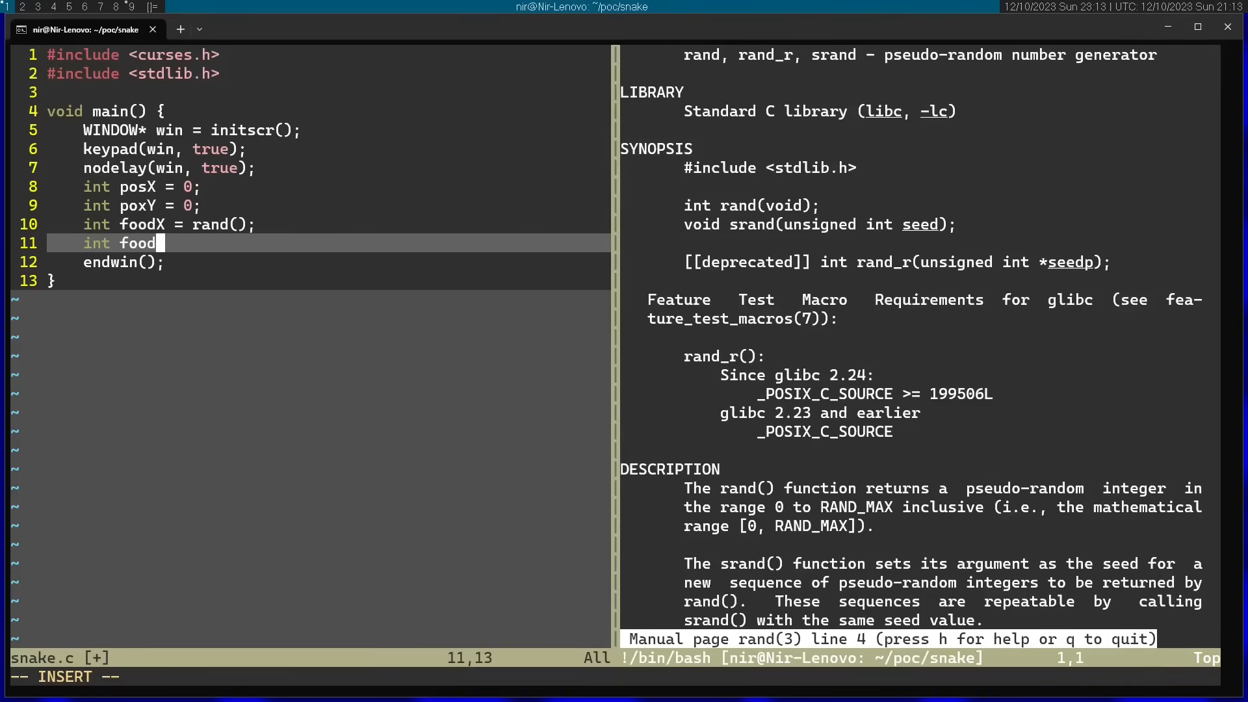
type("Y = rand()p;")
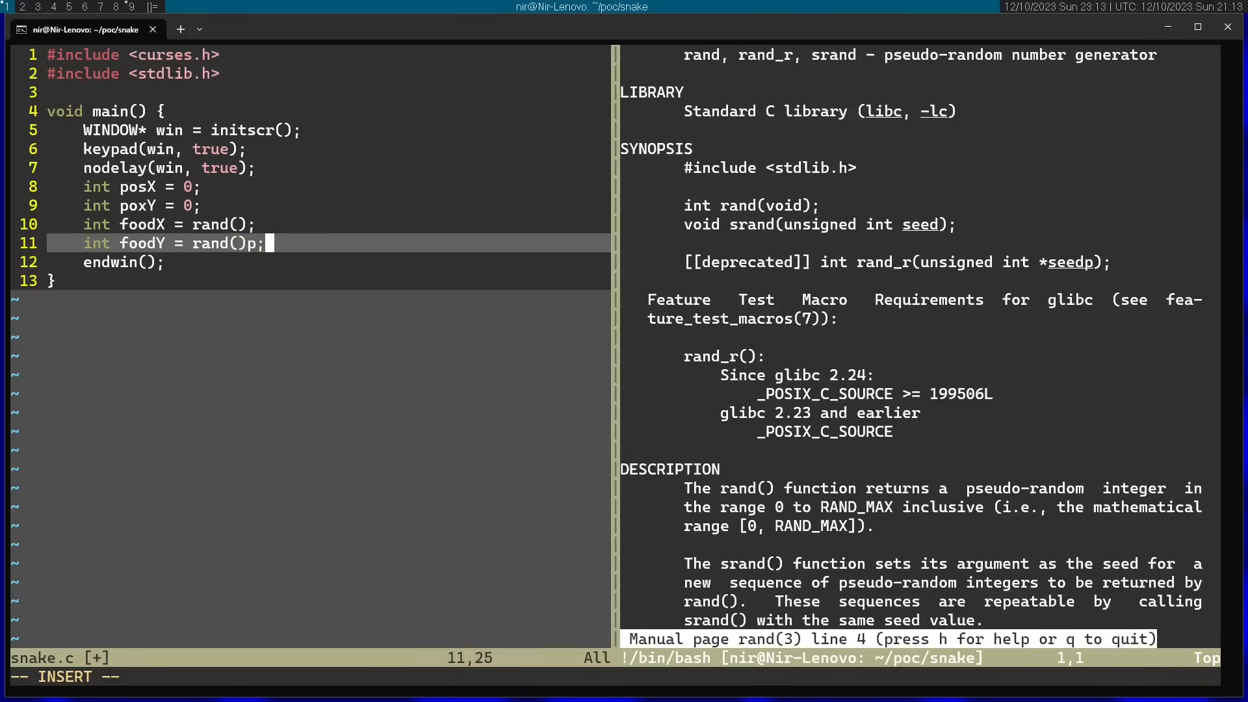
key("BackSpace")
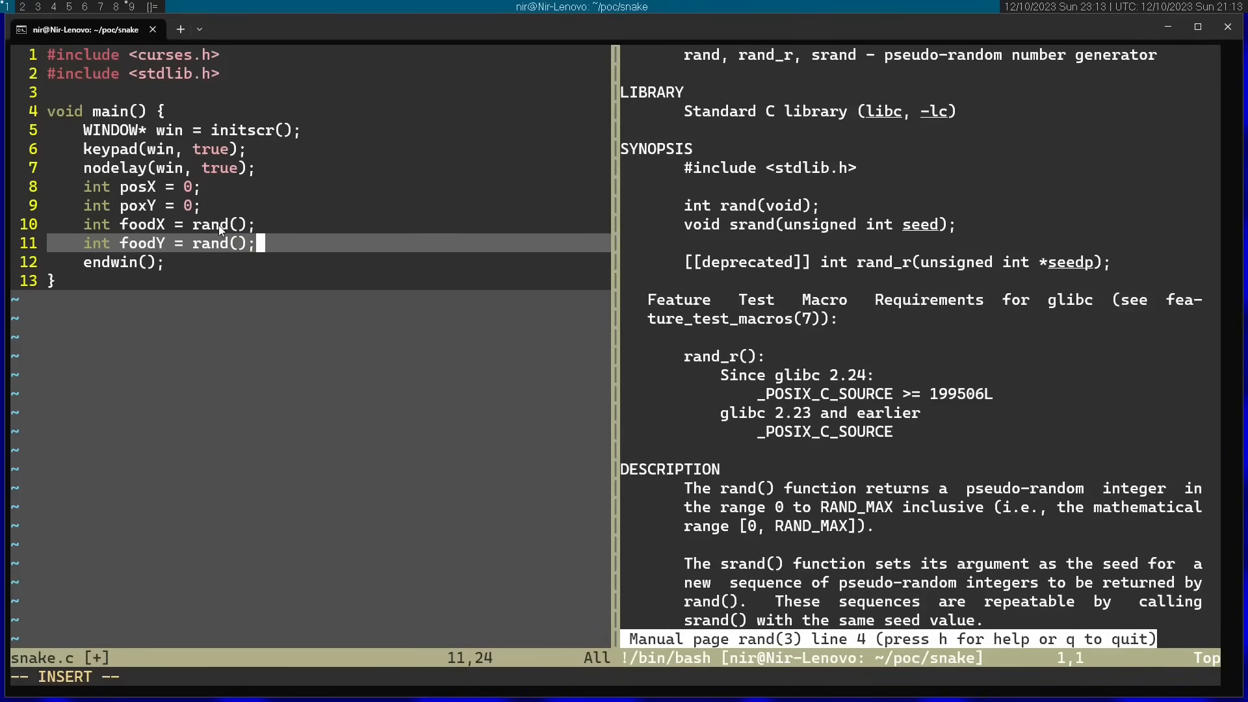
mouse_move(213, 231)
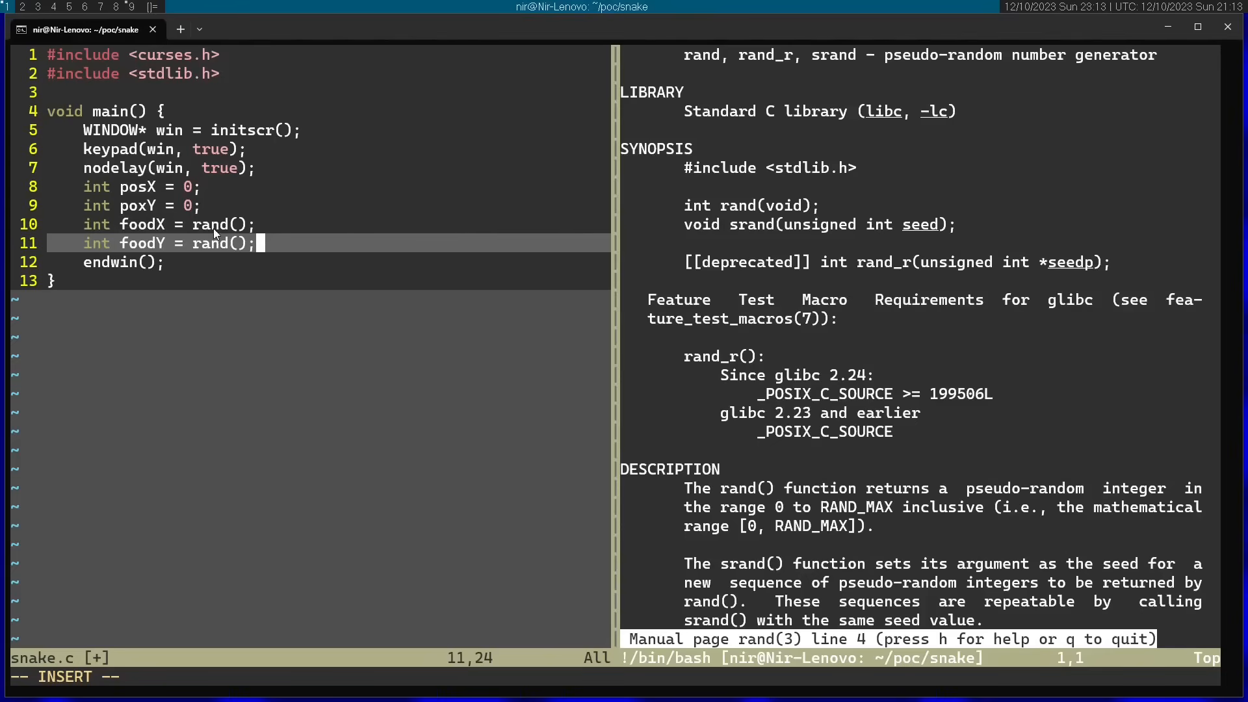
mouse_move(221, 236)
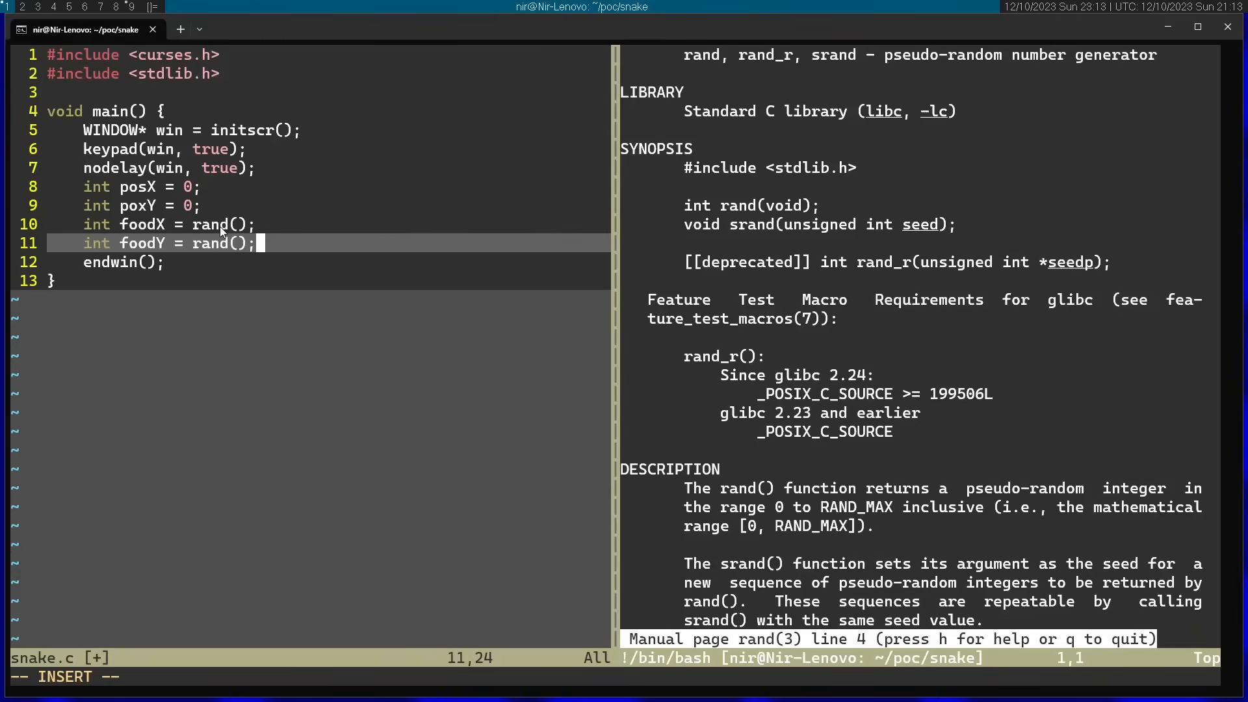
type("% 20")
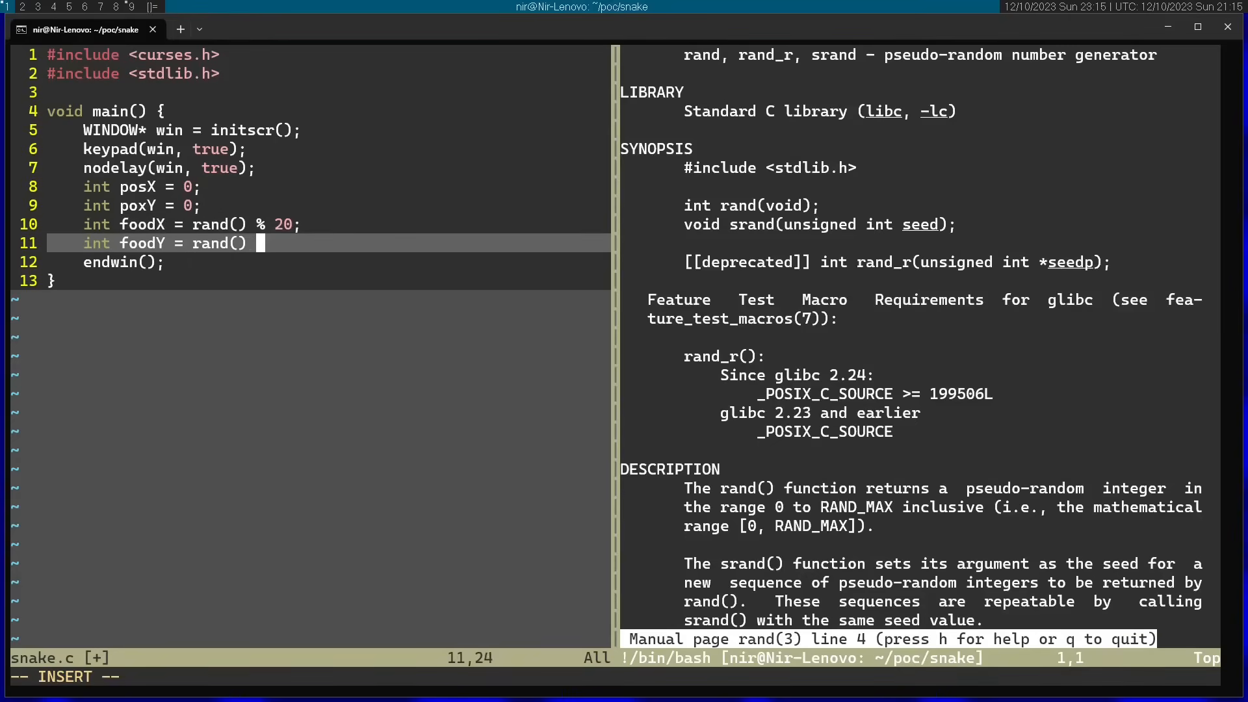
type("% 20;")
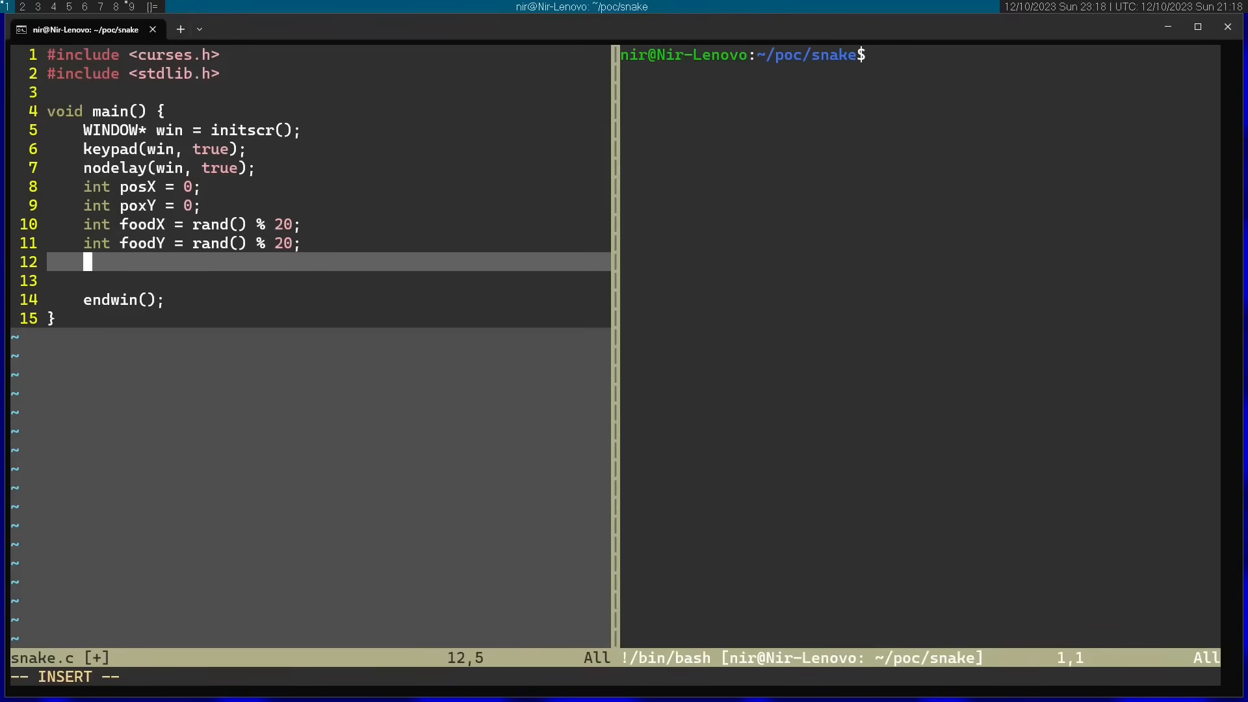
Declare int dirX = 1; and int dirY = 0;.
type("int dirX")
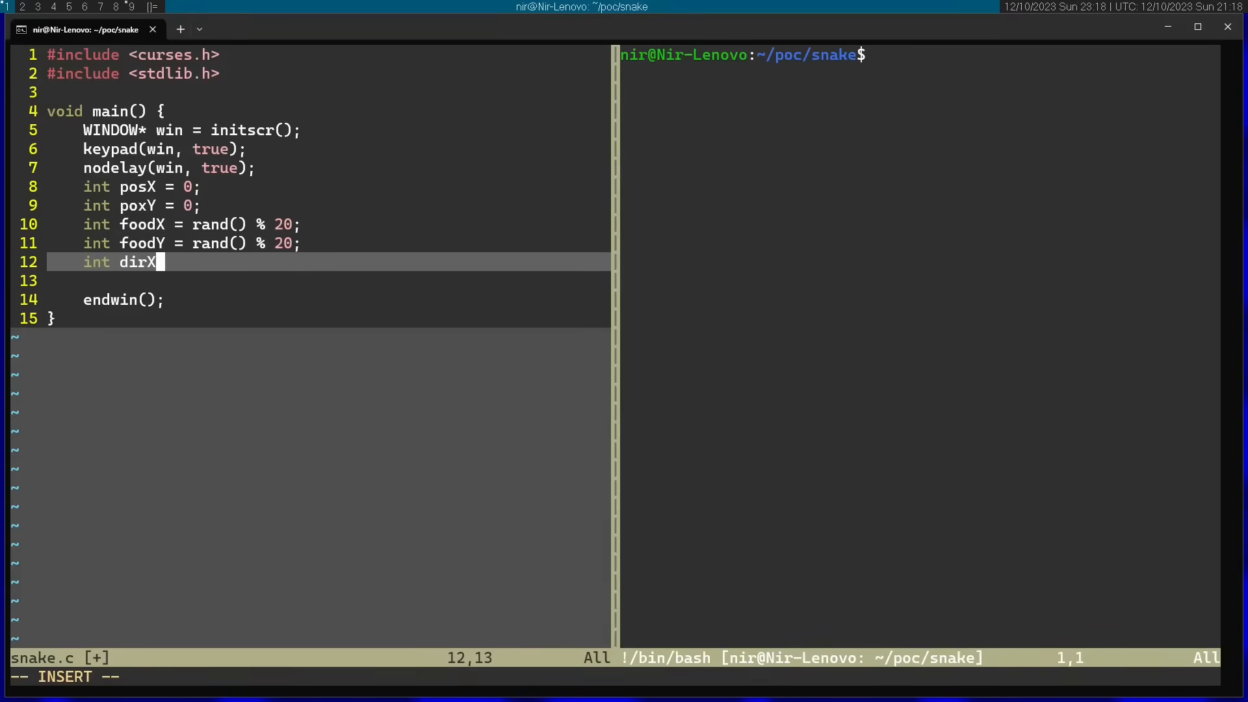
type("= 1;")
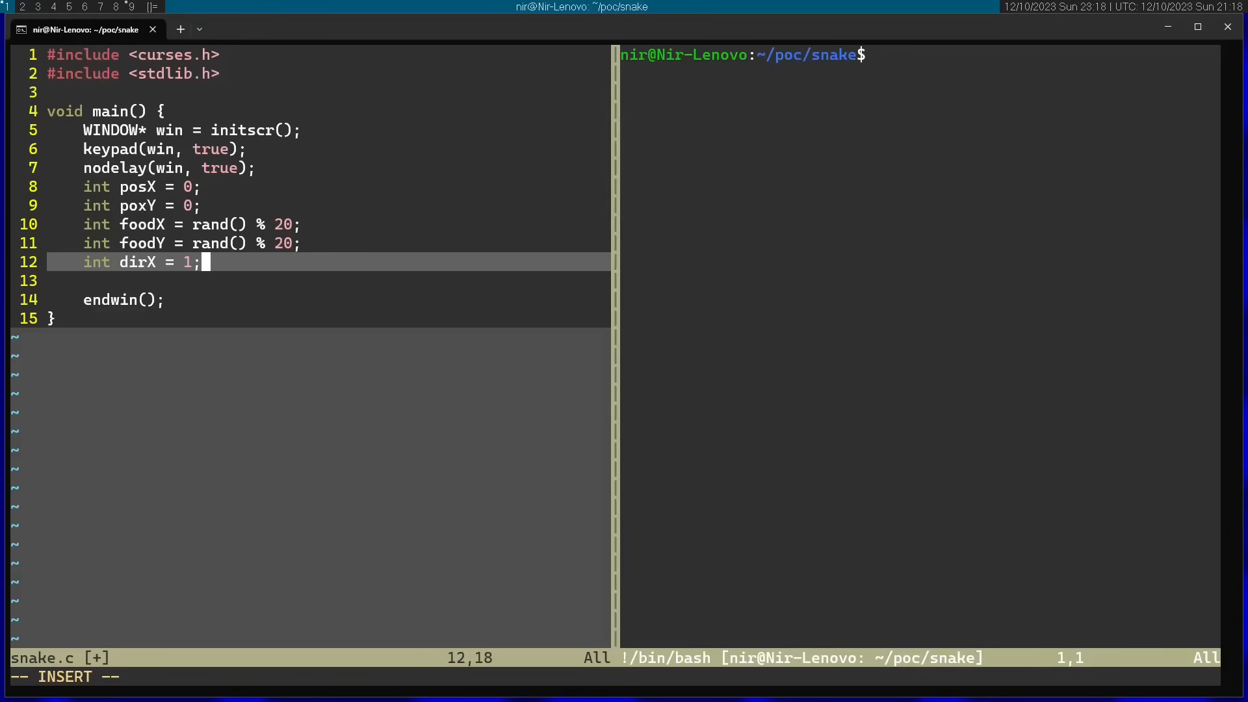
mouse_move(135, 275)
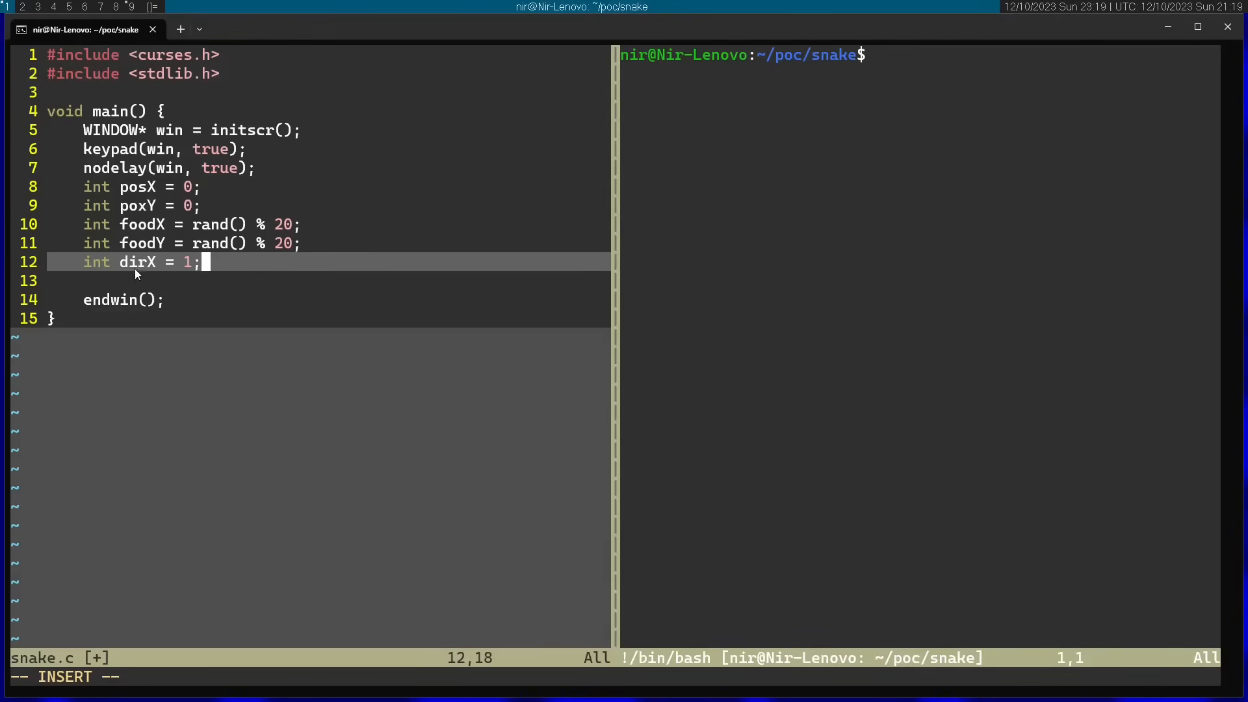
key("Return")
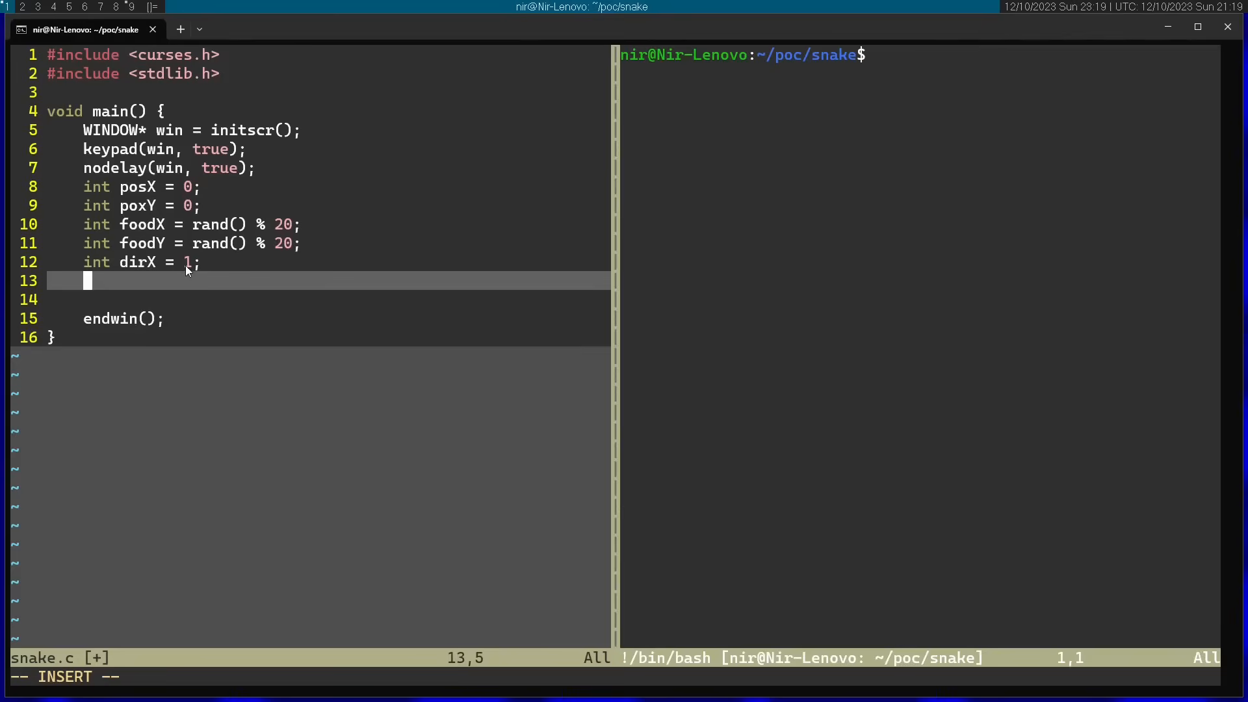
type("int dirY = 0;")
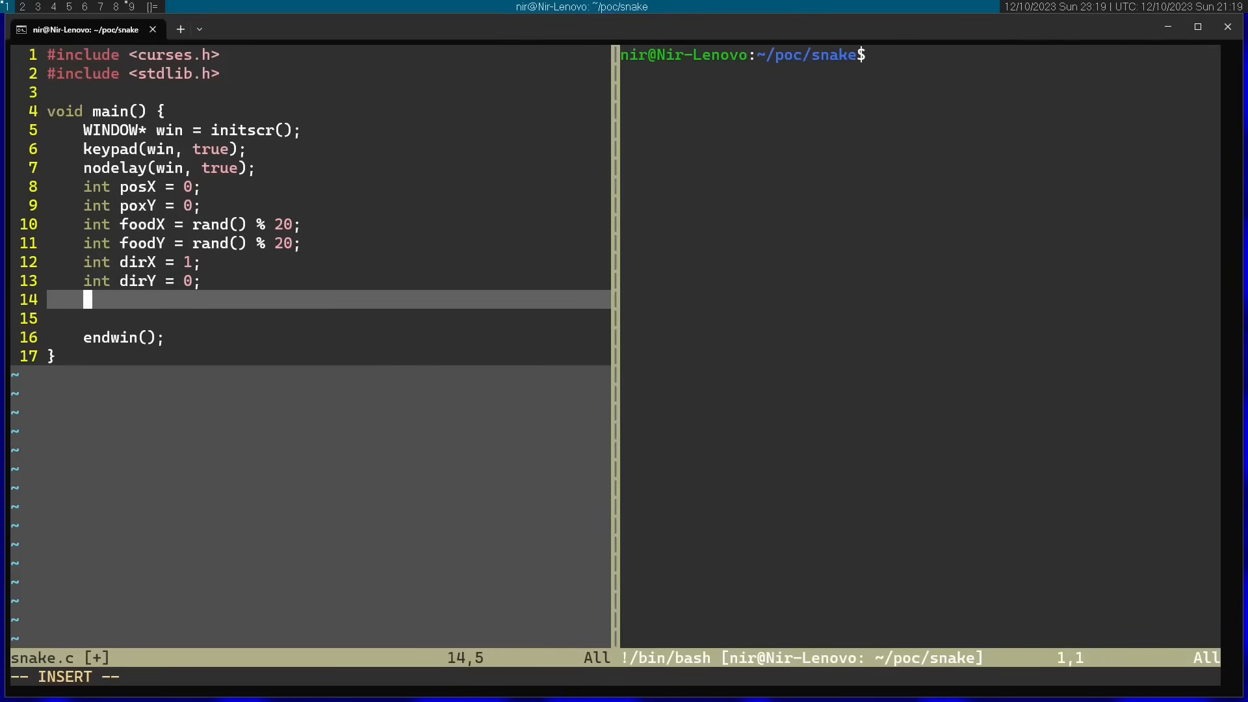
Open a while (true) { loop and begin a wgetch call inside it.
type("while")
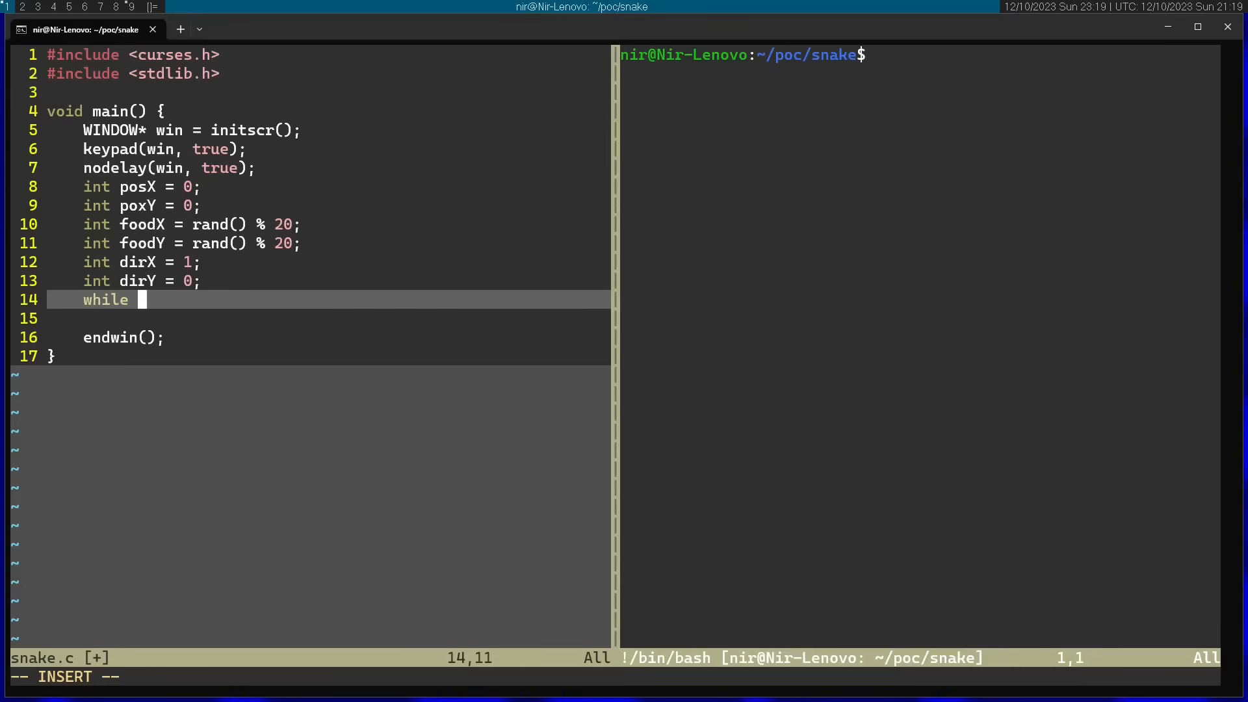
type("(true) {")
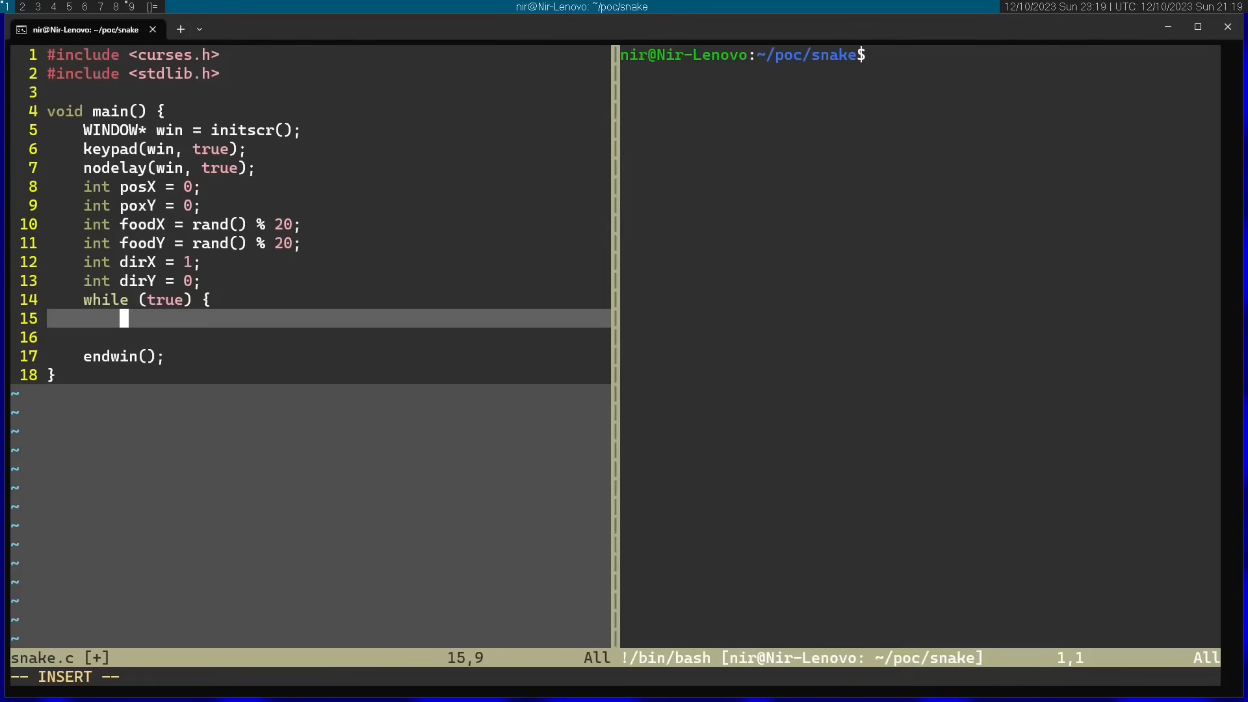
type("wg")
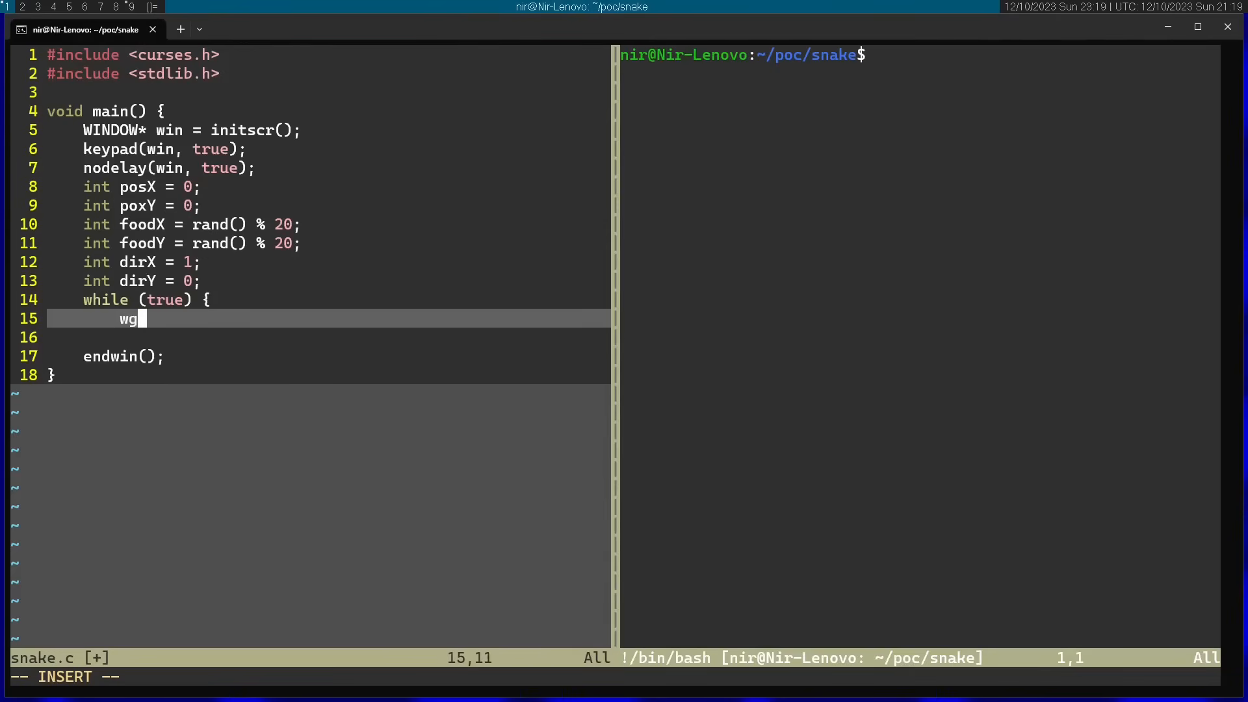
type("etch")
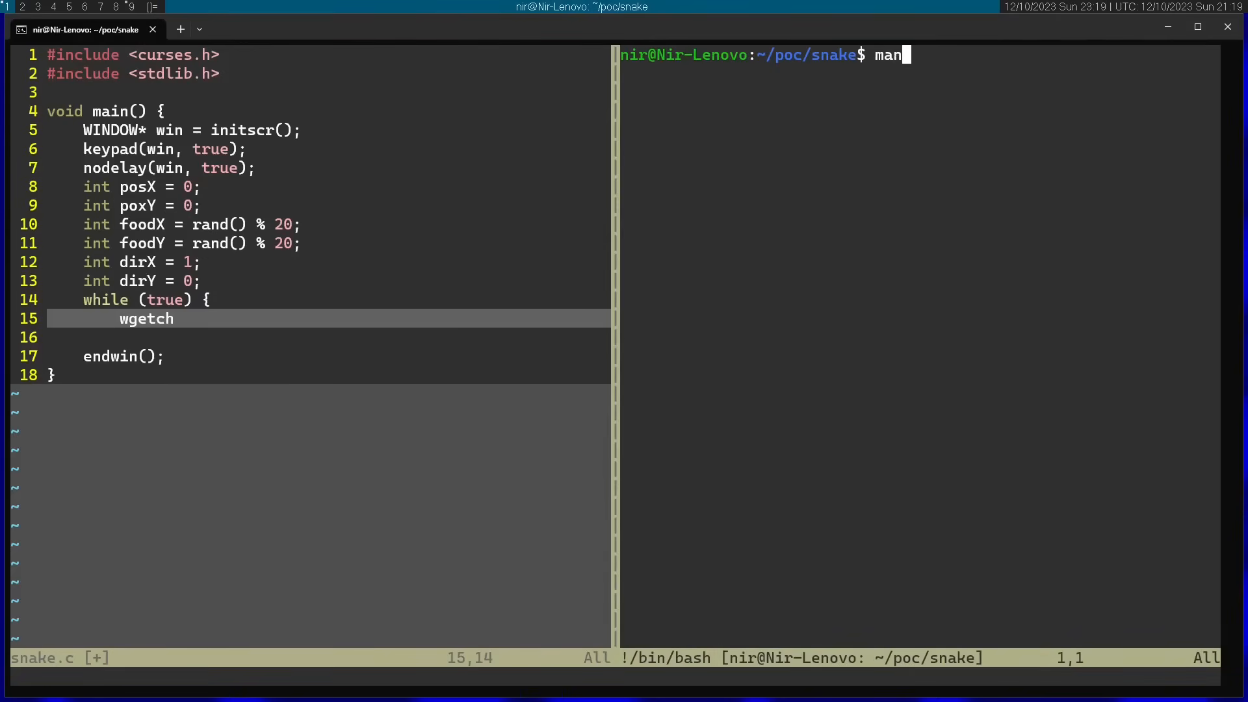
Show the wgetch manual and read the key into int pressed = wgetch(win);.
type("wgetch")
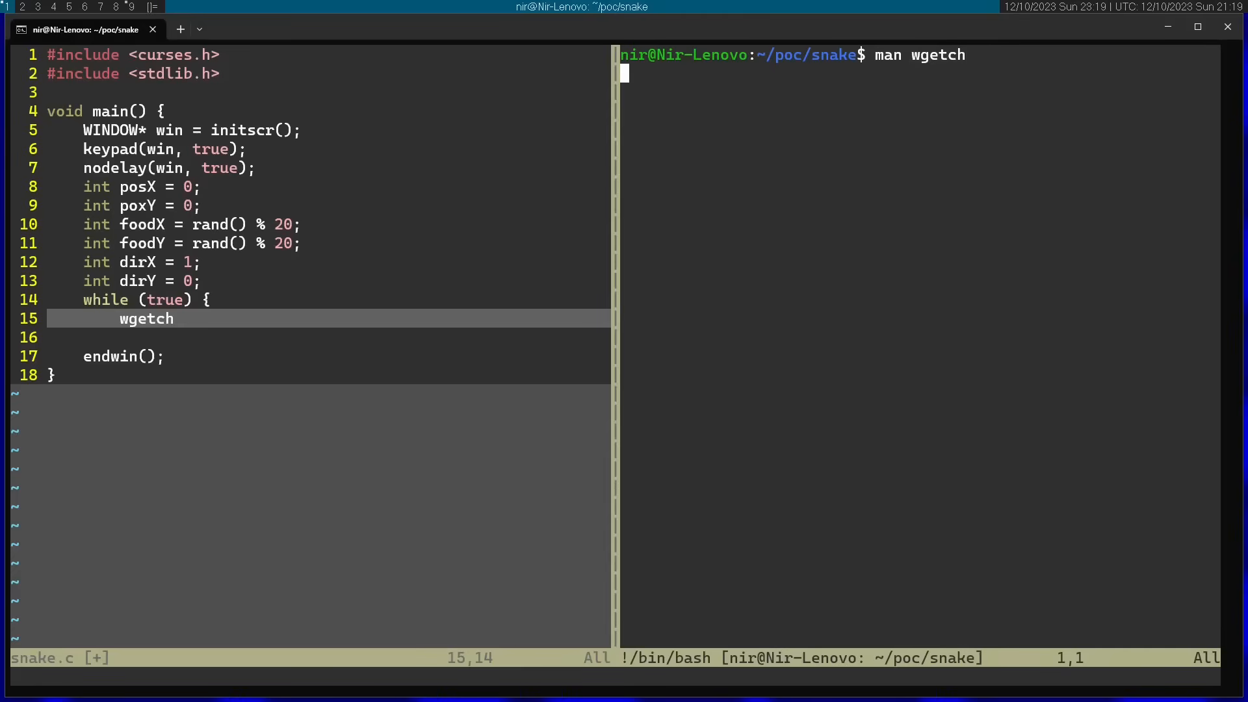
key("Return")
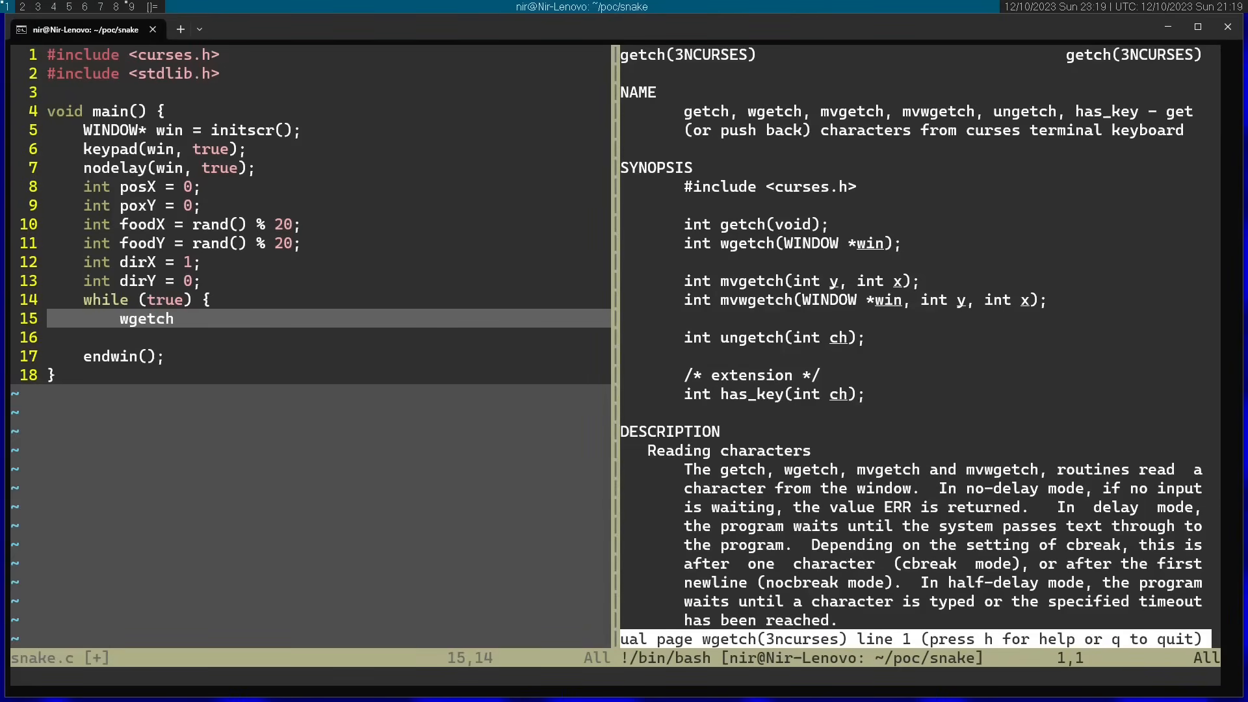
type("(")
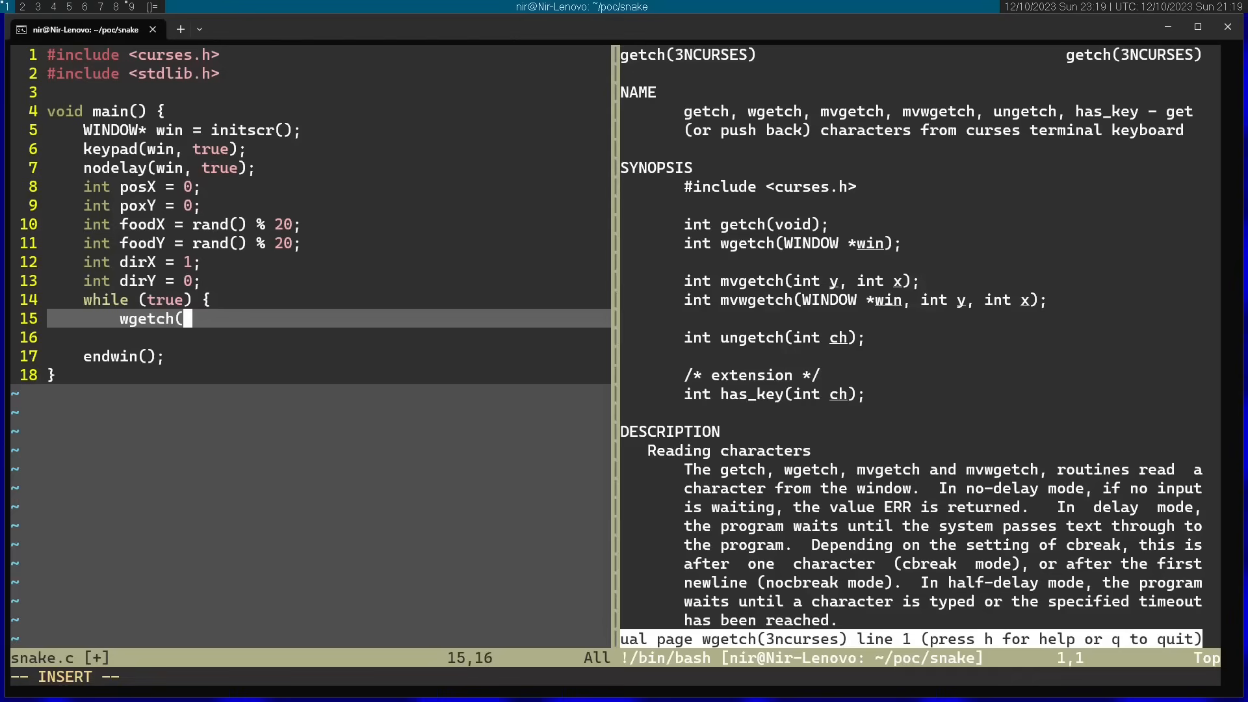
type("win);")
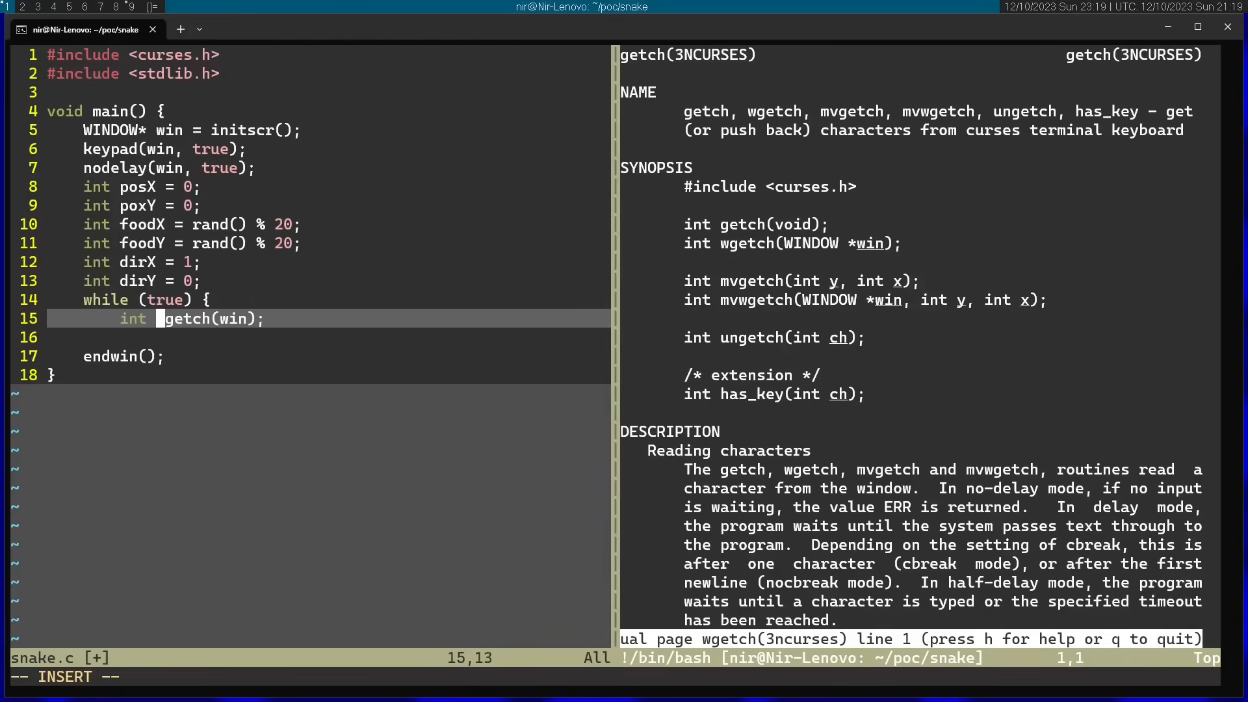
type("pressed = w")
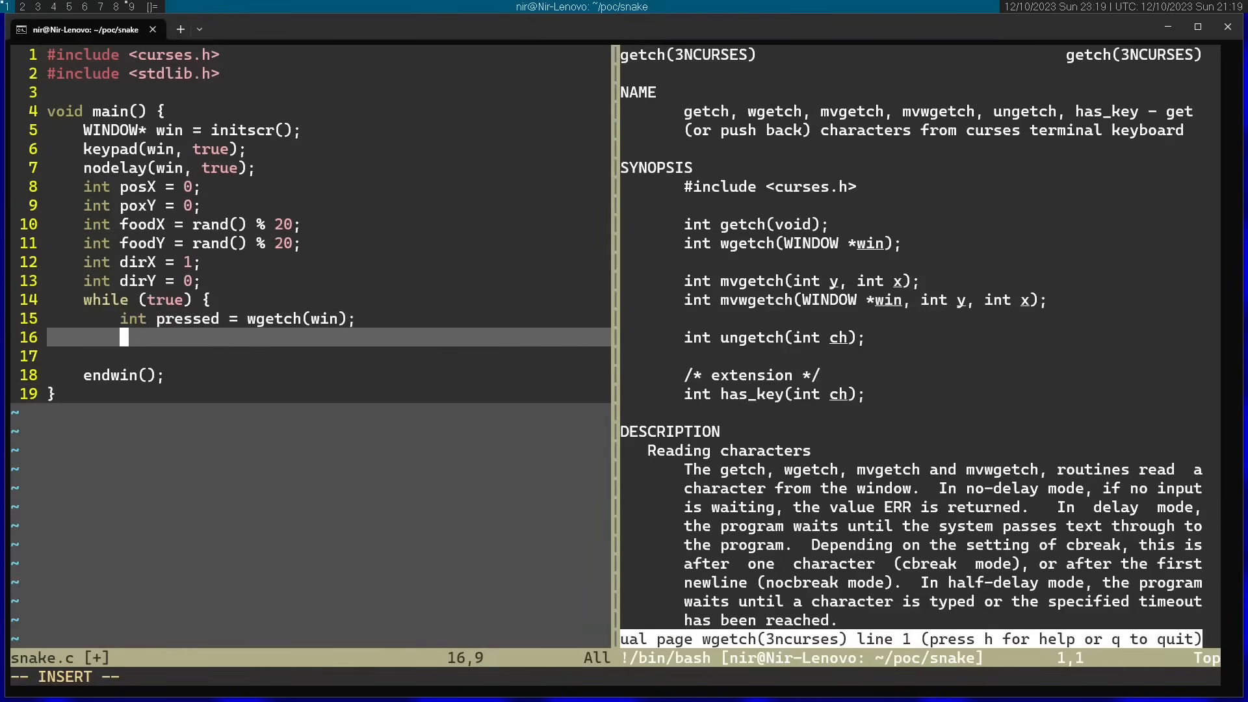
Add an if (pressed == KEY_LEFT) block setting dirX = -1.
type("if (")
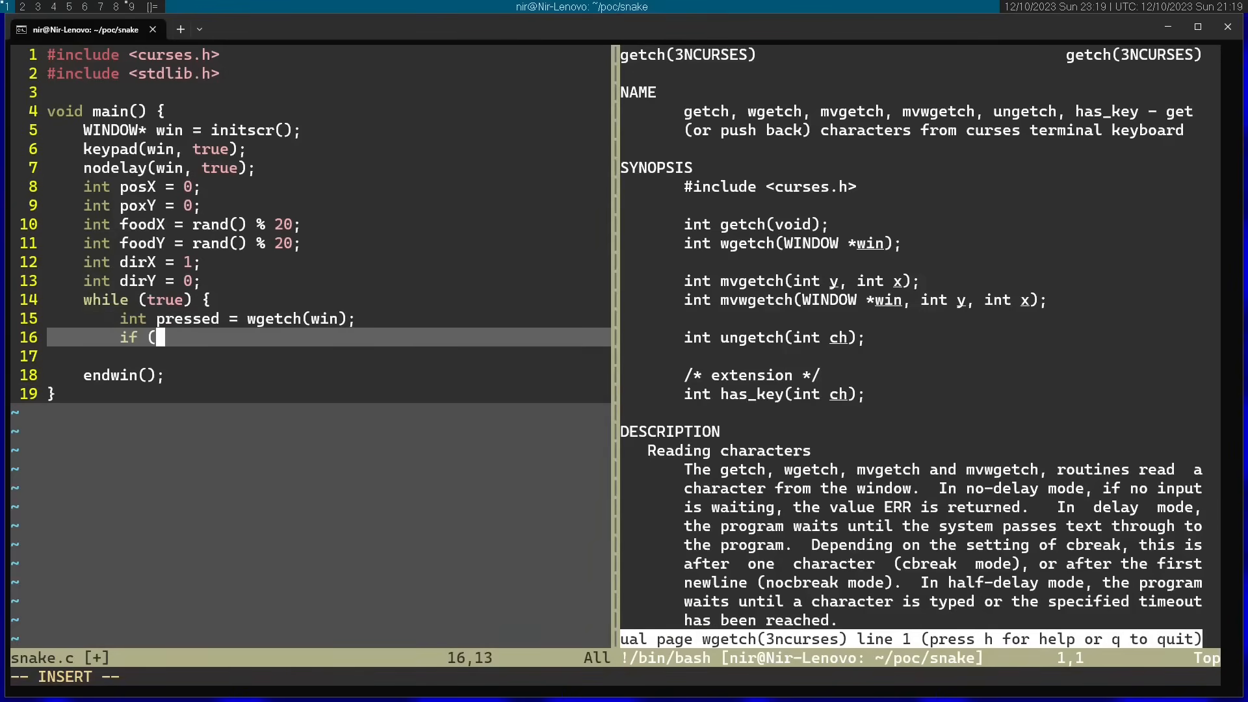
type("pressed =")
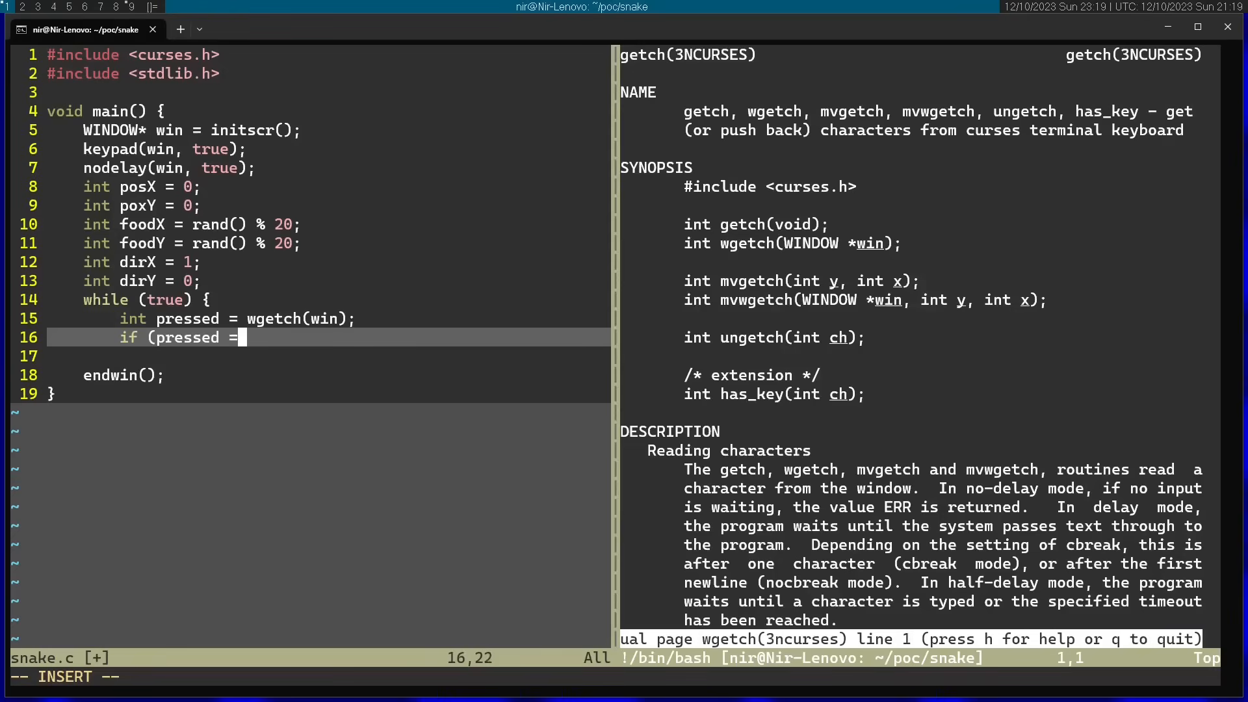
type("= KEY_L")
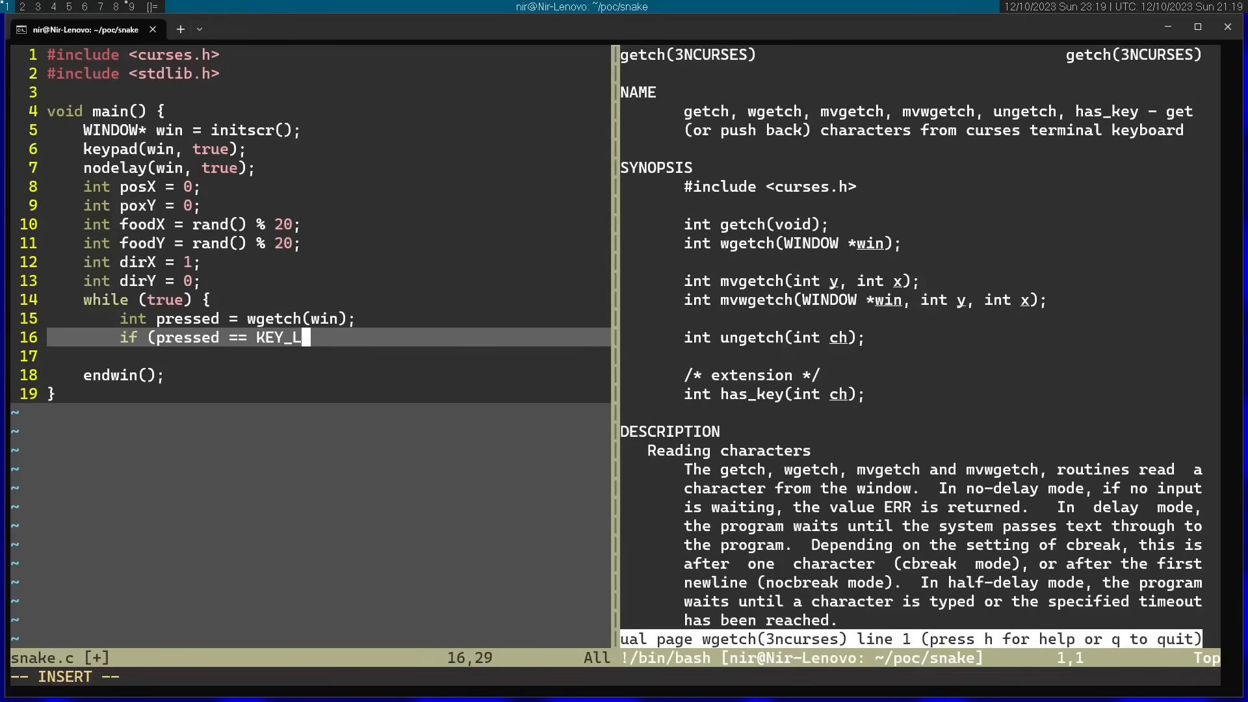
type("EFT) {")
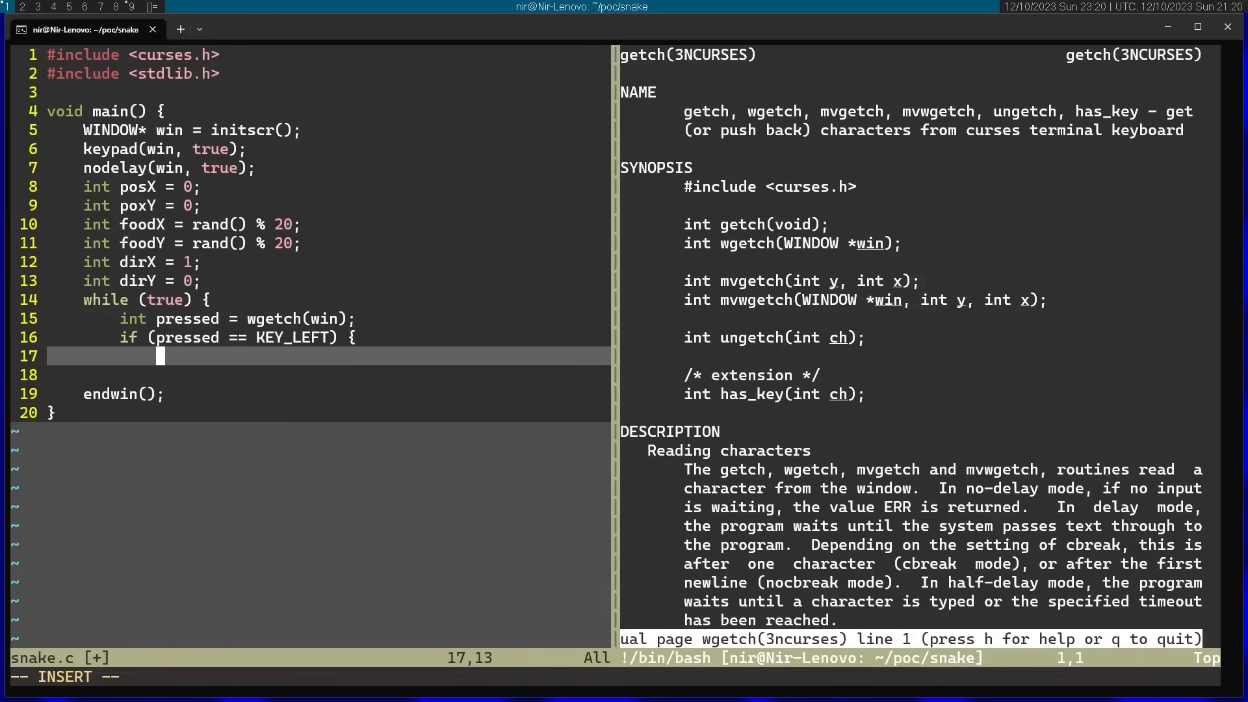
type("dir")
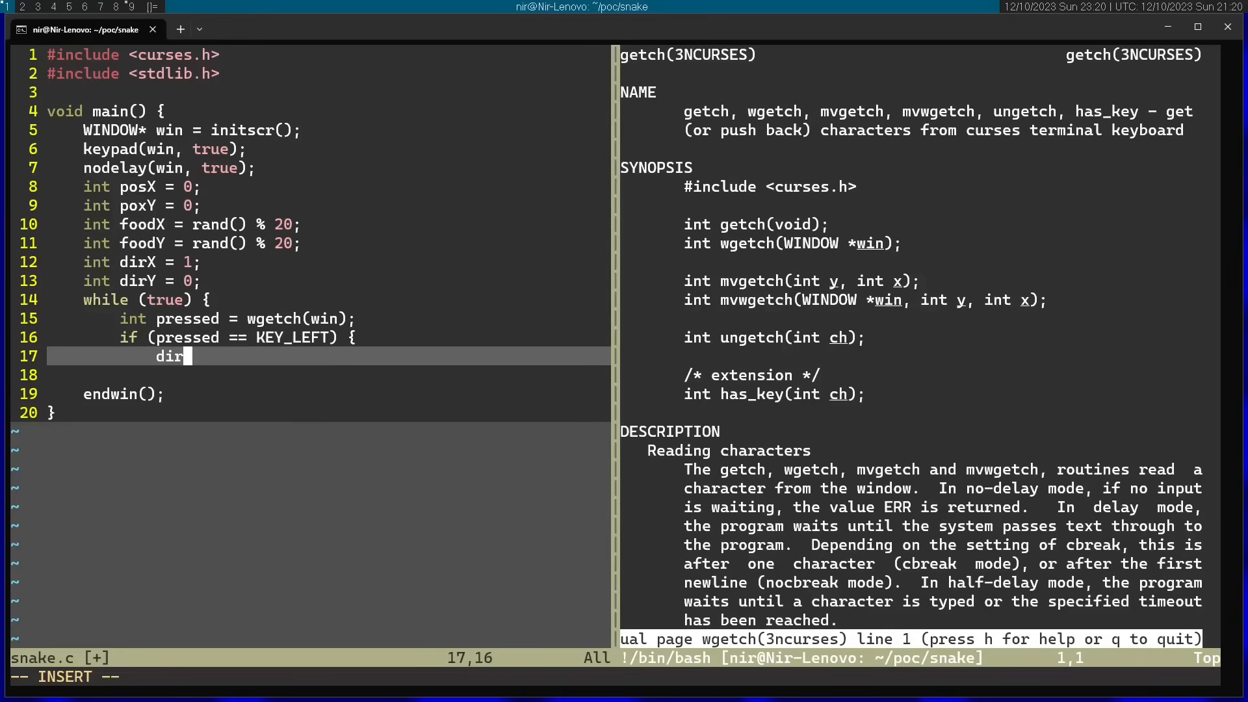
type("X = -1")
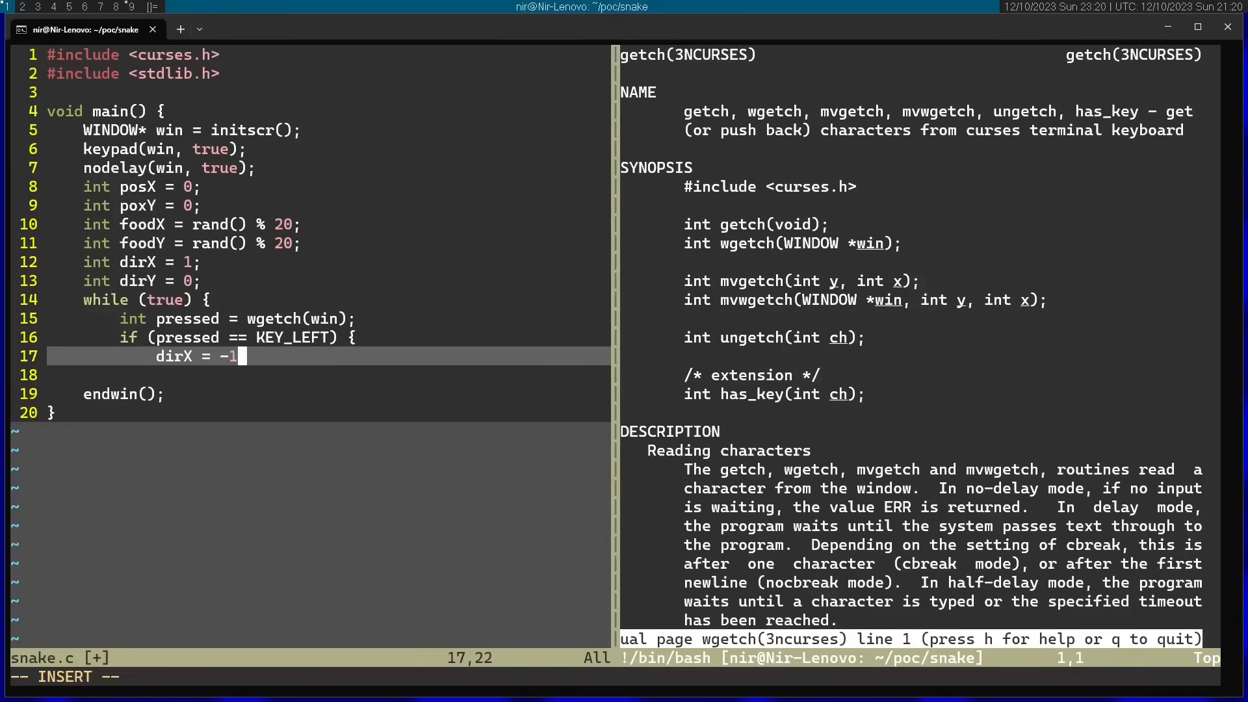
type(";")
left_click(329, 375)
type("dirY = 0;")
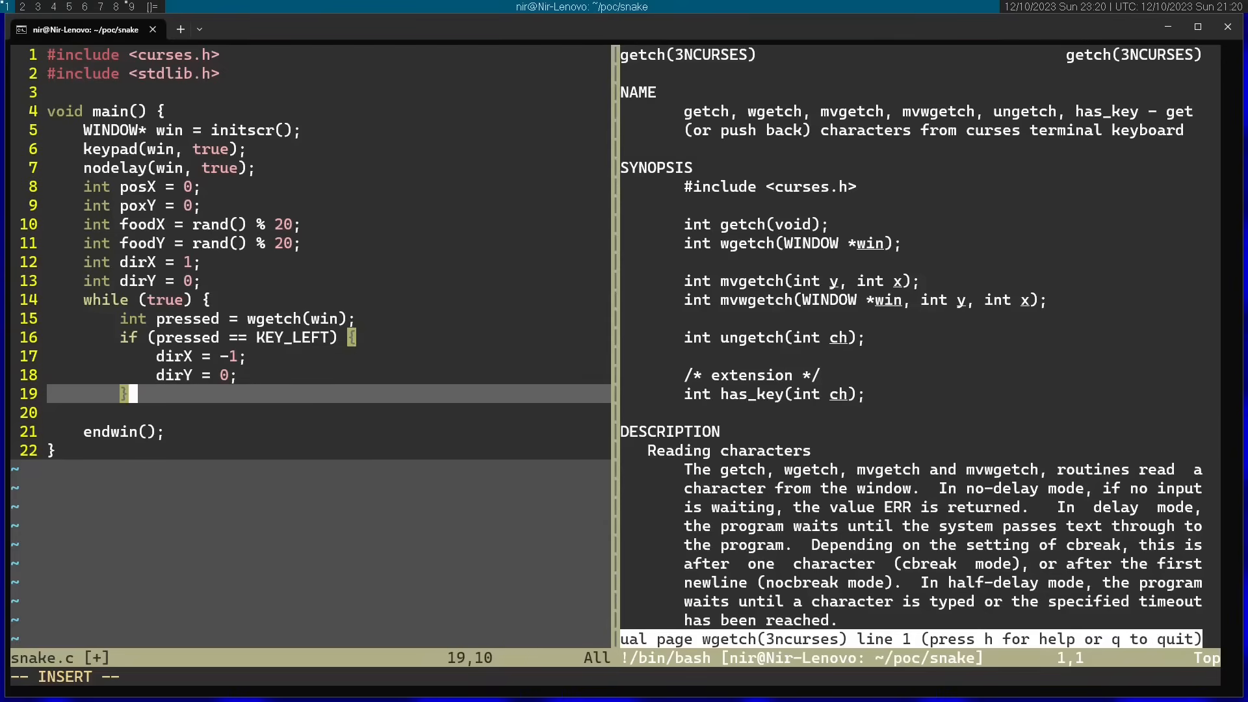
Add the matching if blocks for KEY_RIGHT, KEY_UP and KEY_DOWN setting dirX/dirY.
type("if (pres")
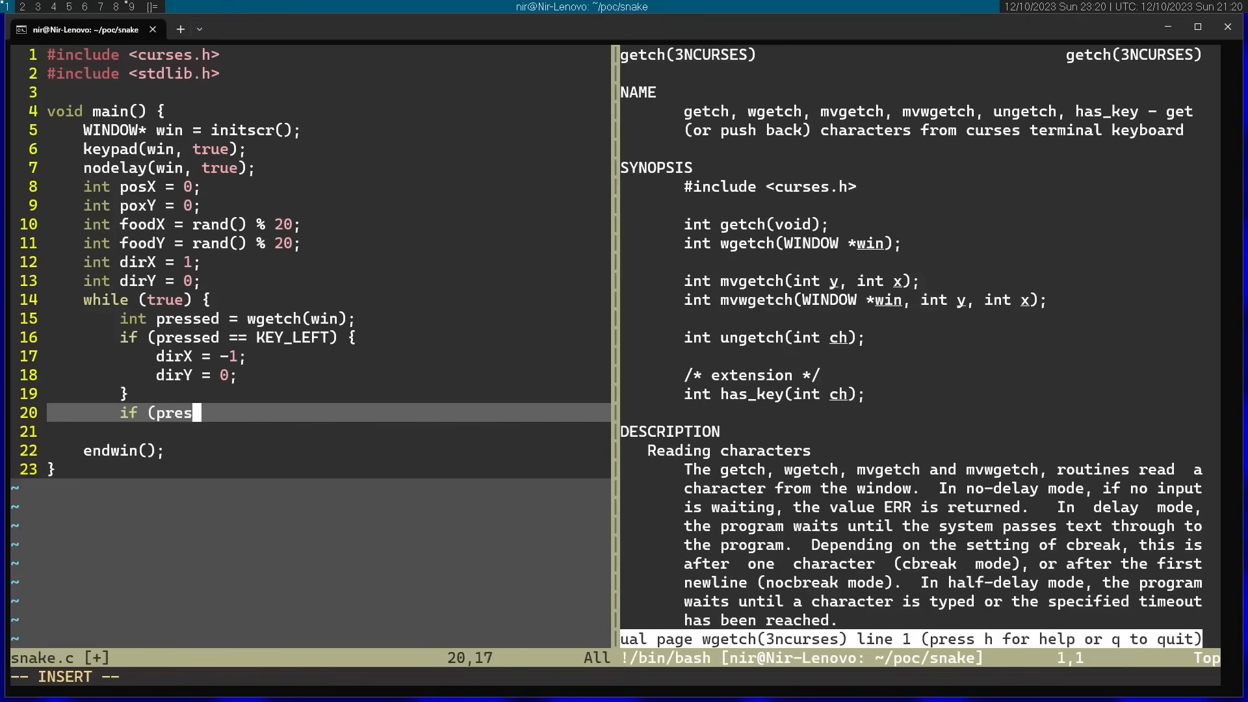
type("sed == KEY_RIGHT) {")
type("if")
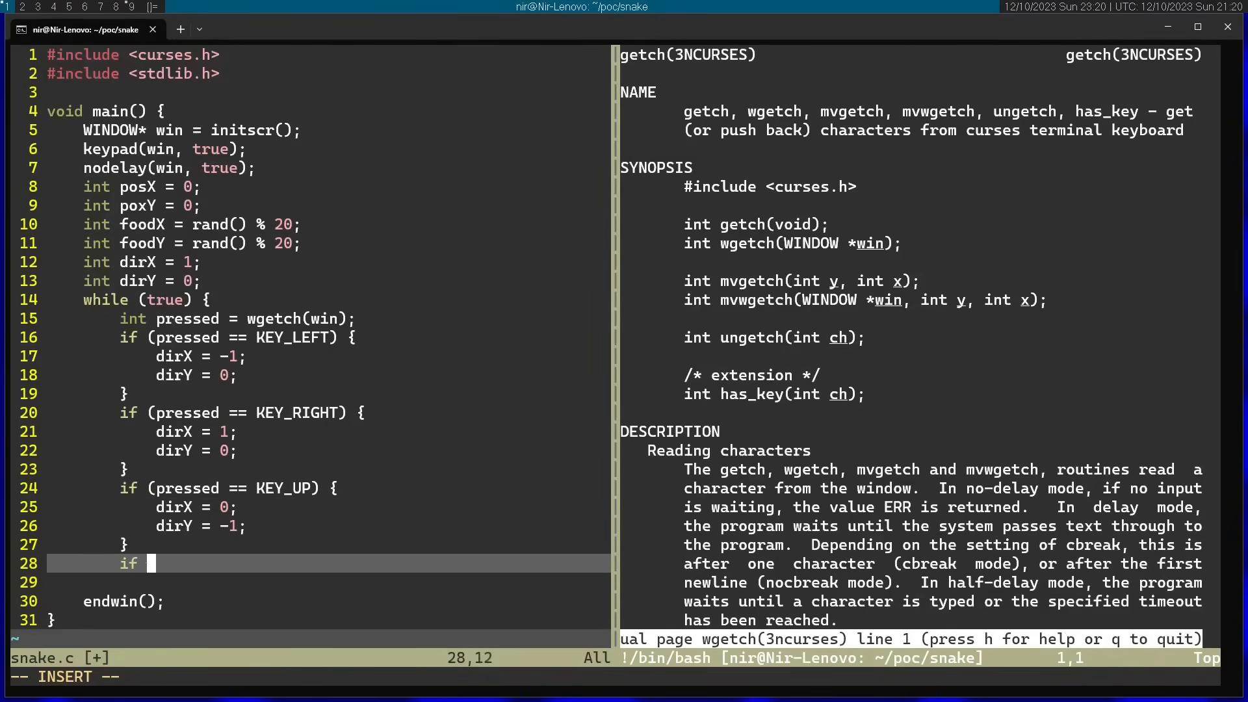
type("(pressed == KEY_DOWN) {")
type("dirY = 1;")
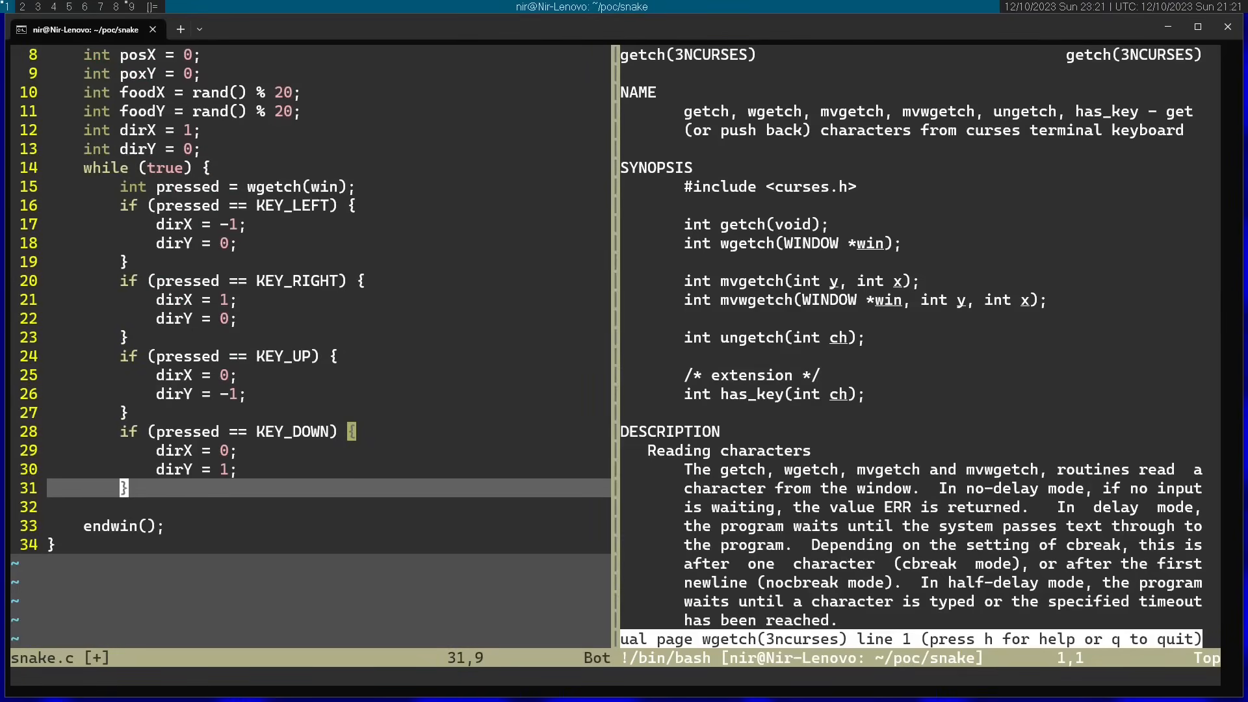
Advance the snake with posX += dirX; and posY += dirY;, then dismiss the wgetch manual.
type("pos")
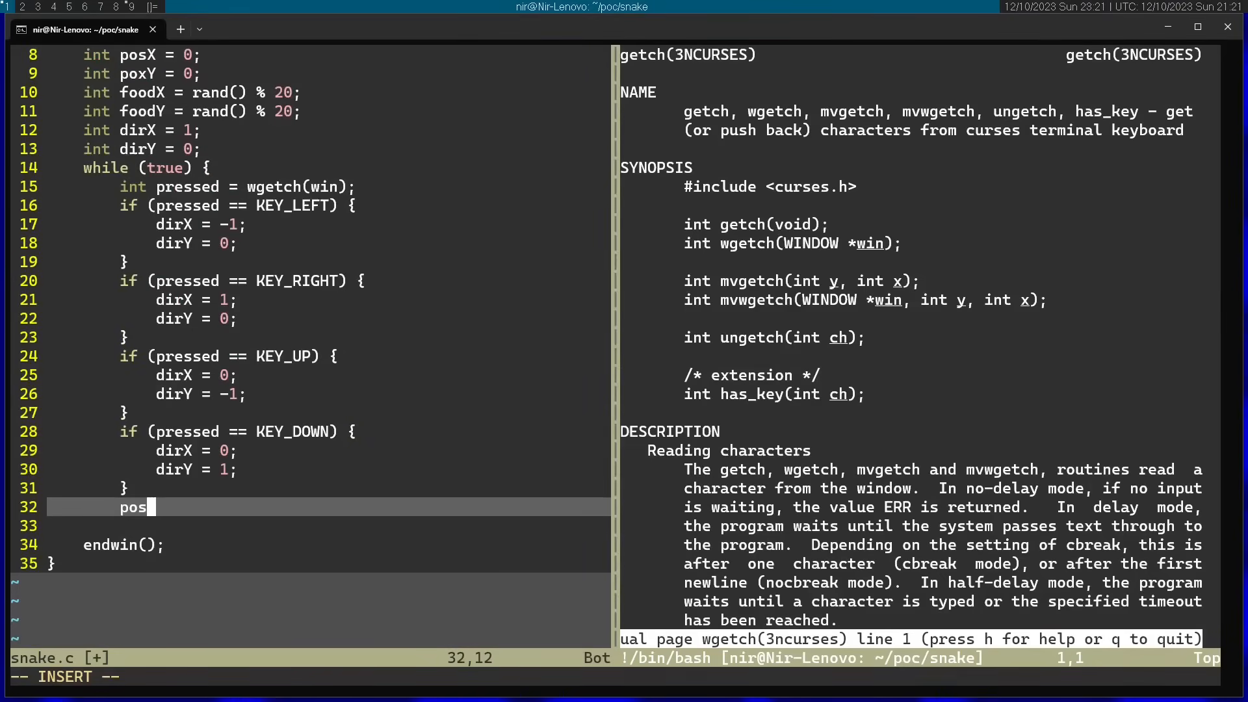
type("X +")
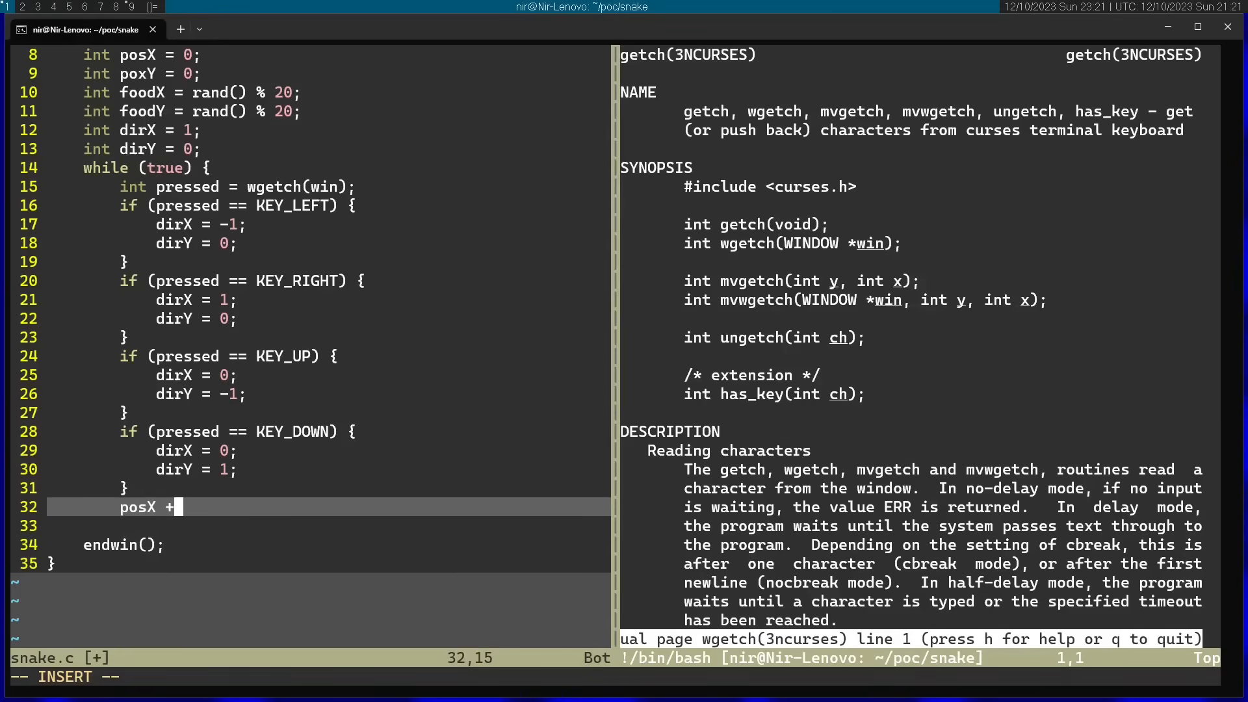
type("= dirX;")
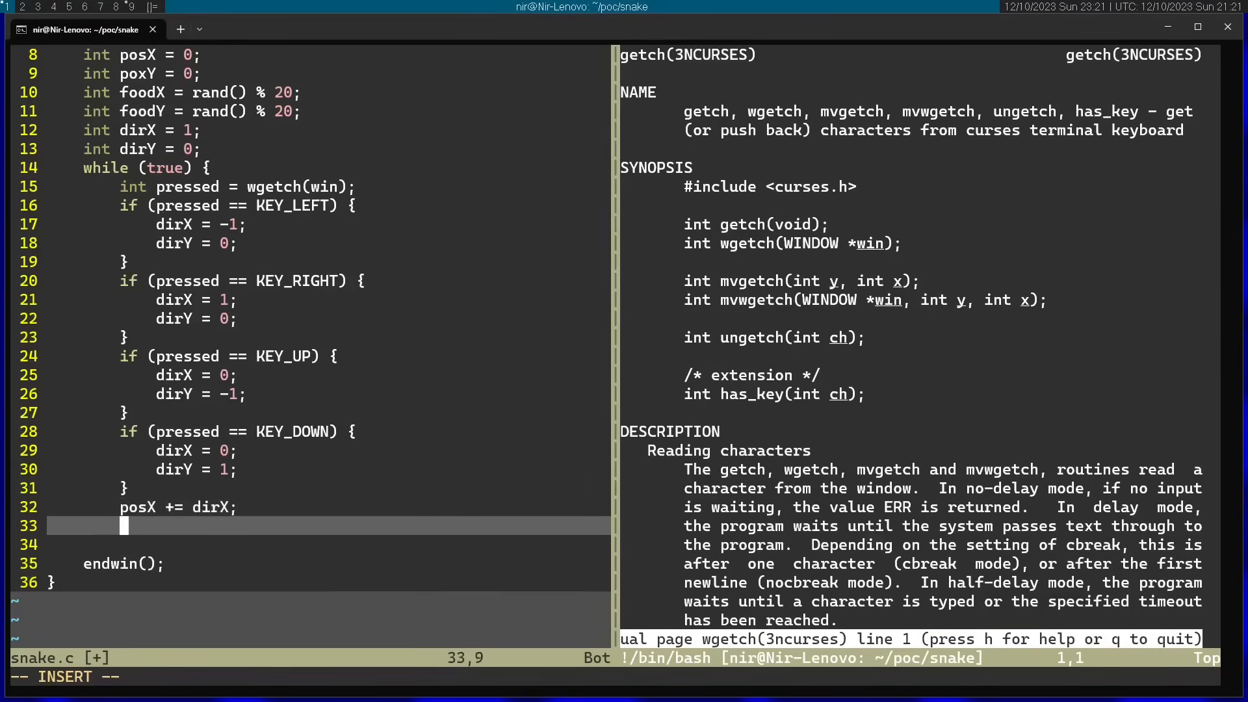
type("posY += d")
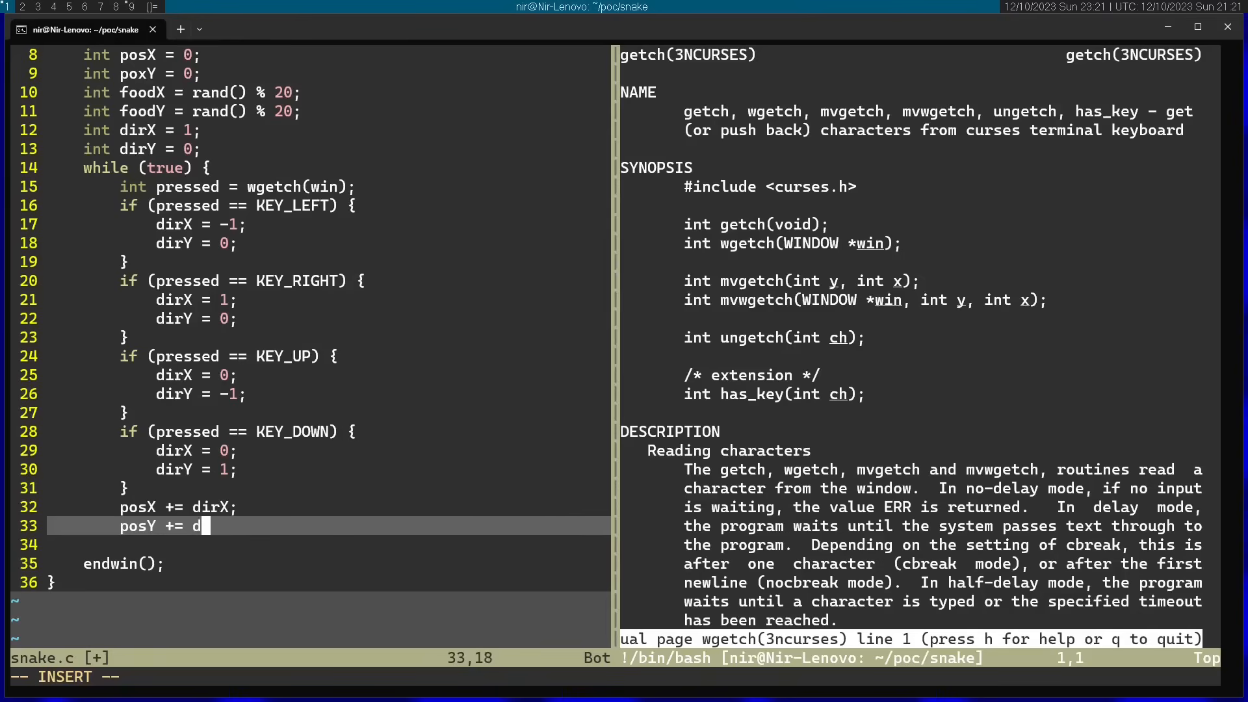
type("irY;")
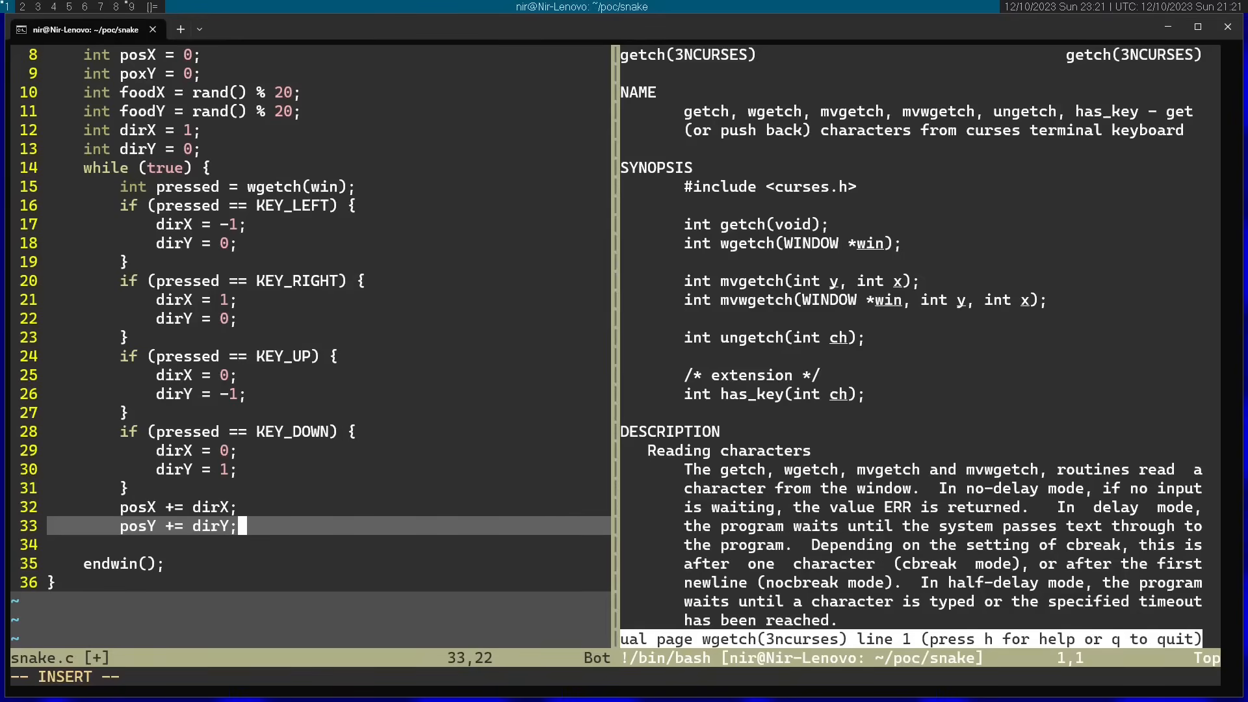
key("Return")
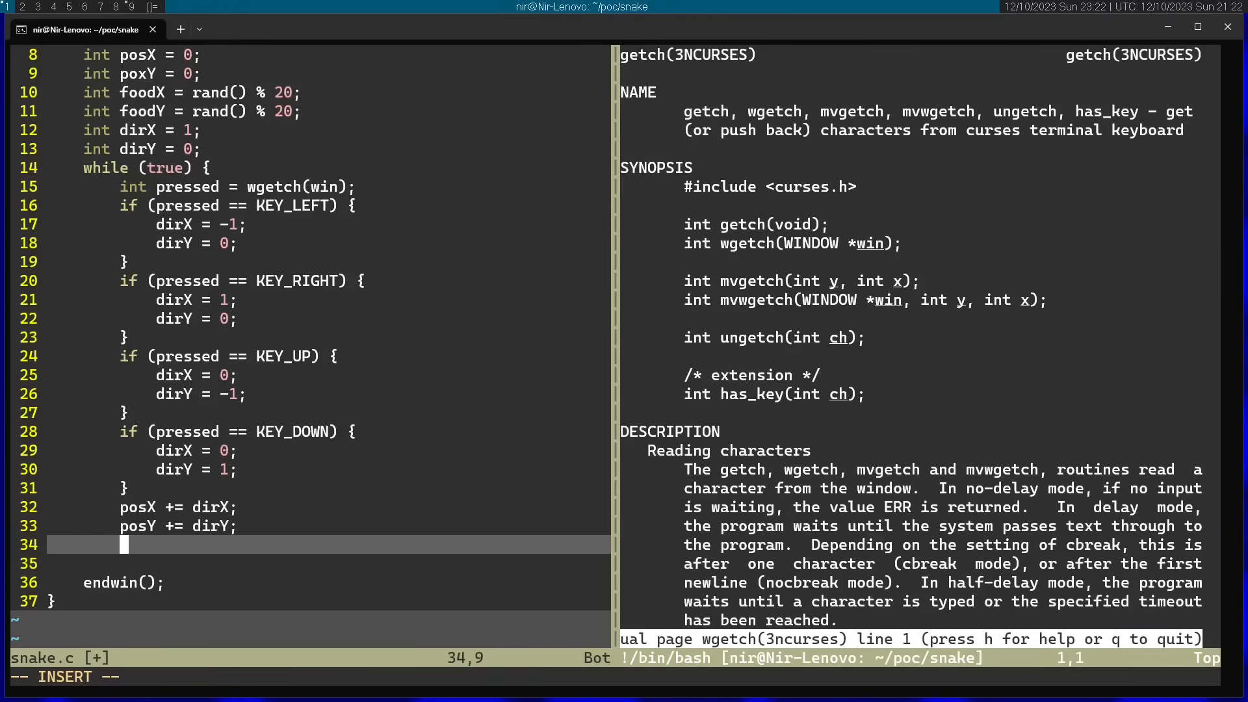
key("q")
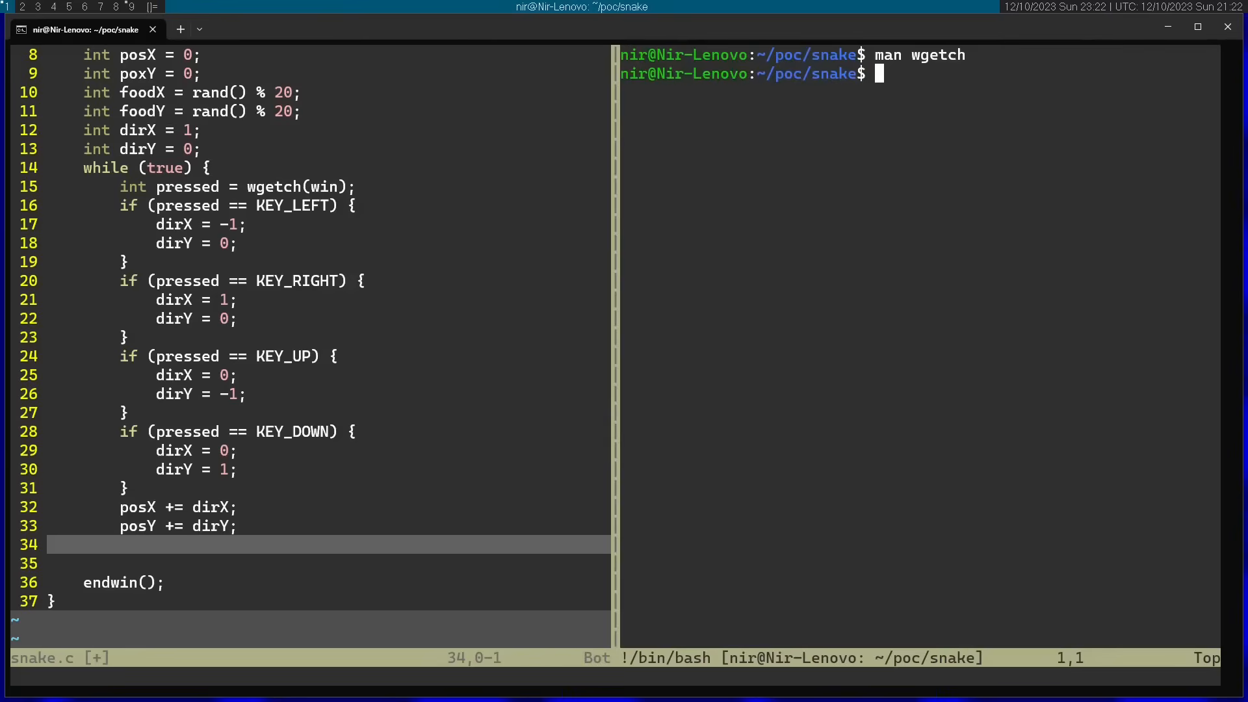
With the mvaddstr manual open, draw the snake with mvaddstr(posY, posX, "*");.
type("man mv")
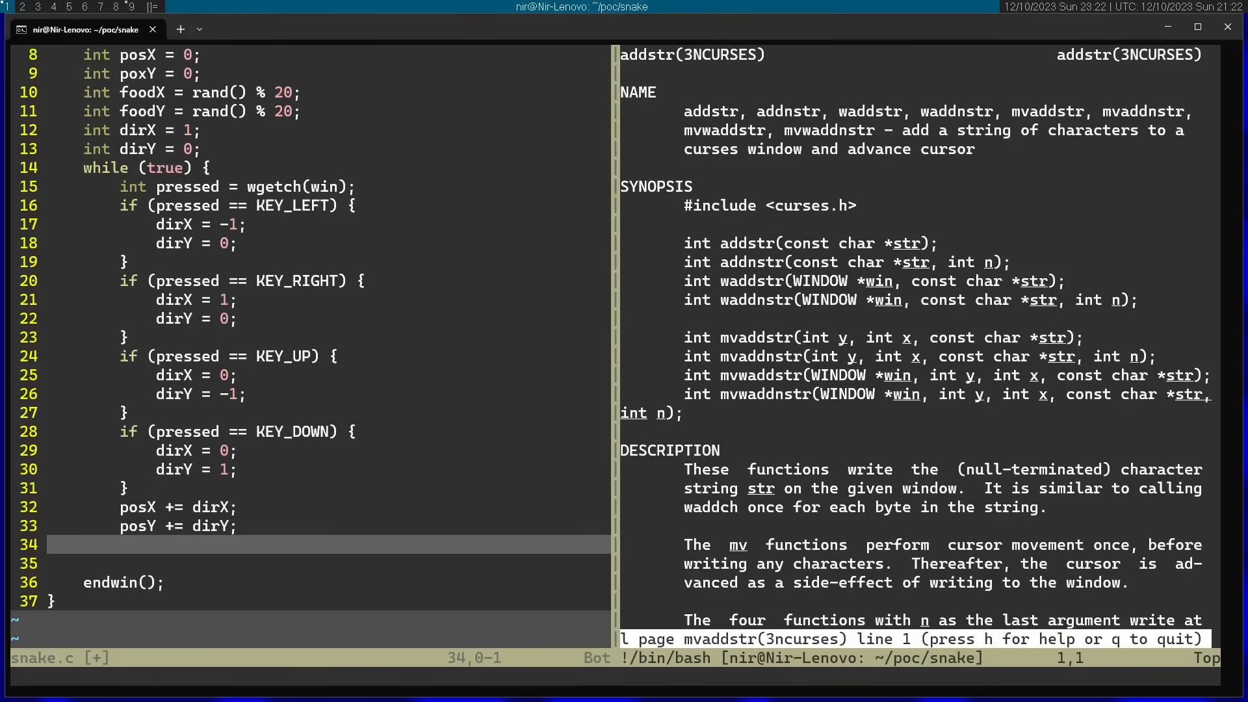
mouse_move(771, 309)
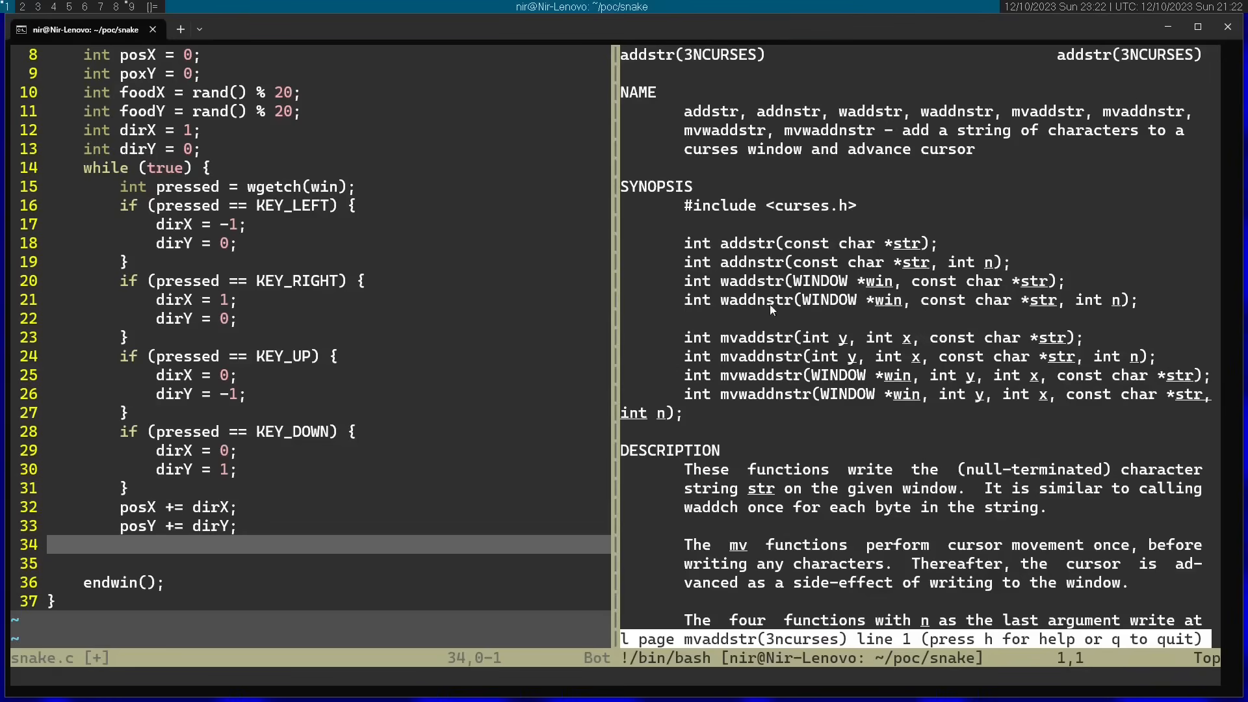
double_click(756, 338)
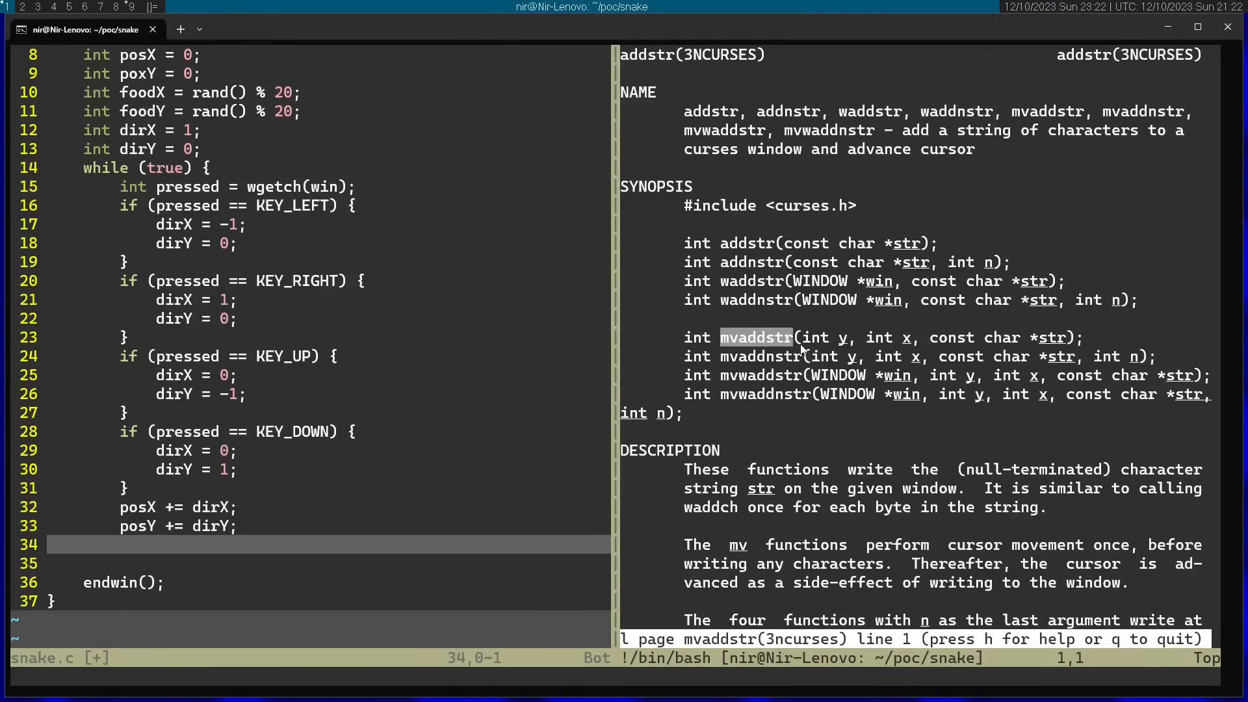
mouse_move(1066, 342)
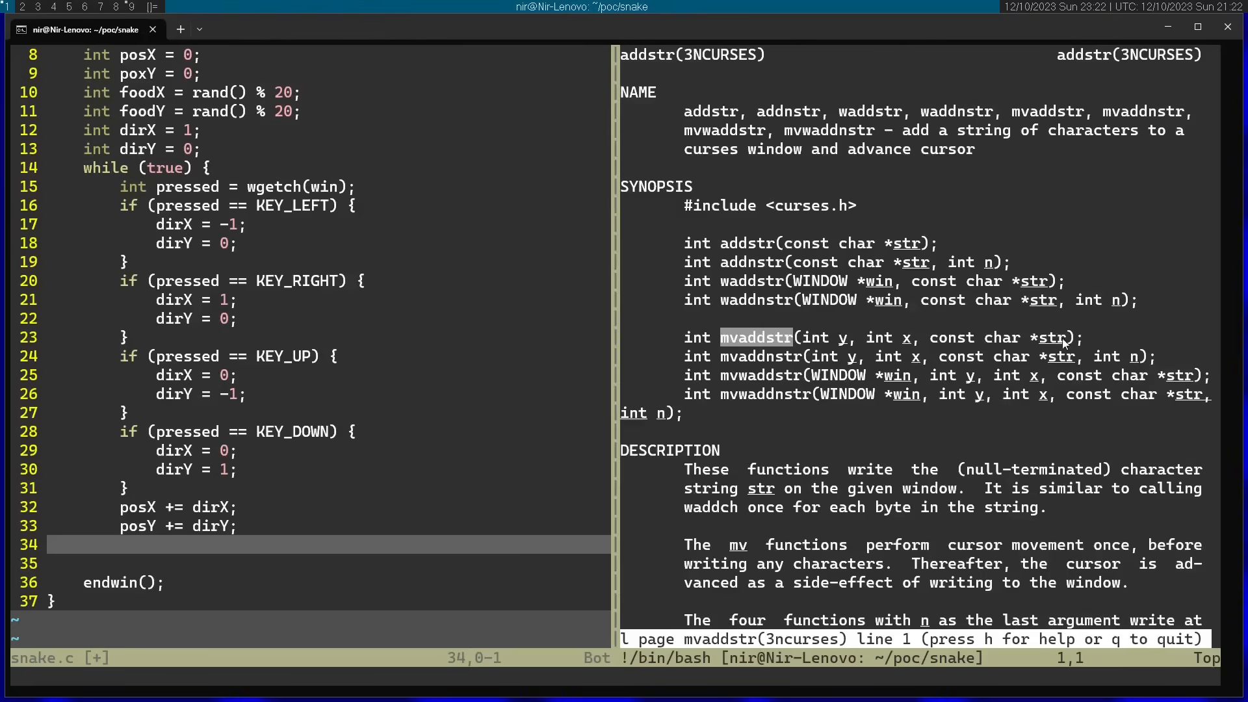
mouse_move(915, 352)
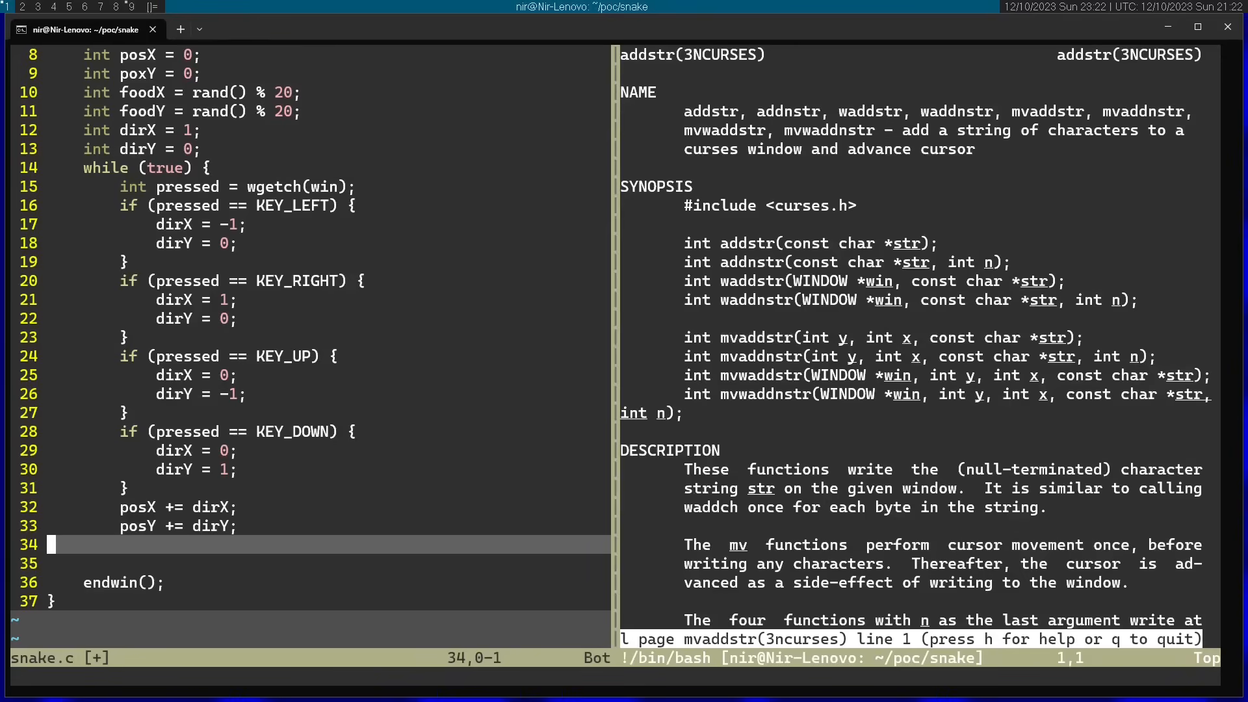
type("mv")
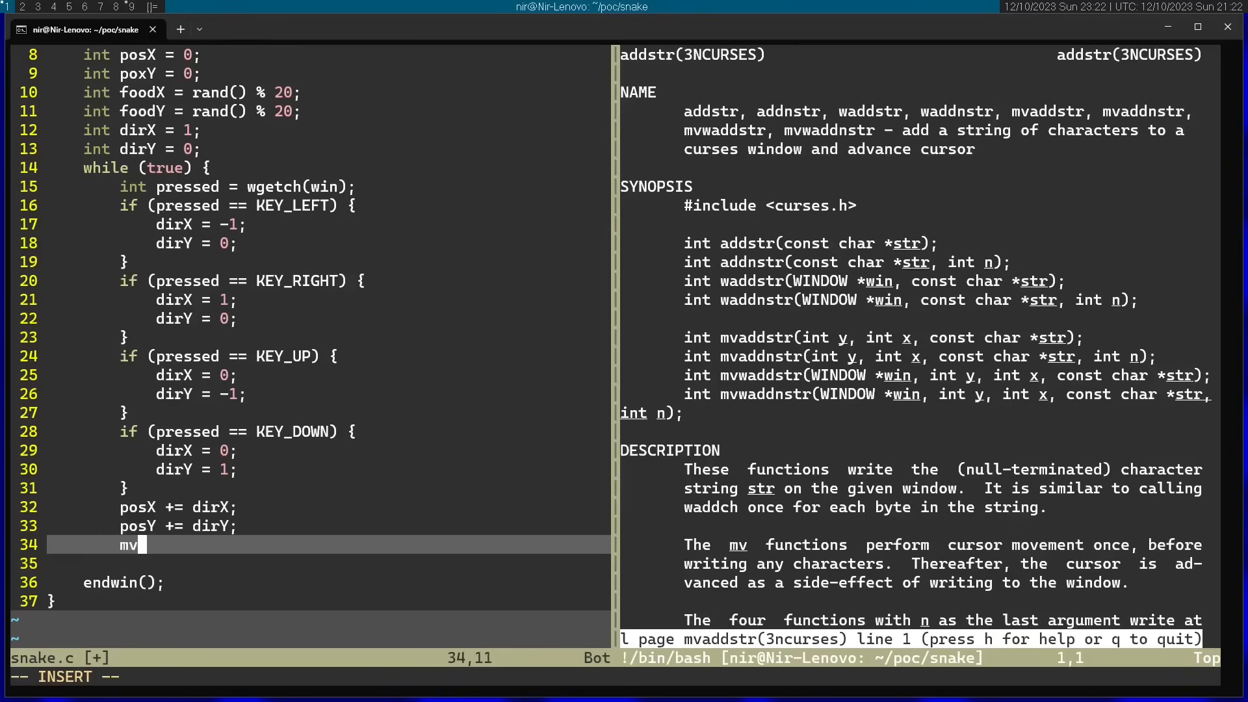
type("add")
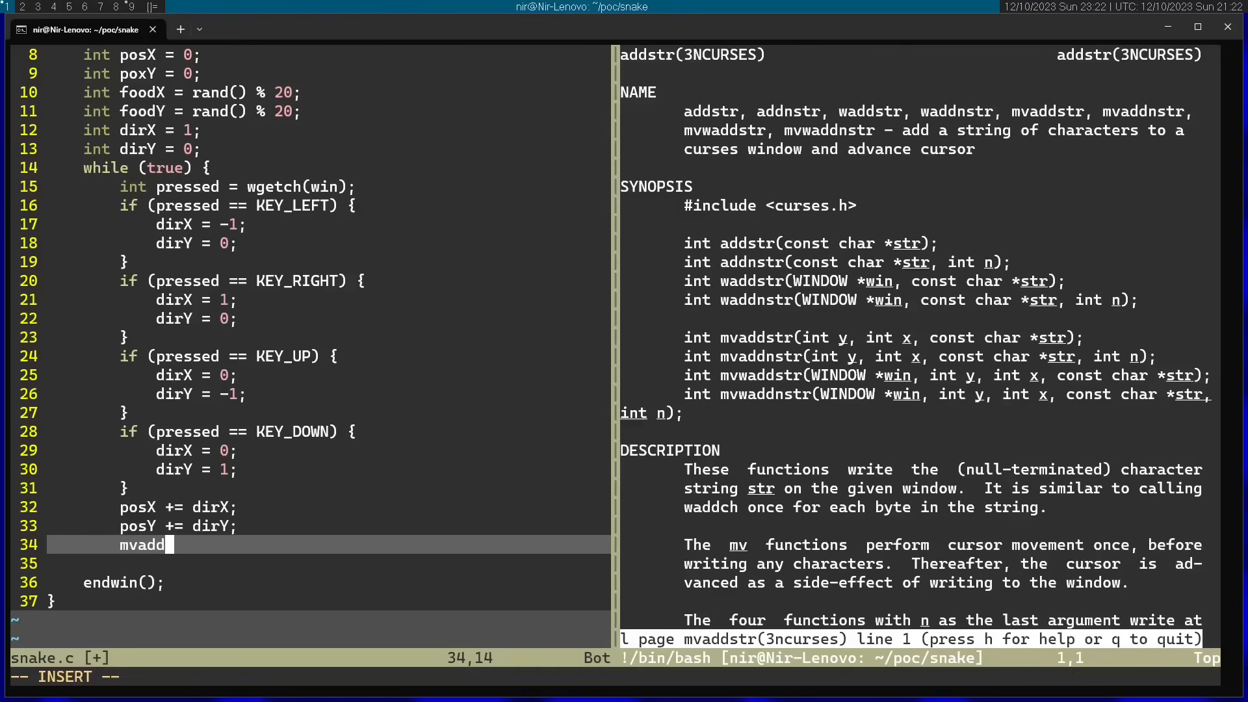
type("str(")
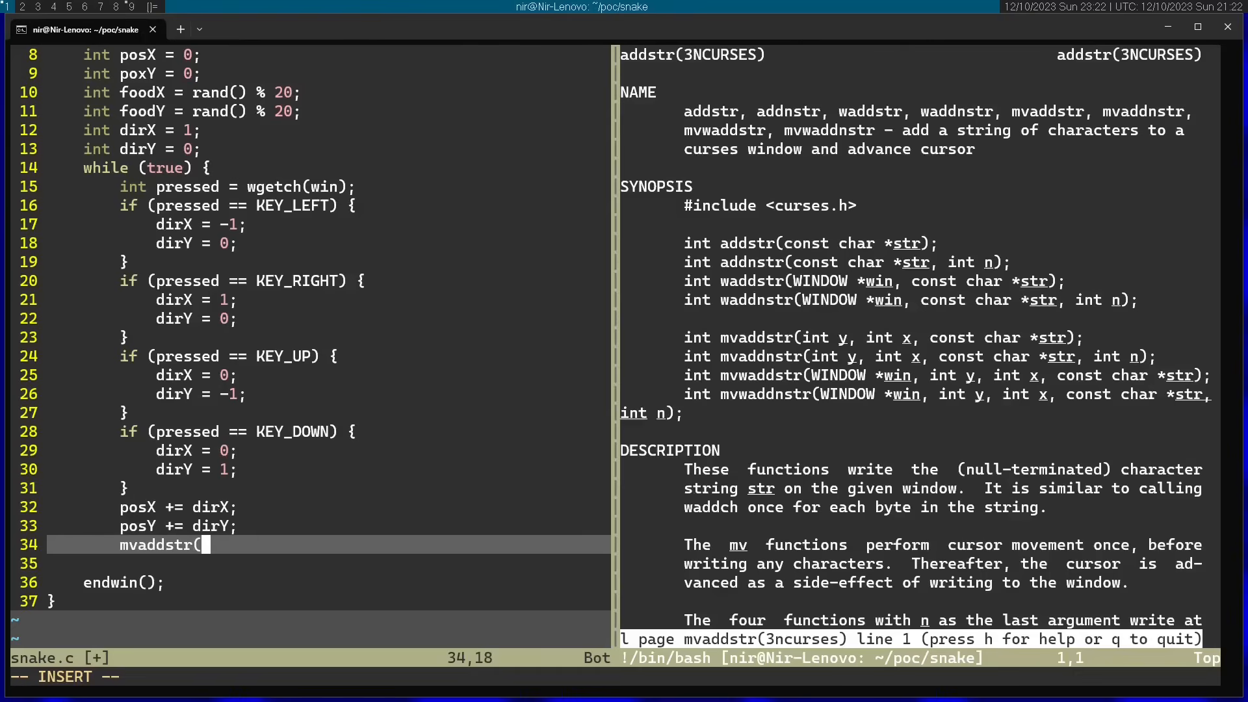
type("posY")
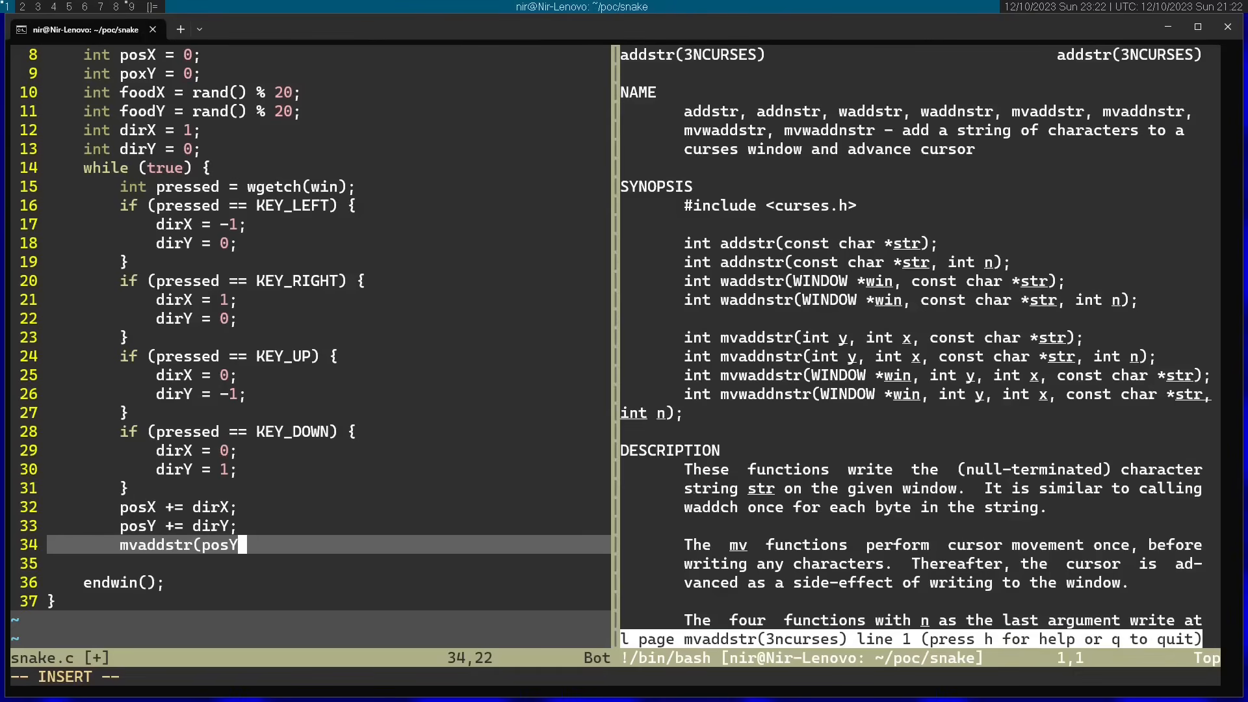
type(", posX")
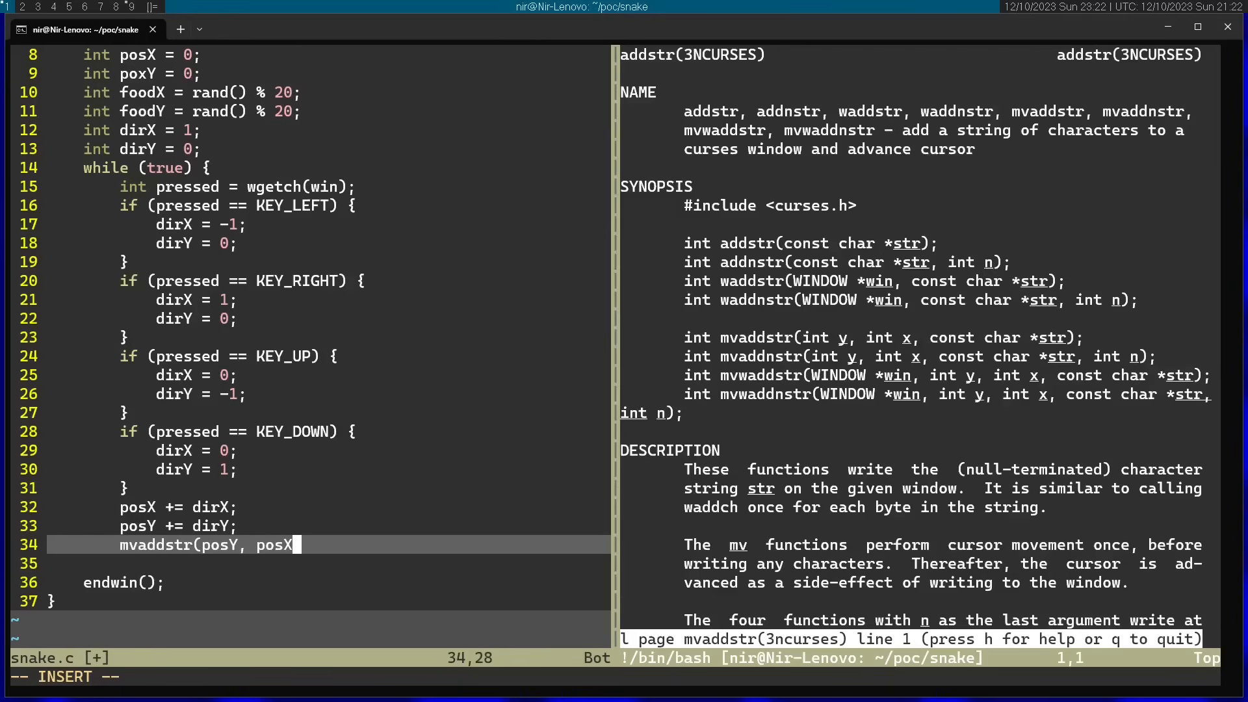
type(", \"")
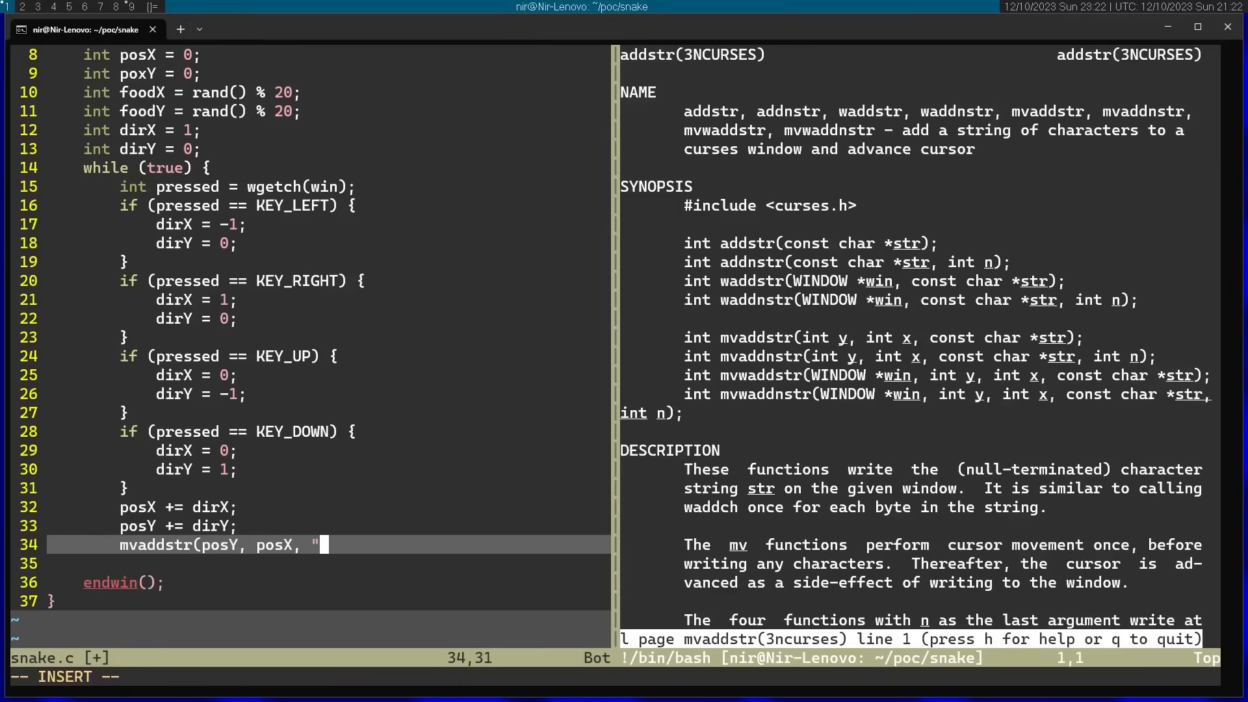
type("*")
type("mvaddstr(")
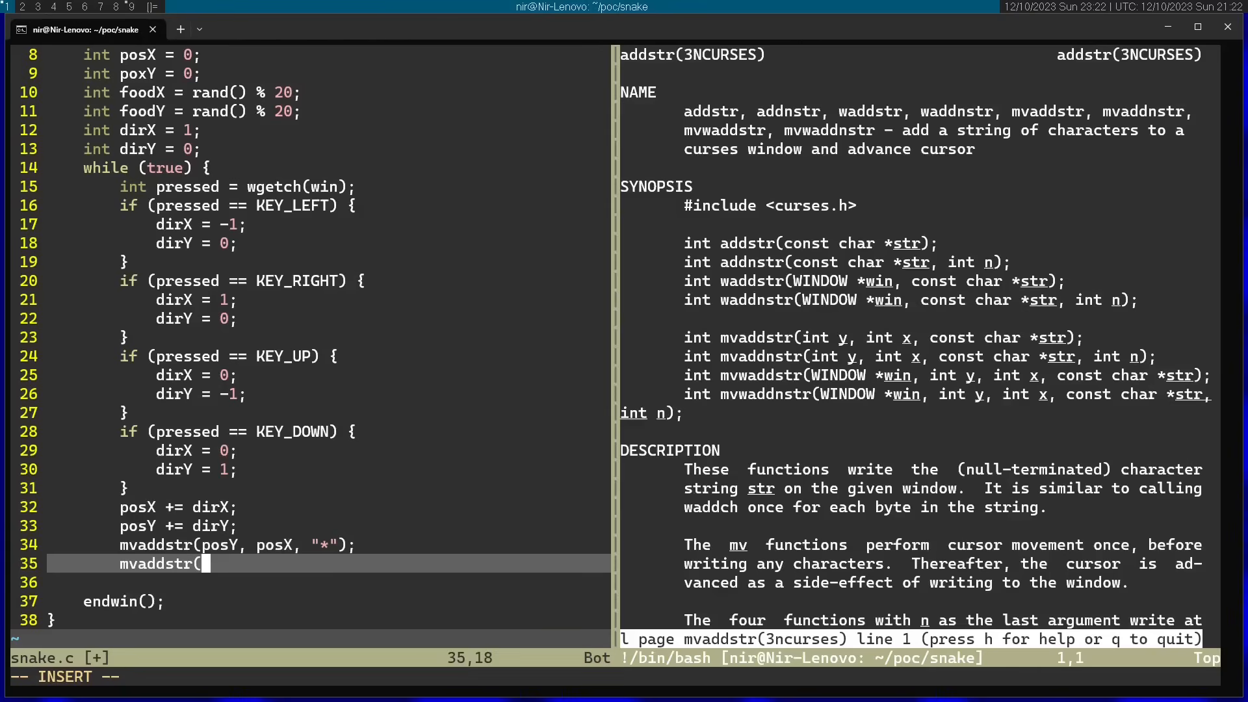
Draw the food with mvaddstr(foodY, foodX, "&");.
type("food")
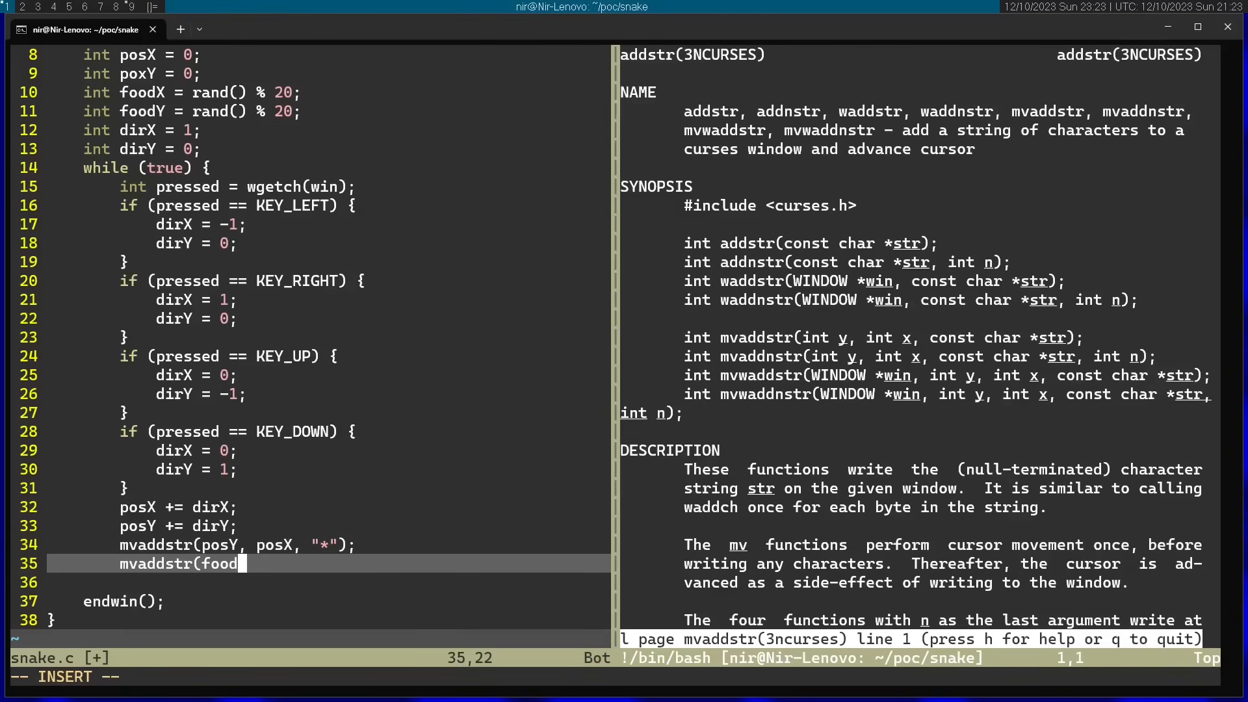
type("Y, foodX, \"&")
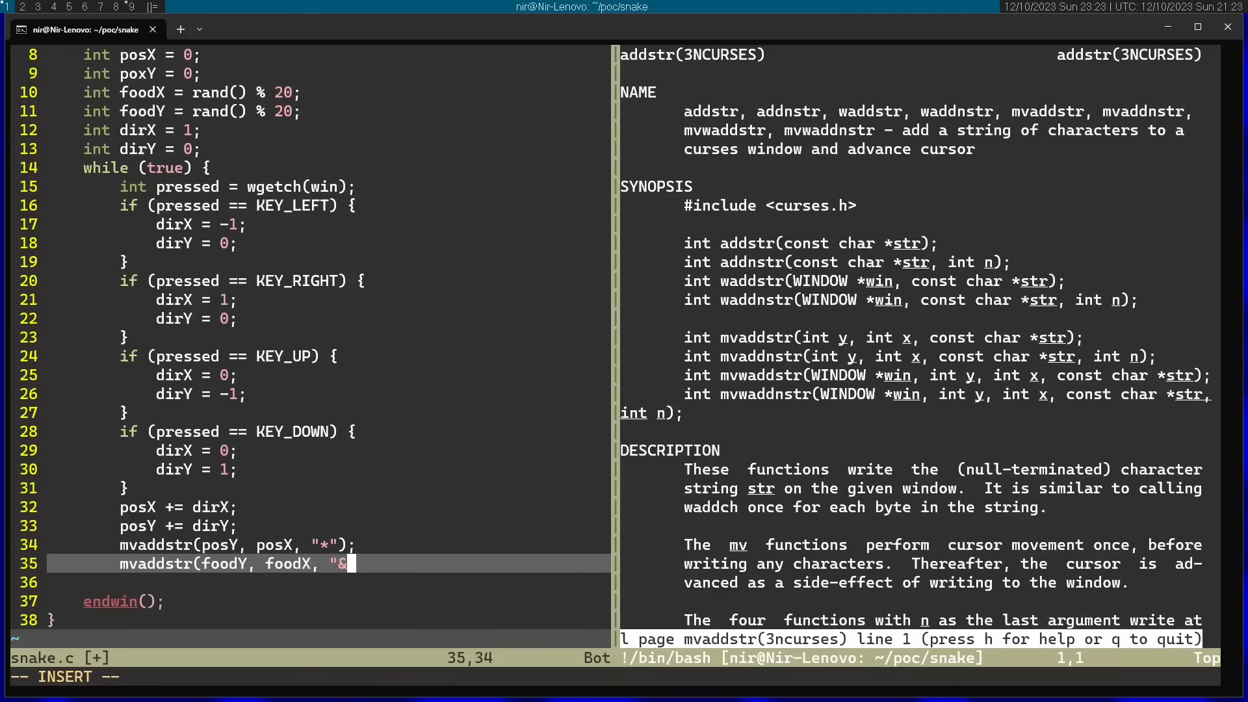
type("\");")
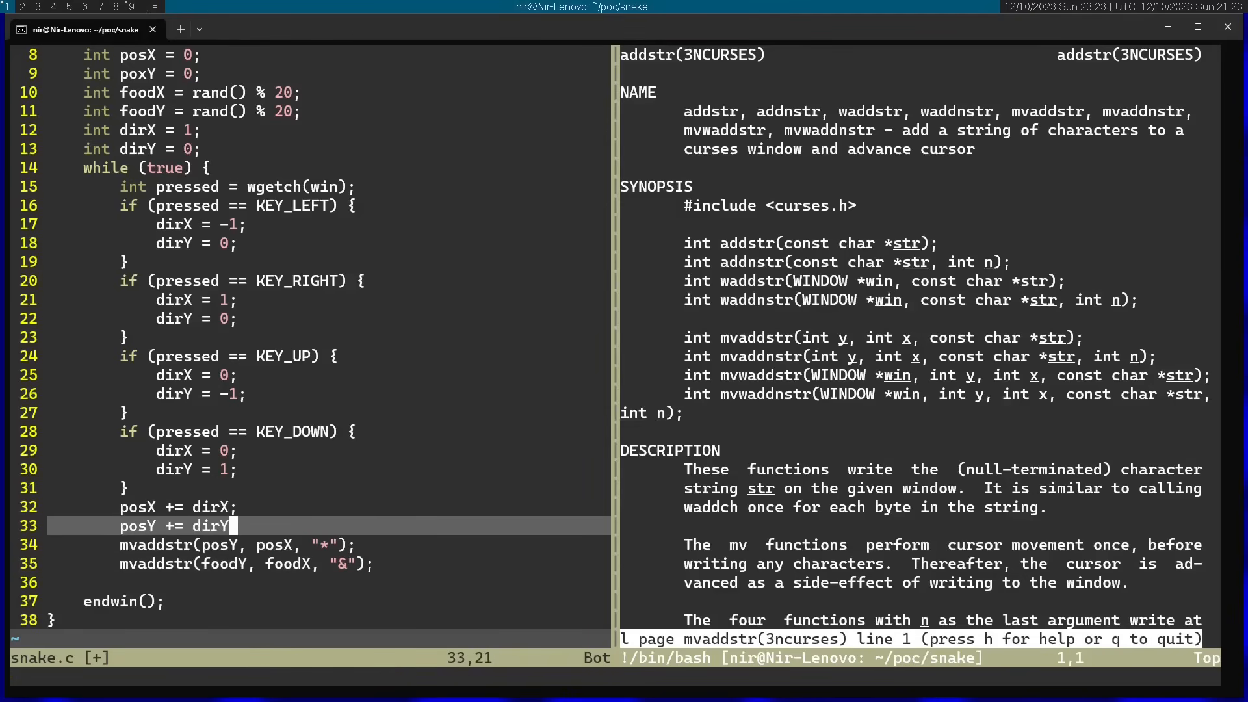
Check the erase manual, insert erase(); before the draws, then request the usleep manual.
key("q")
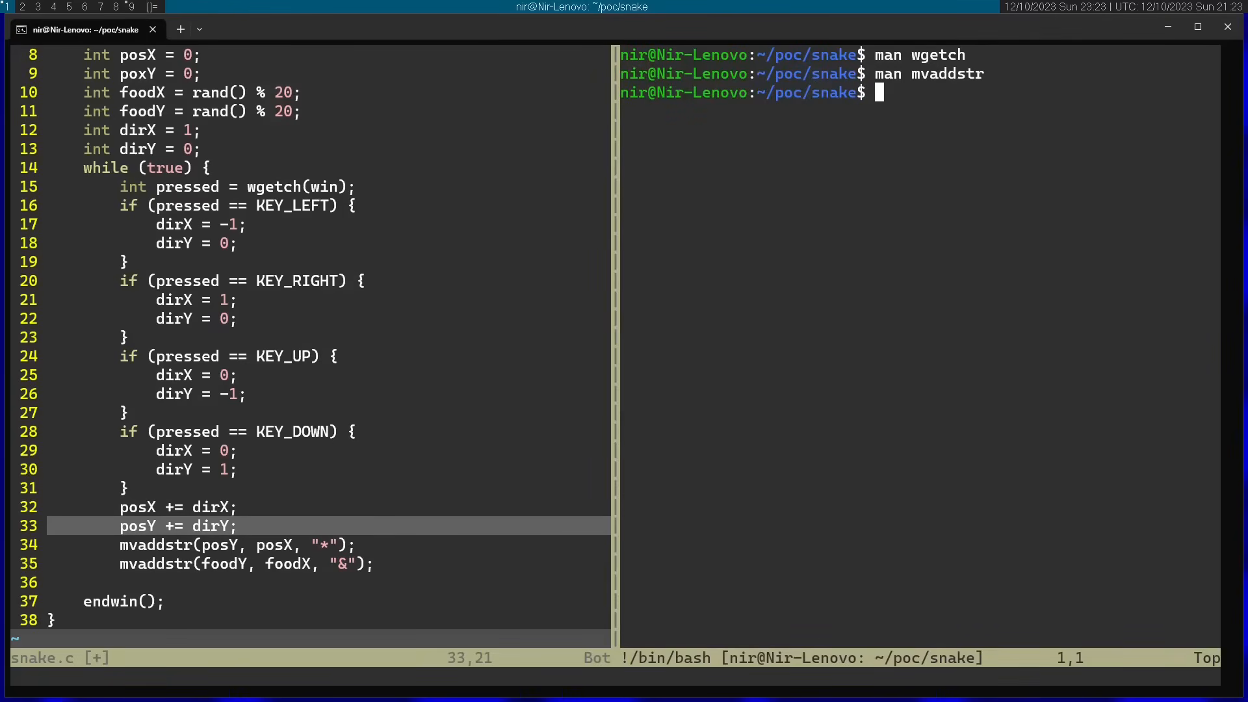
type("man era")
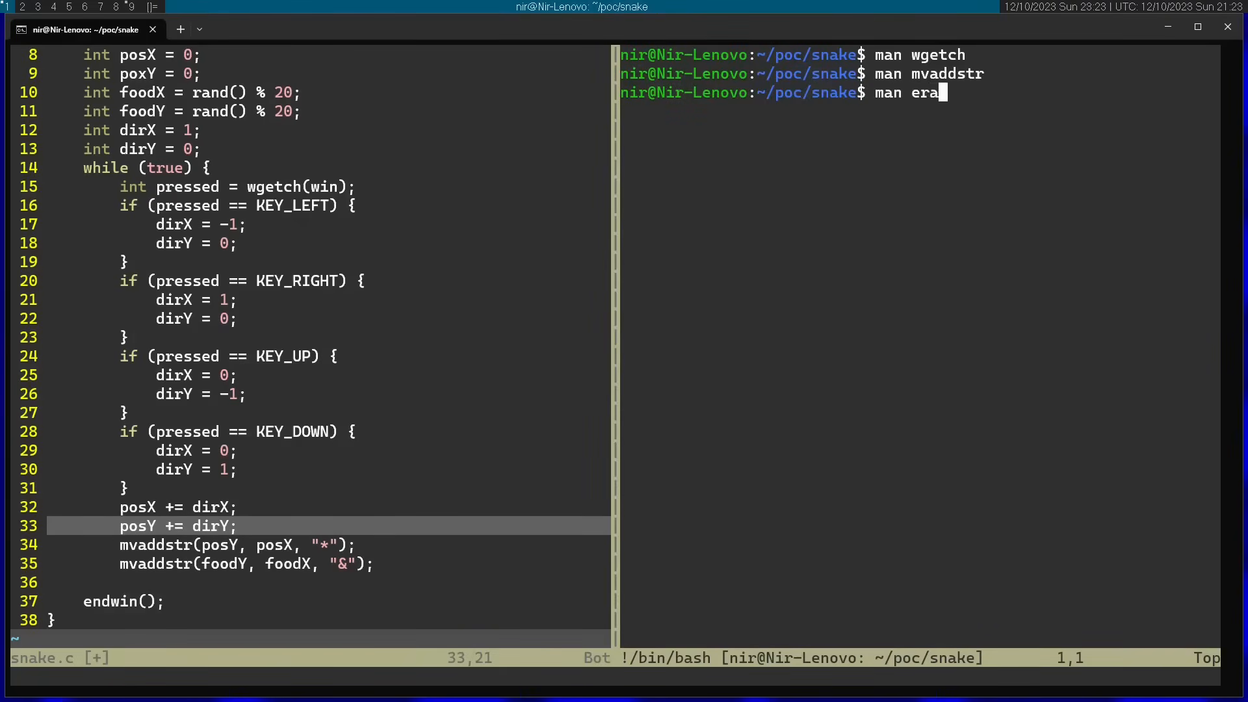
key("Return")
type("erase")
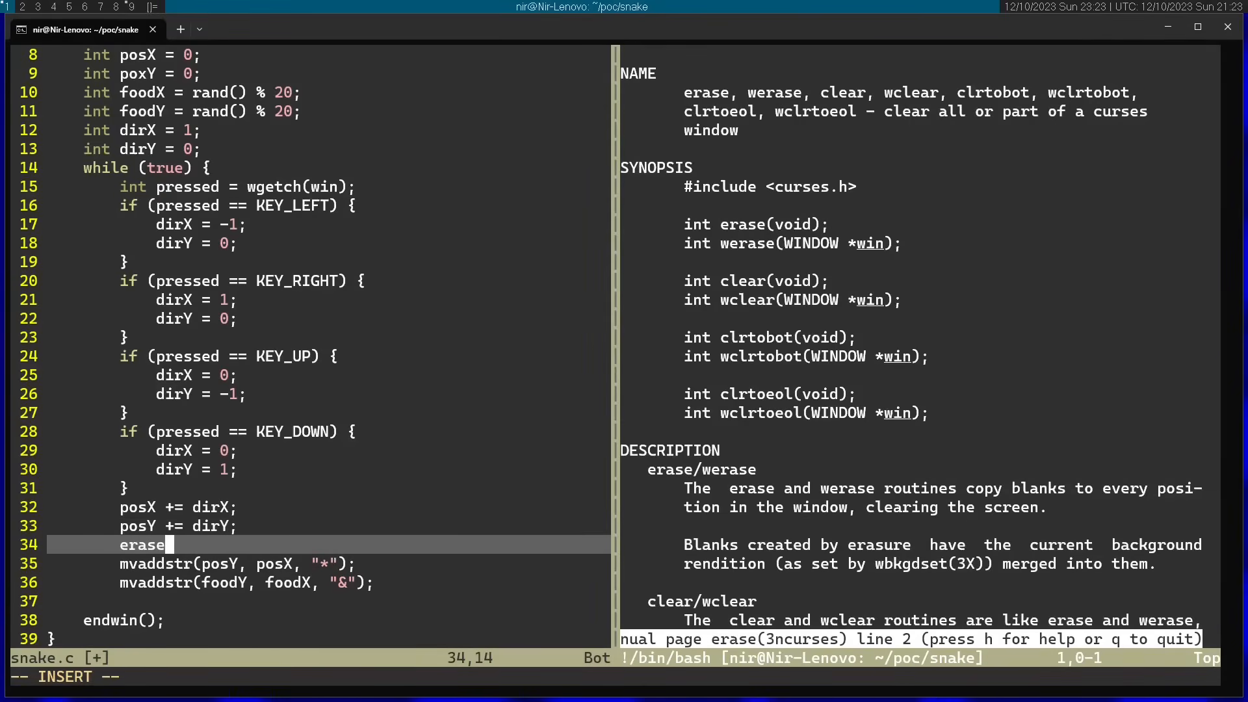
type("()")
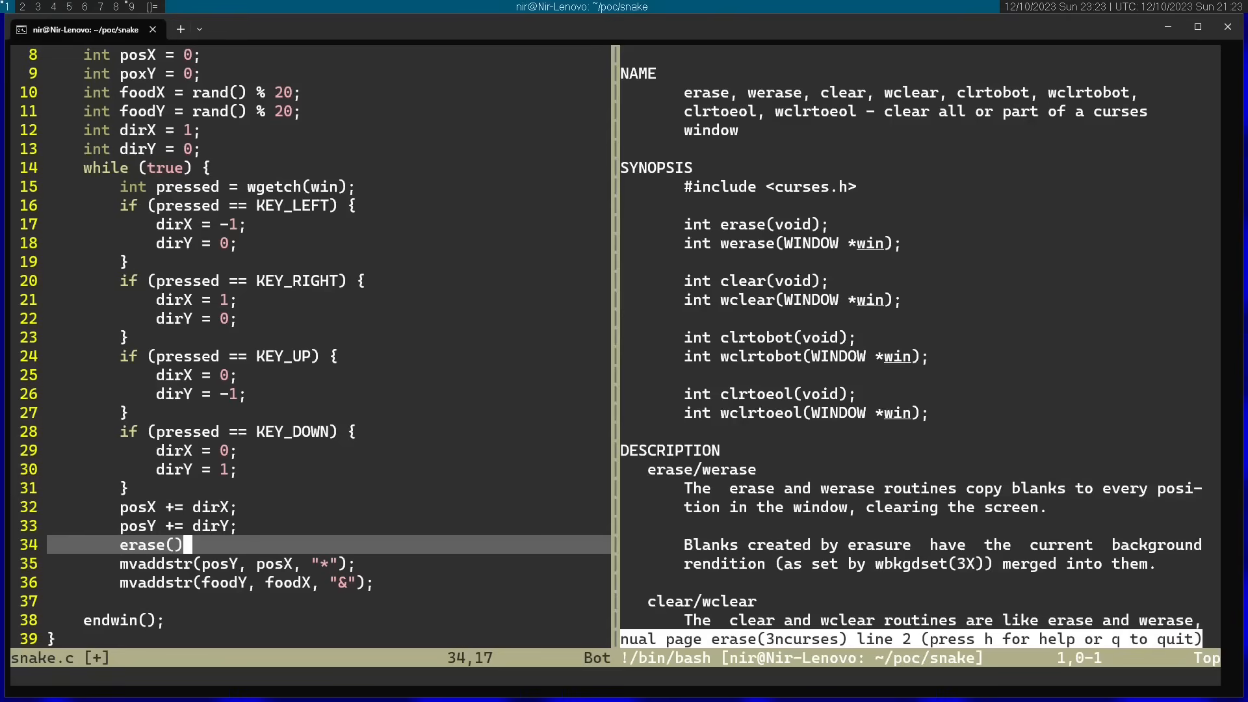
key("q")
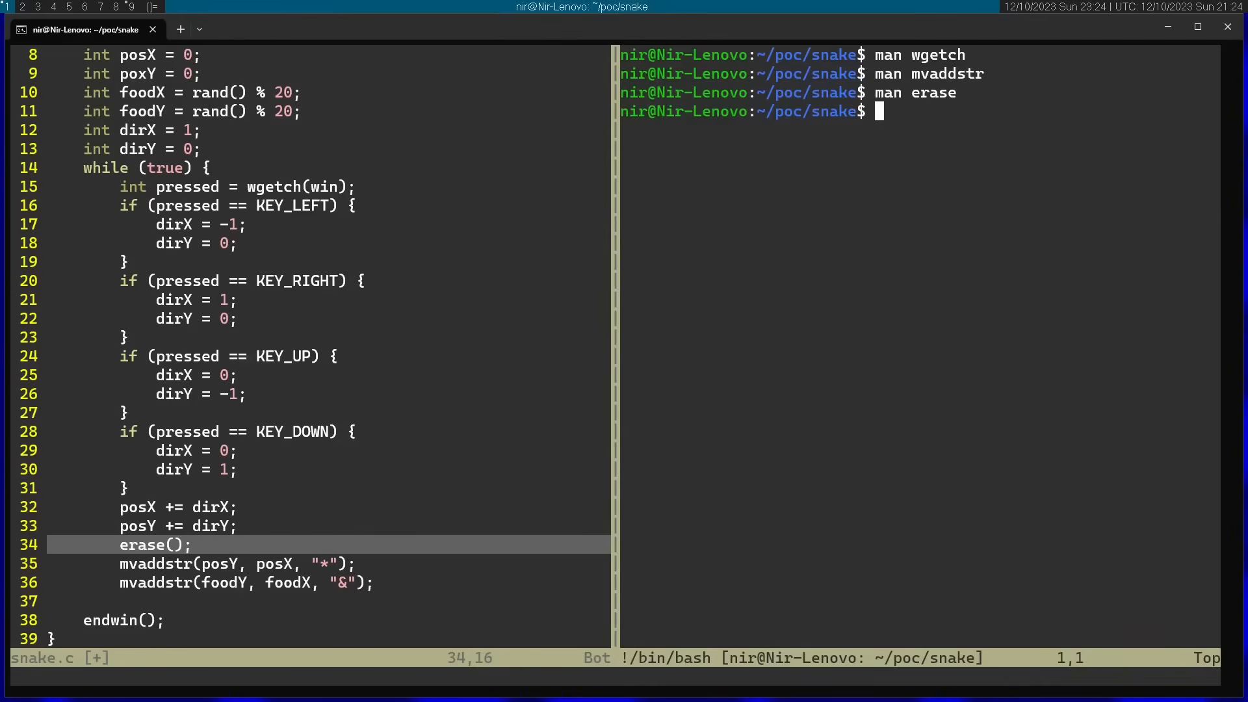
type("man usl")
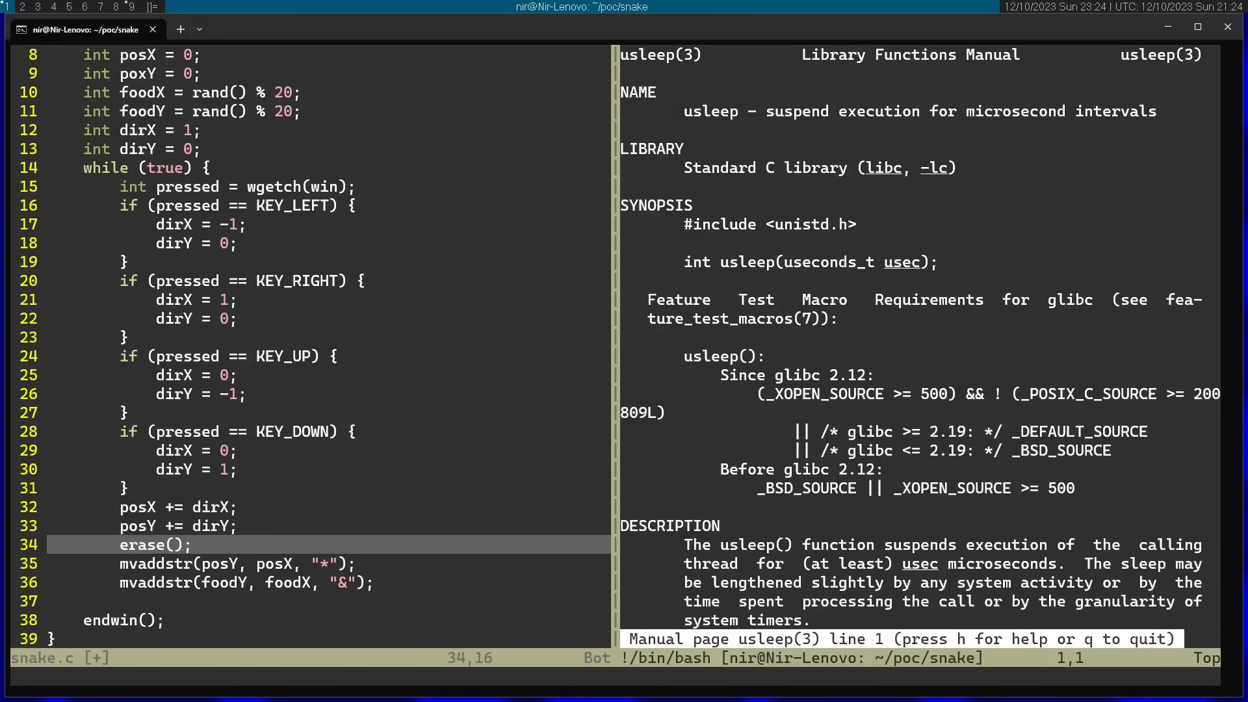
mouse_move(816, 173)
type("#")
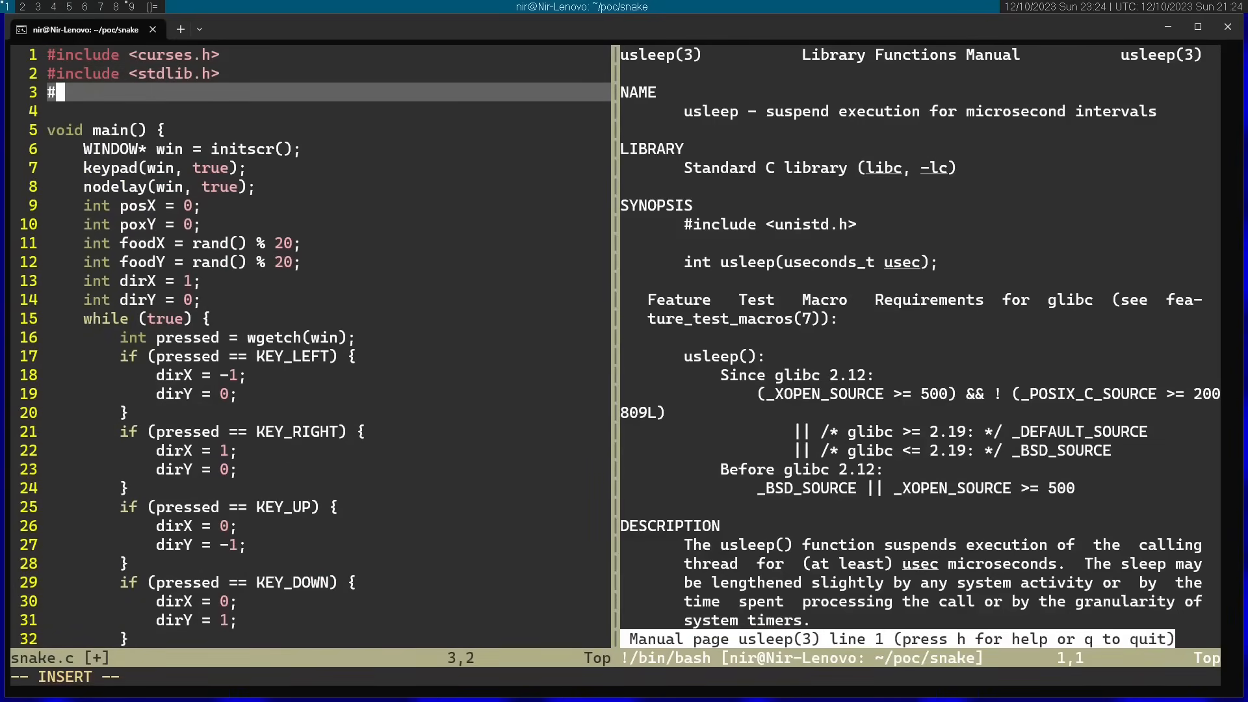
Add #include <unistd.h> and start a usleep( call after the food draw.
type("include <u")
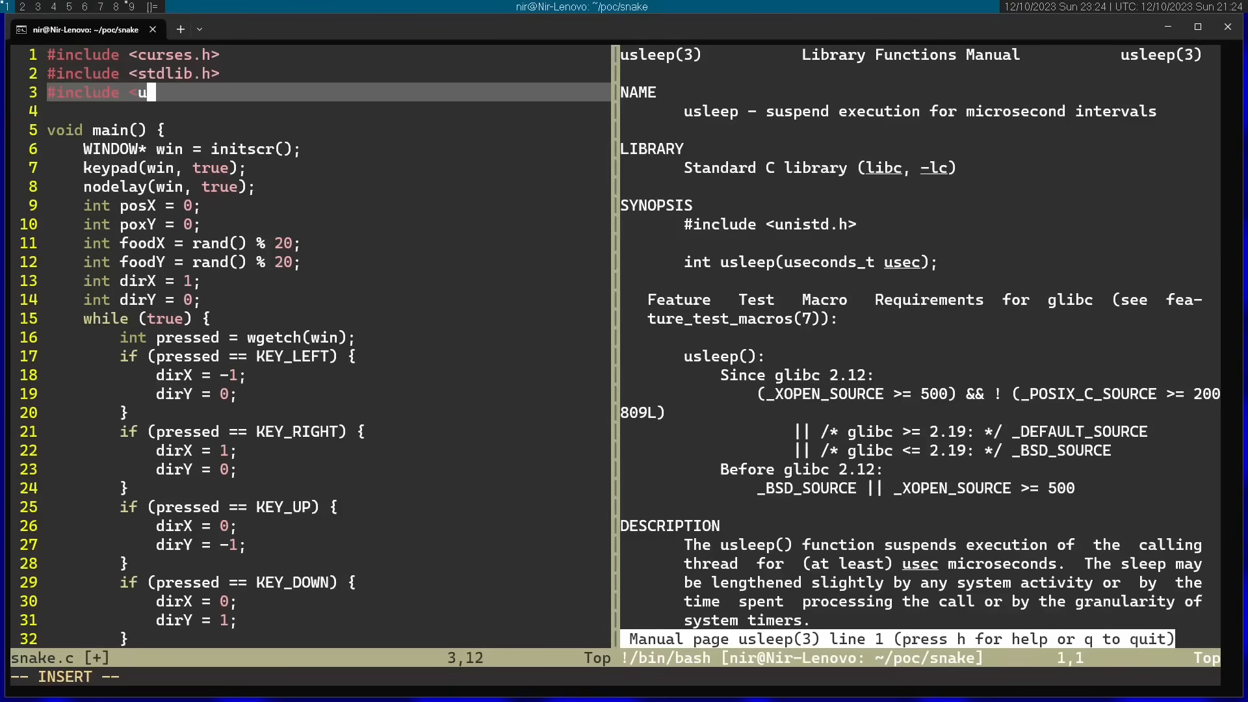
type("nistd.h>")
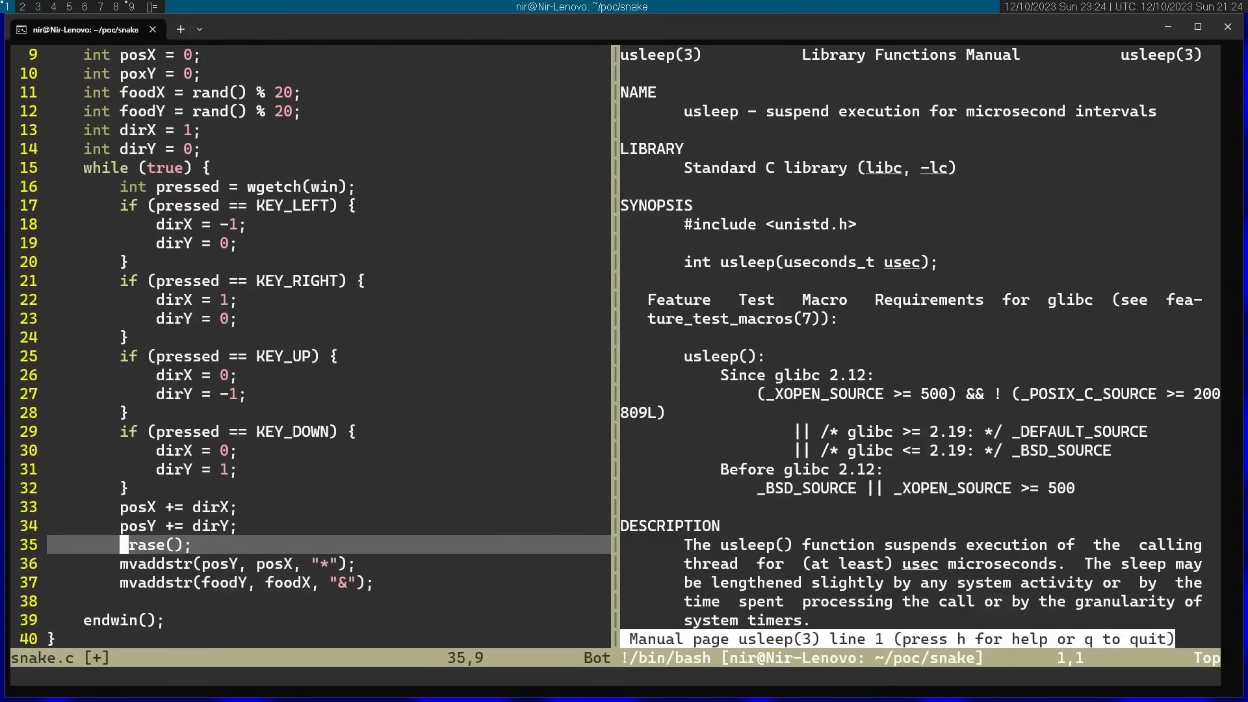
key("o")
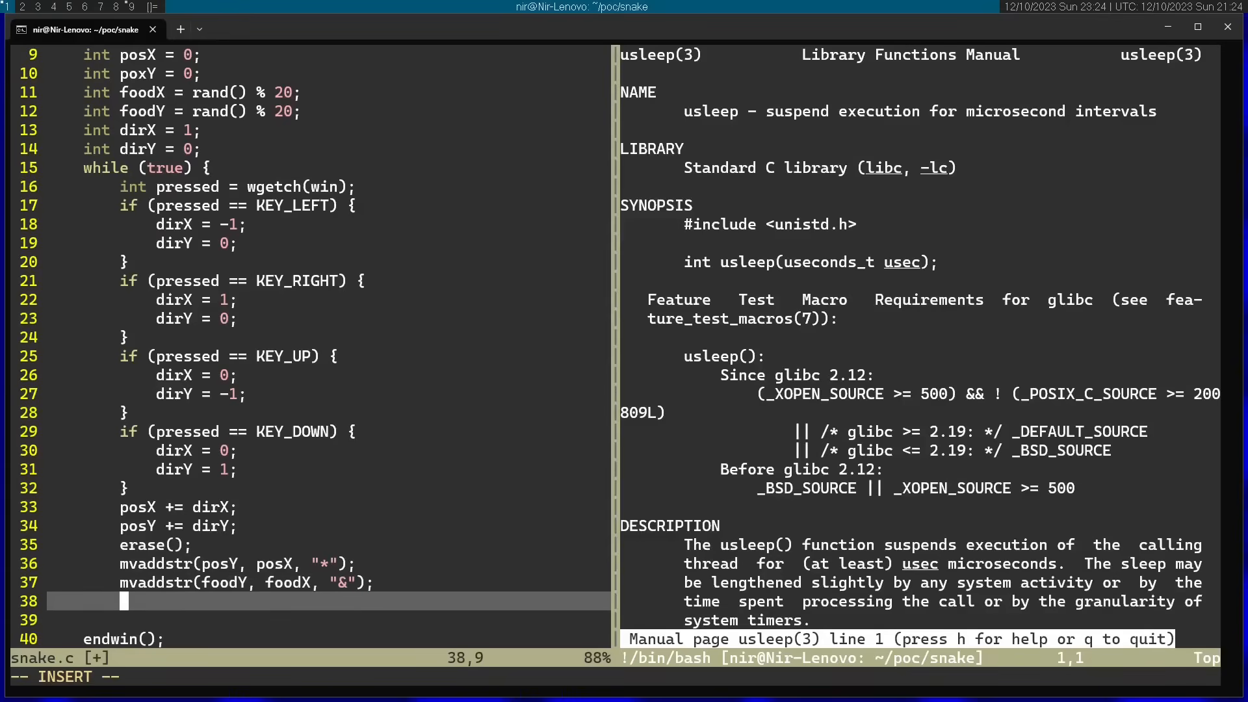
type("uslee")
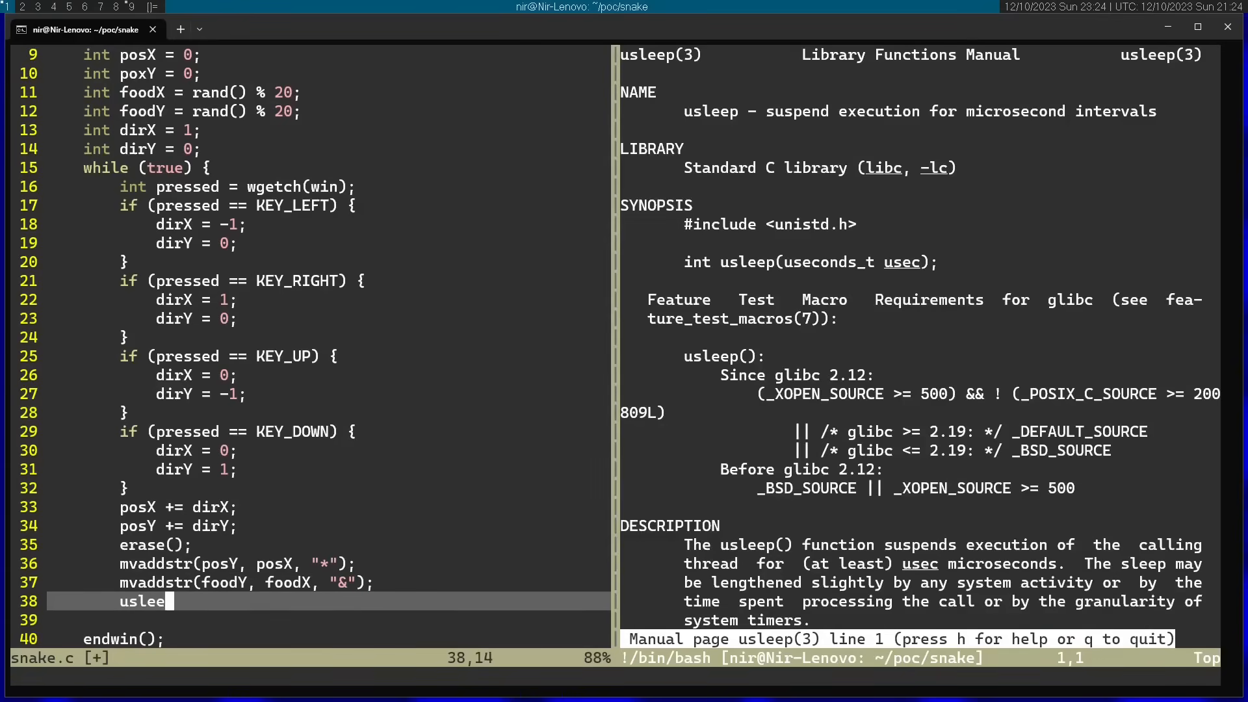
type("p(")
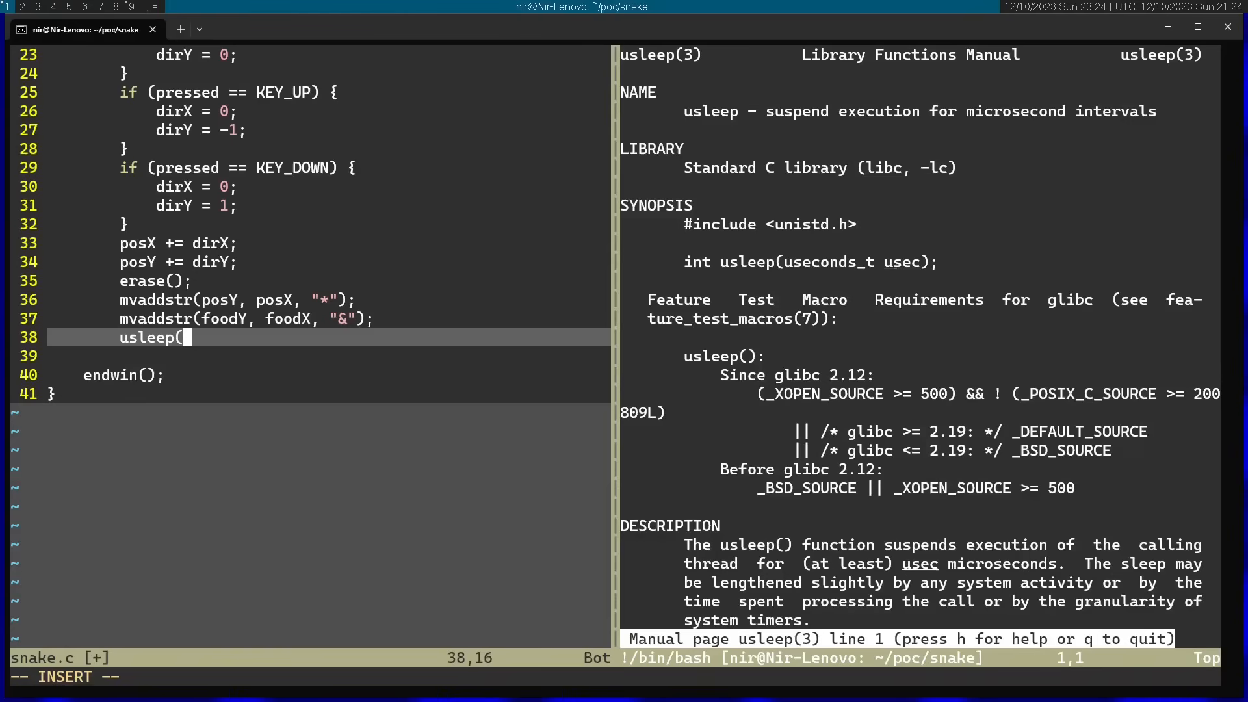
mouse_move(1067, 147)
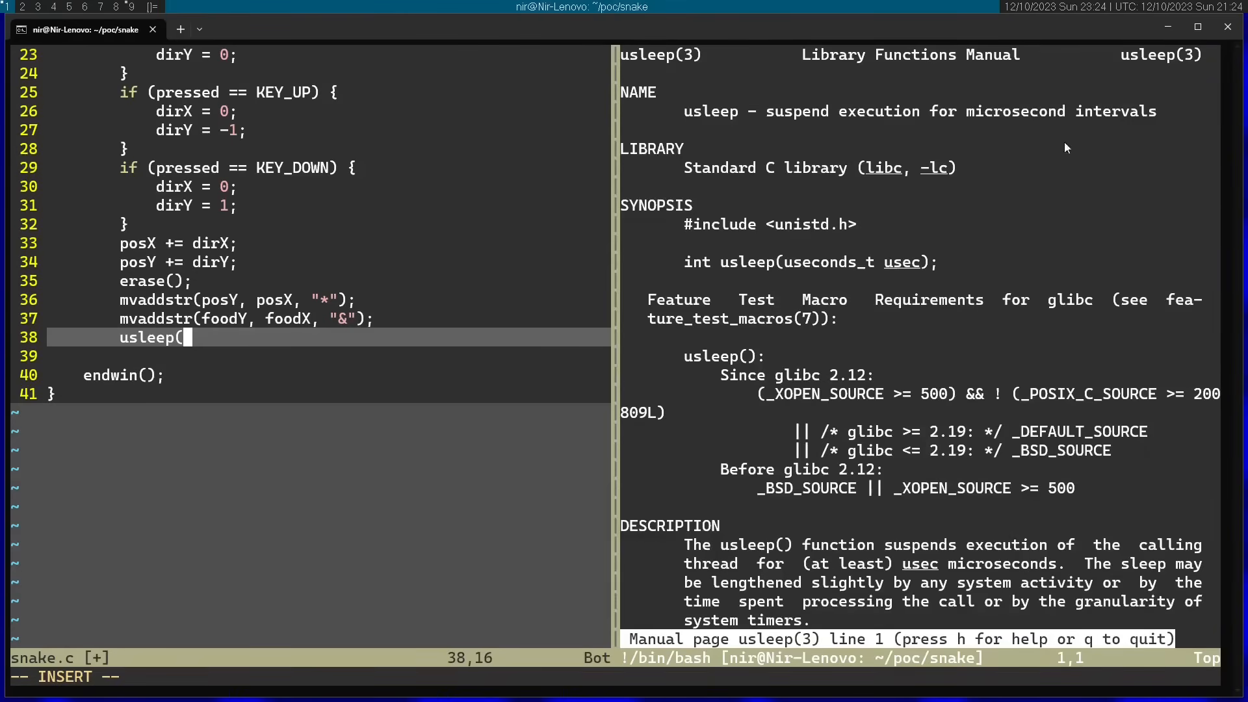
Complete the delay as usleep(100000); after checking microseconds in the manual.
double_click(1016, 112)
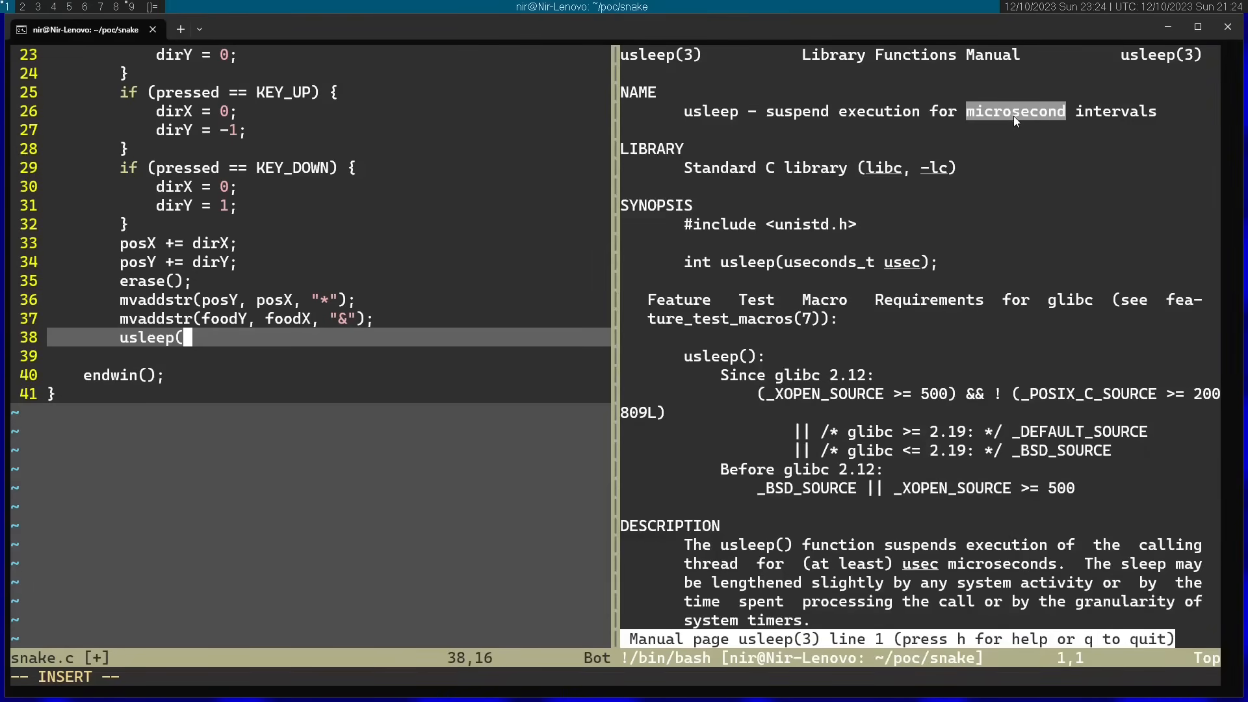
mouse_move(1013, 125)
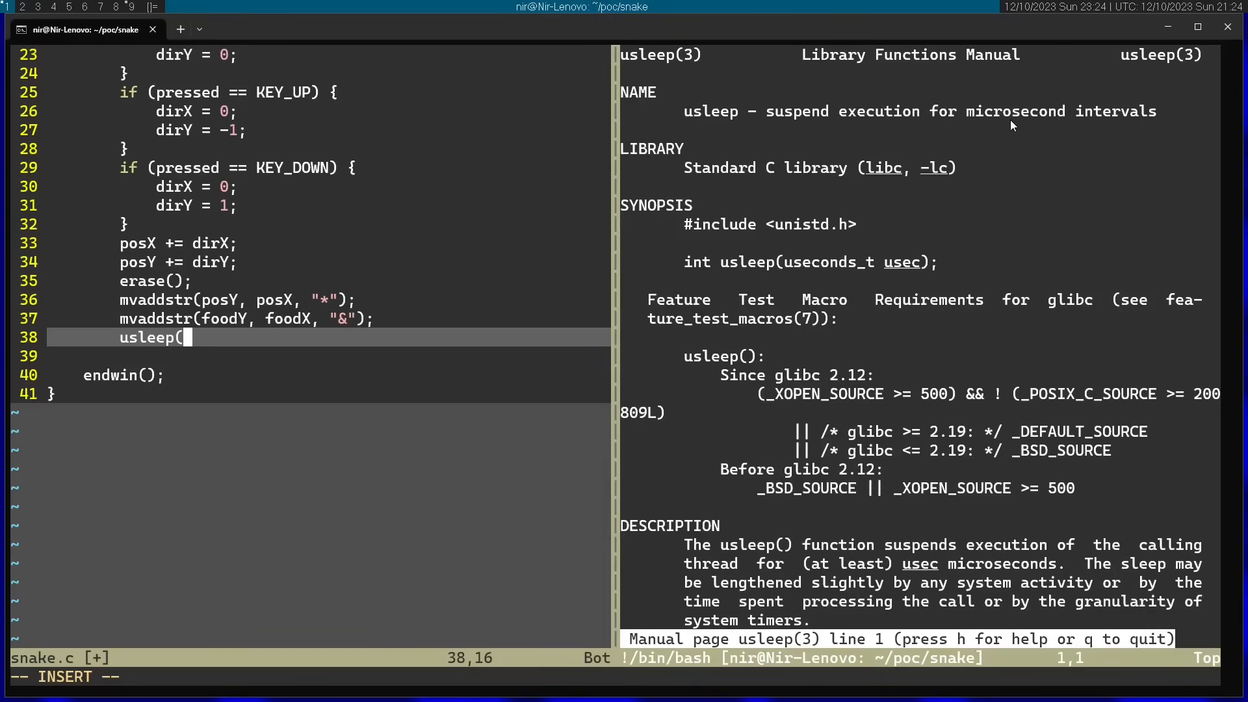
type("10000")
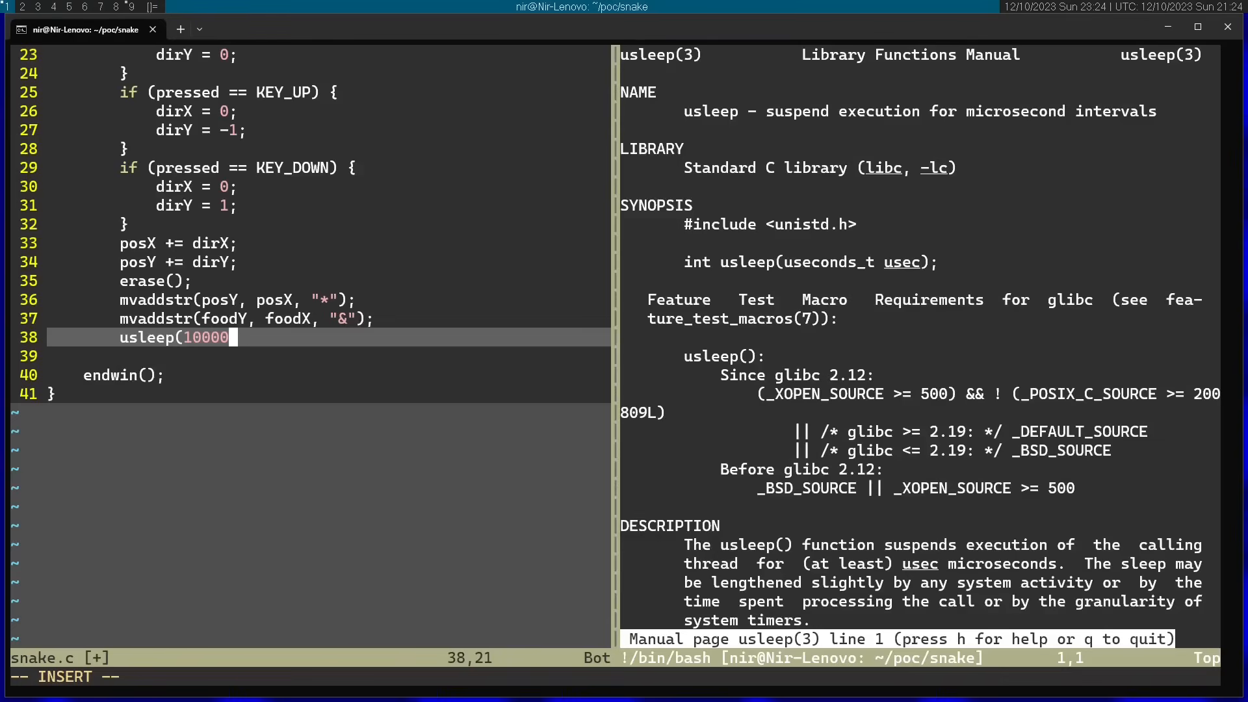
type("0)")
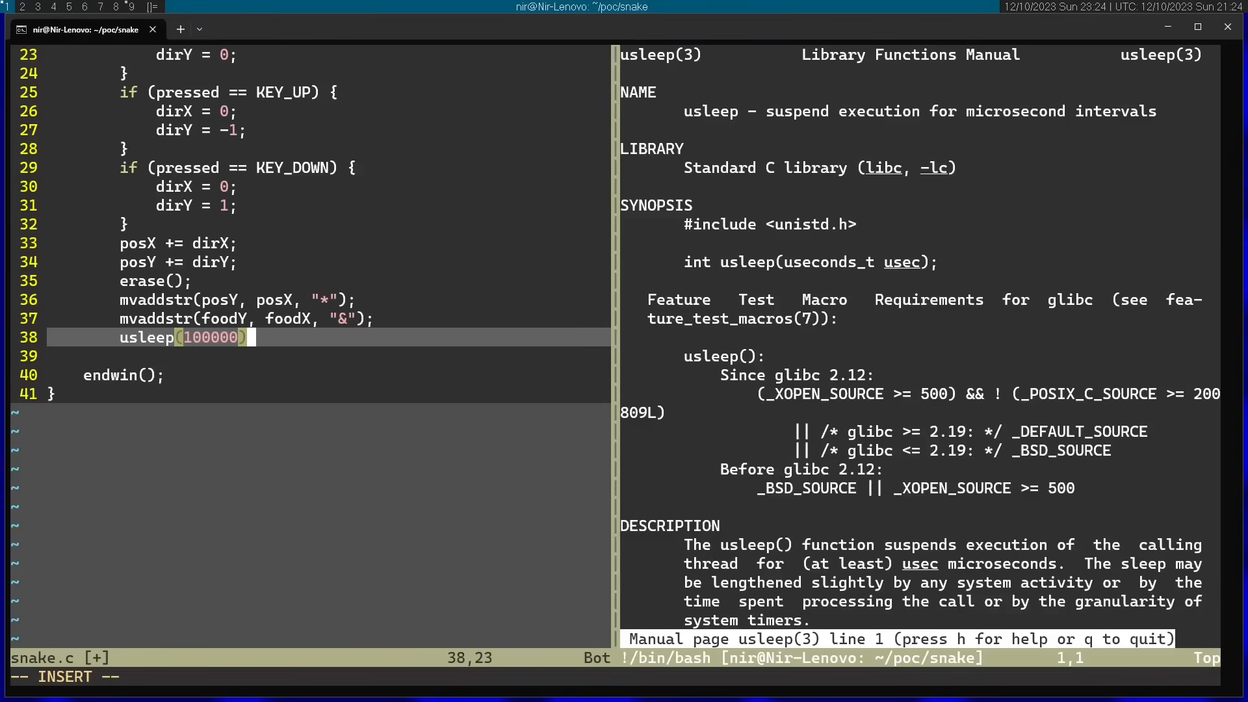
key("Return")
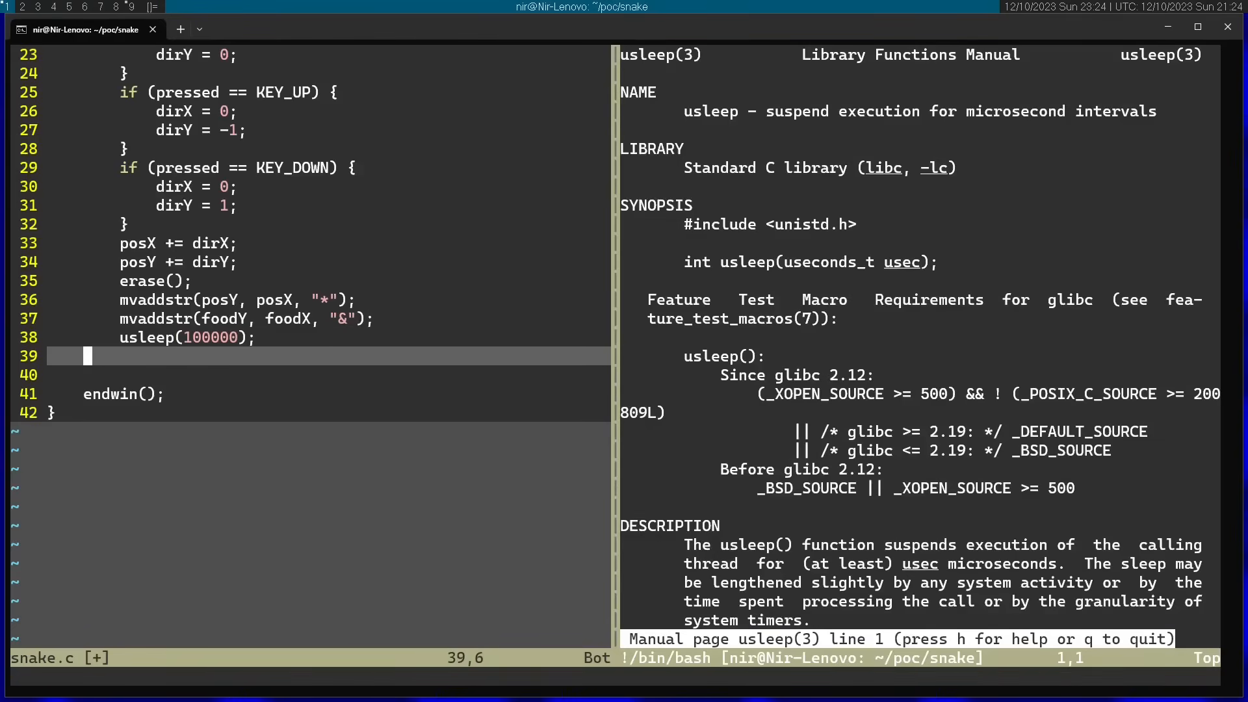
key("Left")
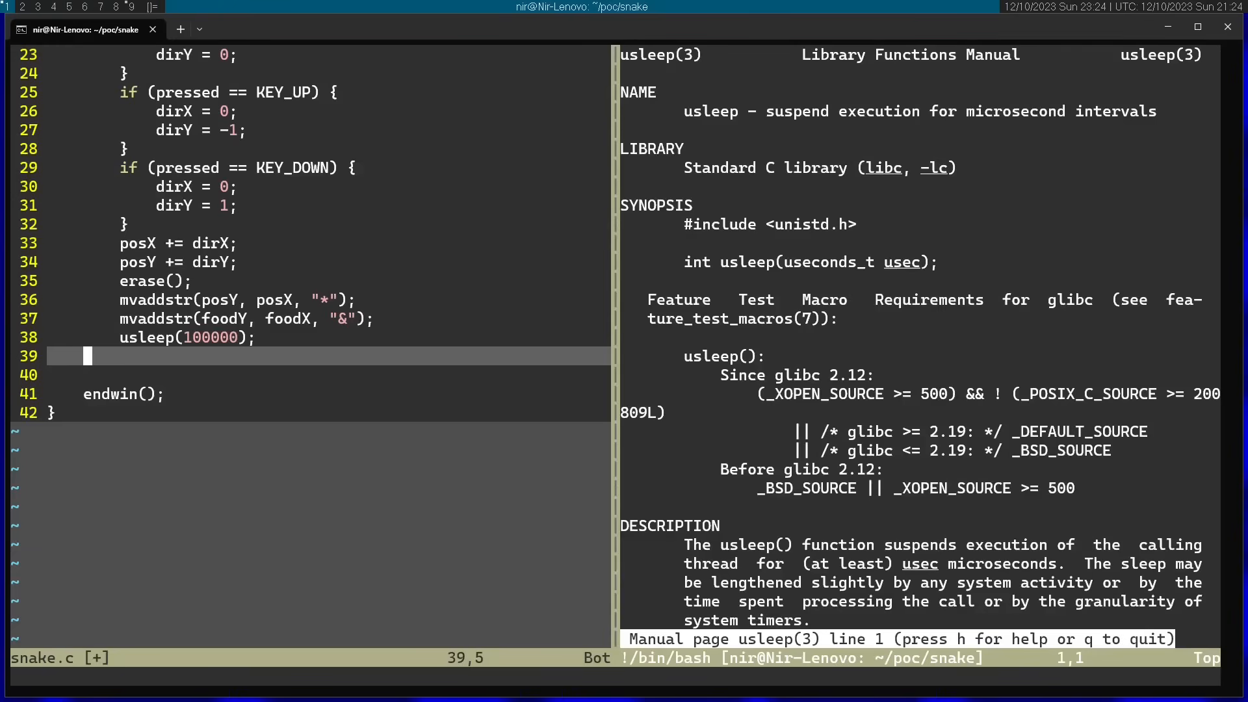
Compile snake.c with gcc and -lncurses in a :term split, revealing the poxY error.
type(":term")
type("gcc")
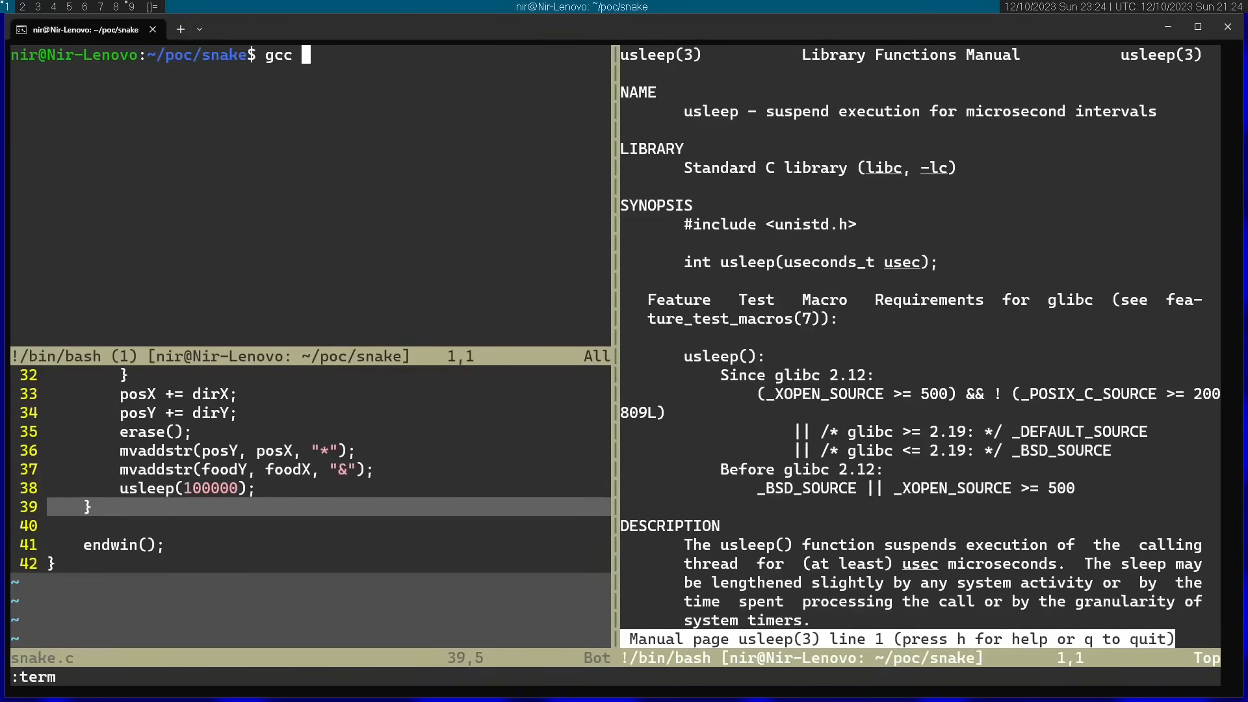
type("snake.")
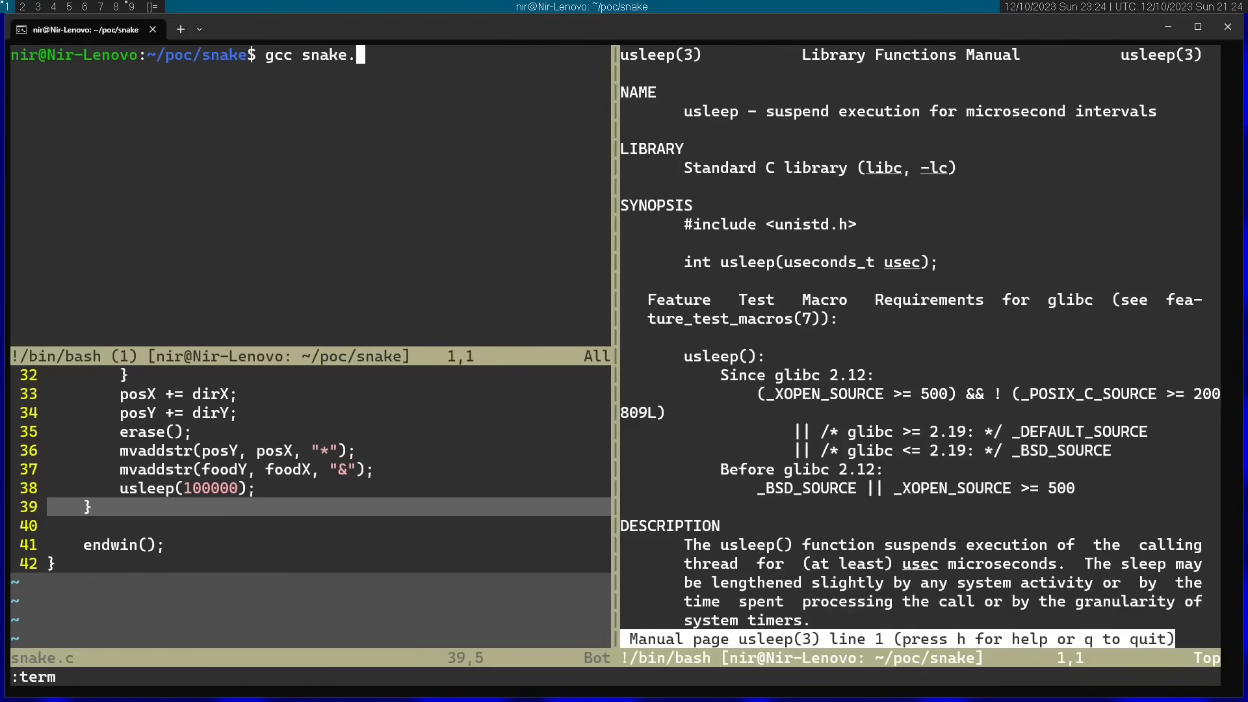
type("c -l")
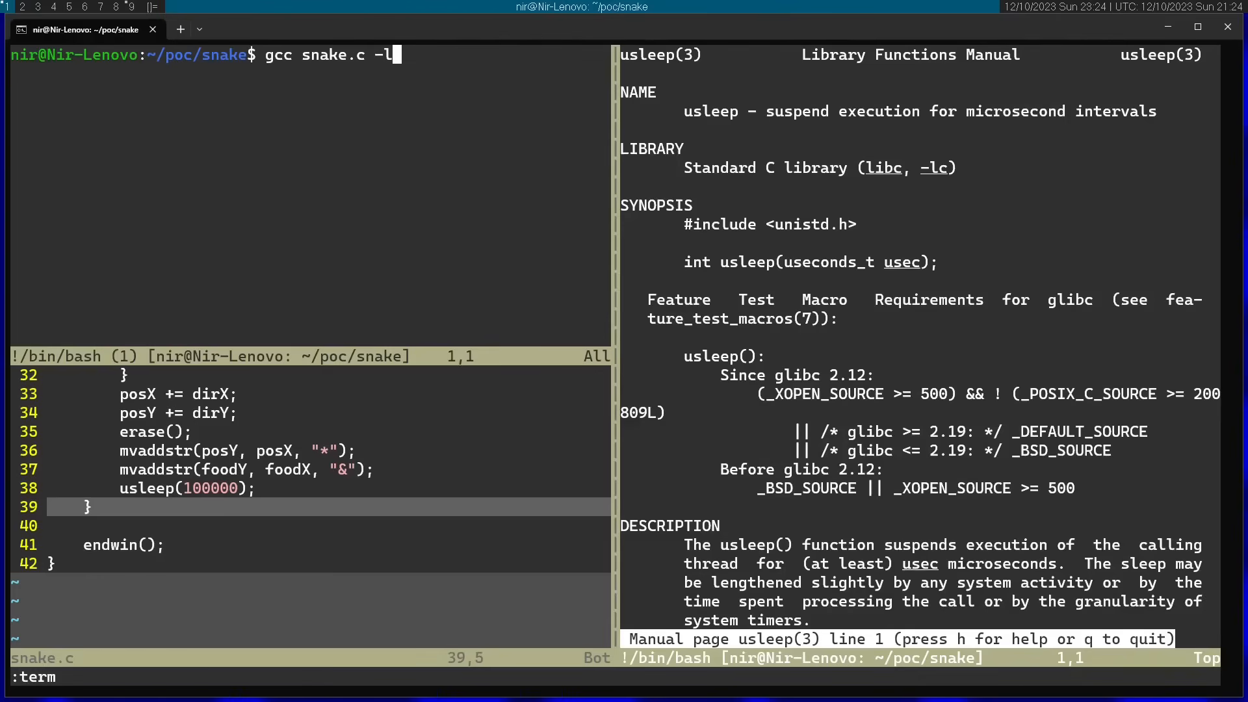
mouse_move(381, 68)
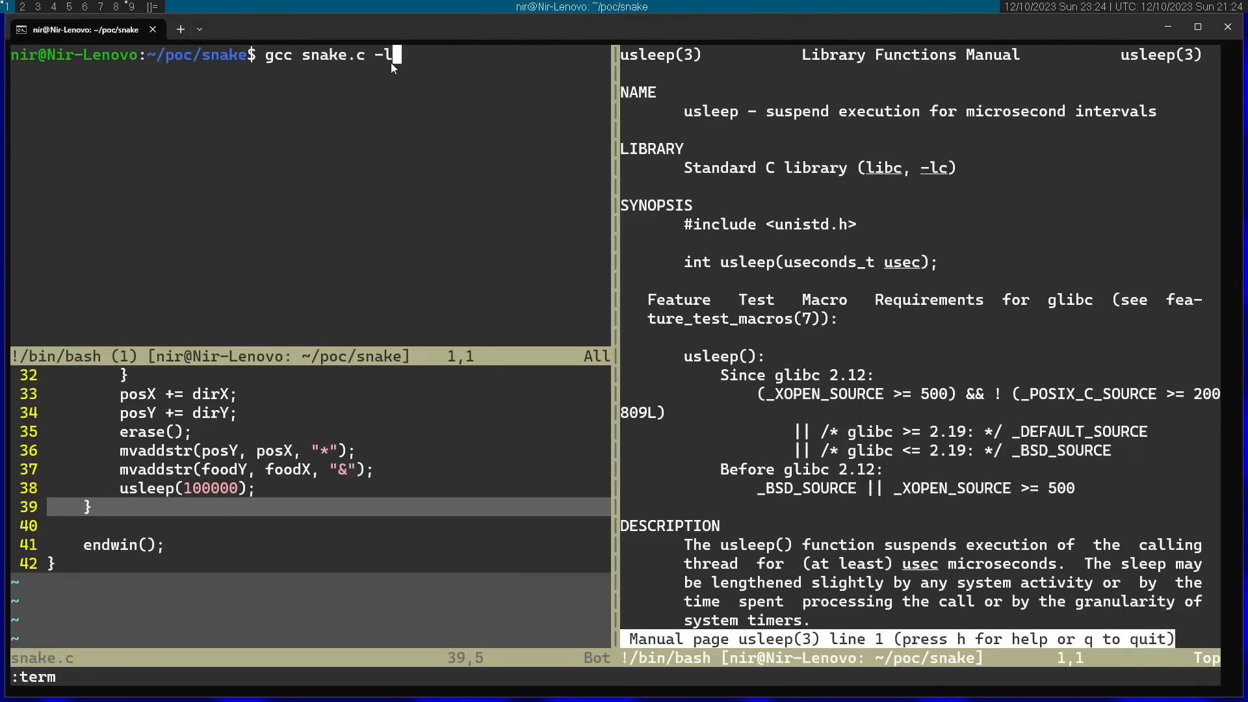
key("Return")
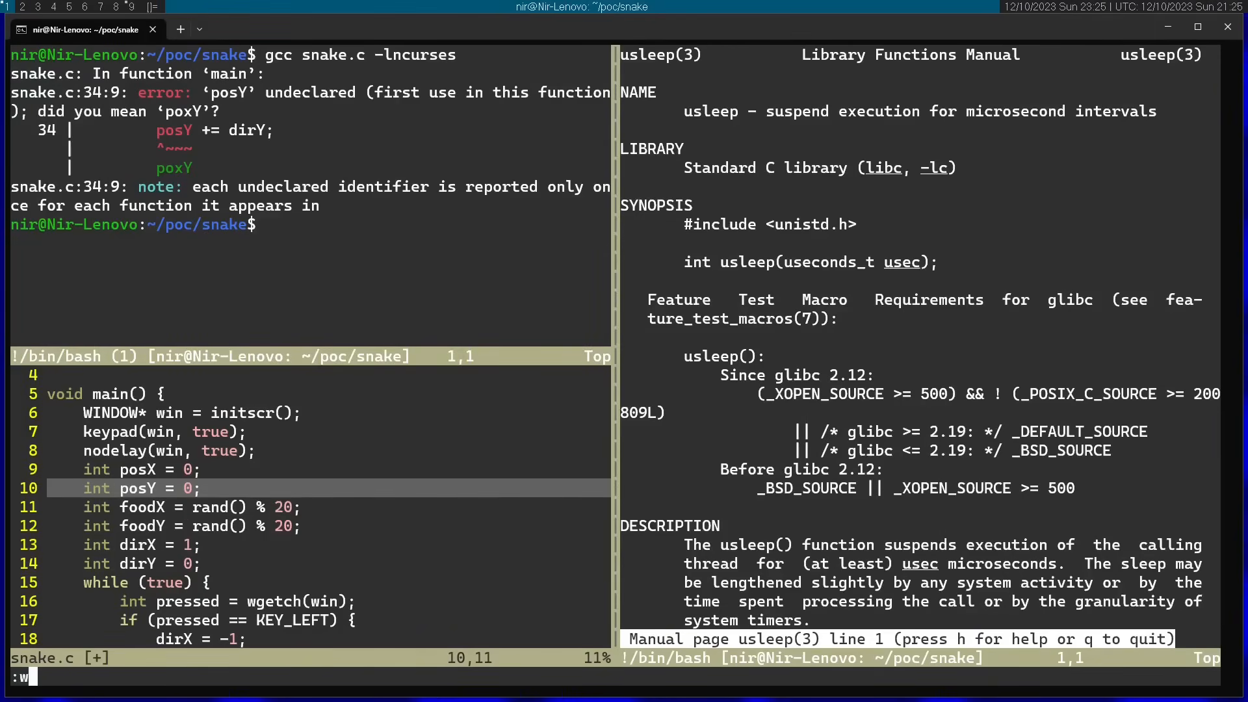
Save the posY fix, recompile, and enter ./a with Tab completion to a.out.
key("Return")
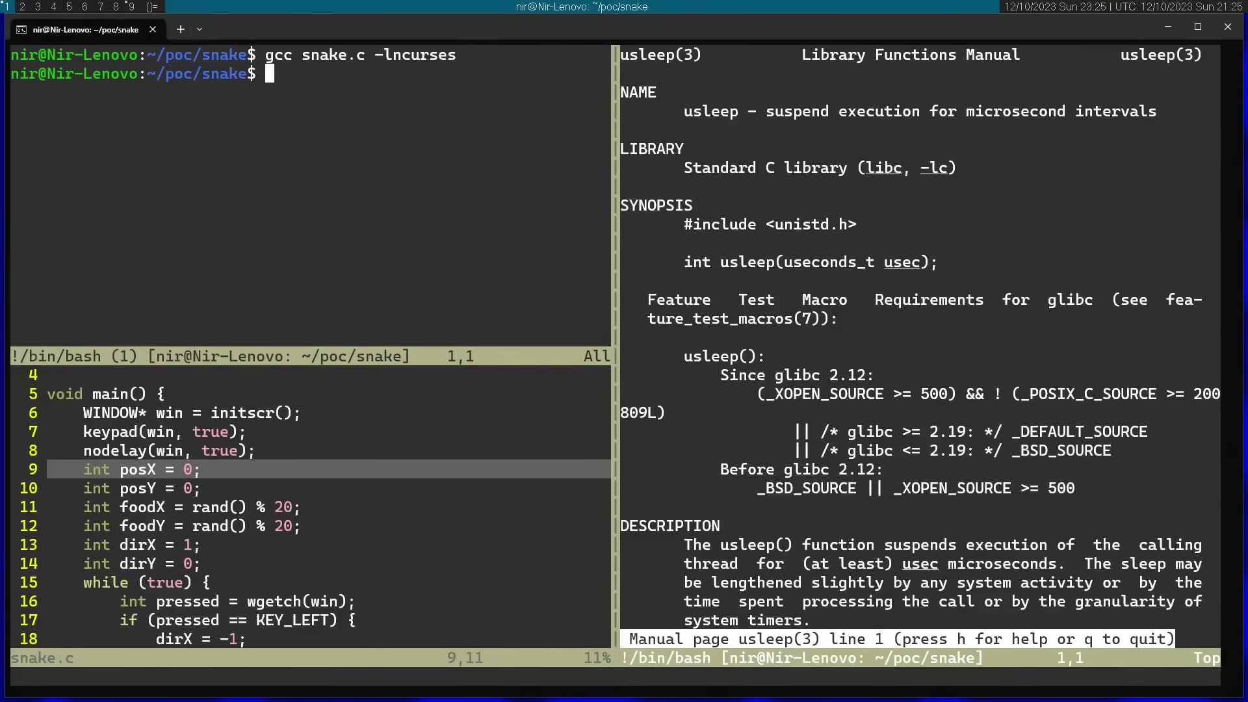
type("./a")
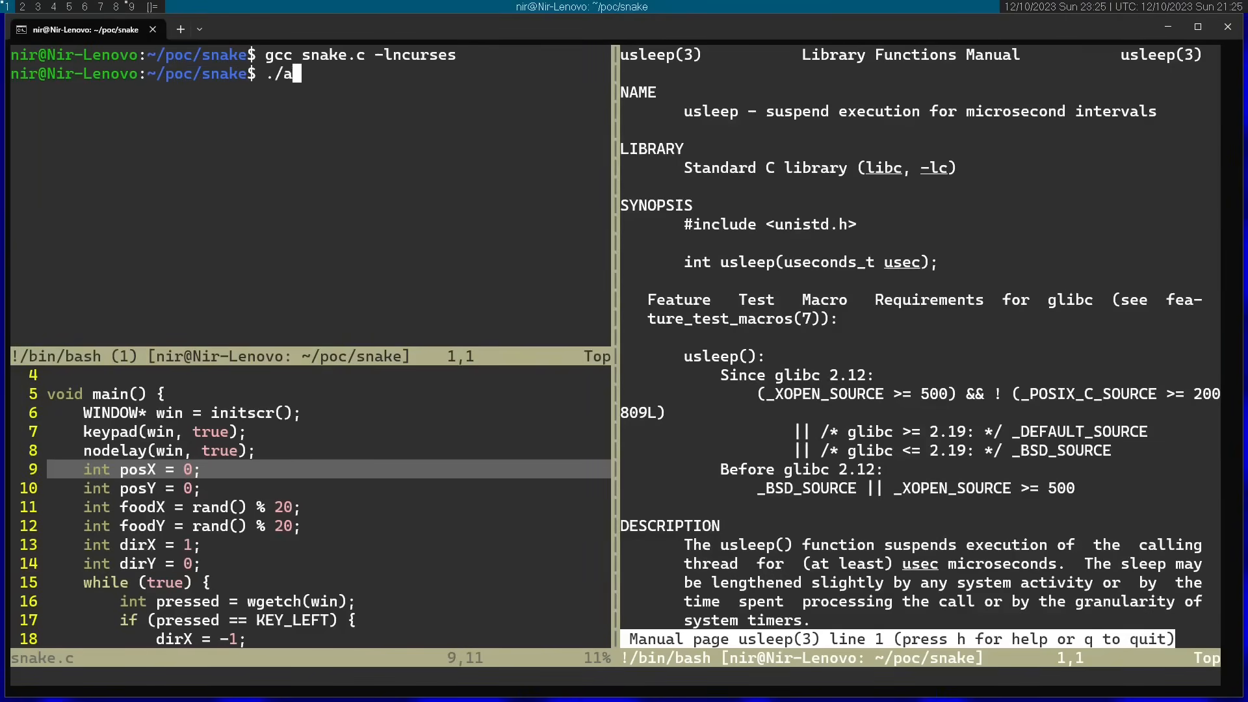
key("Return")
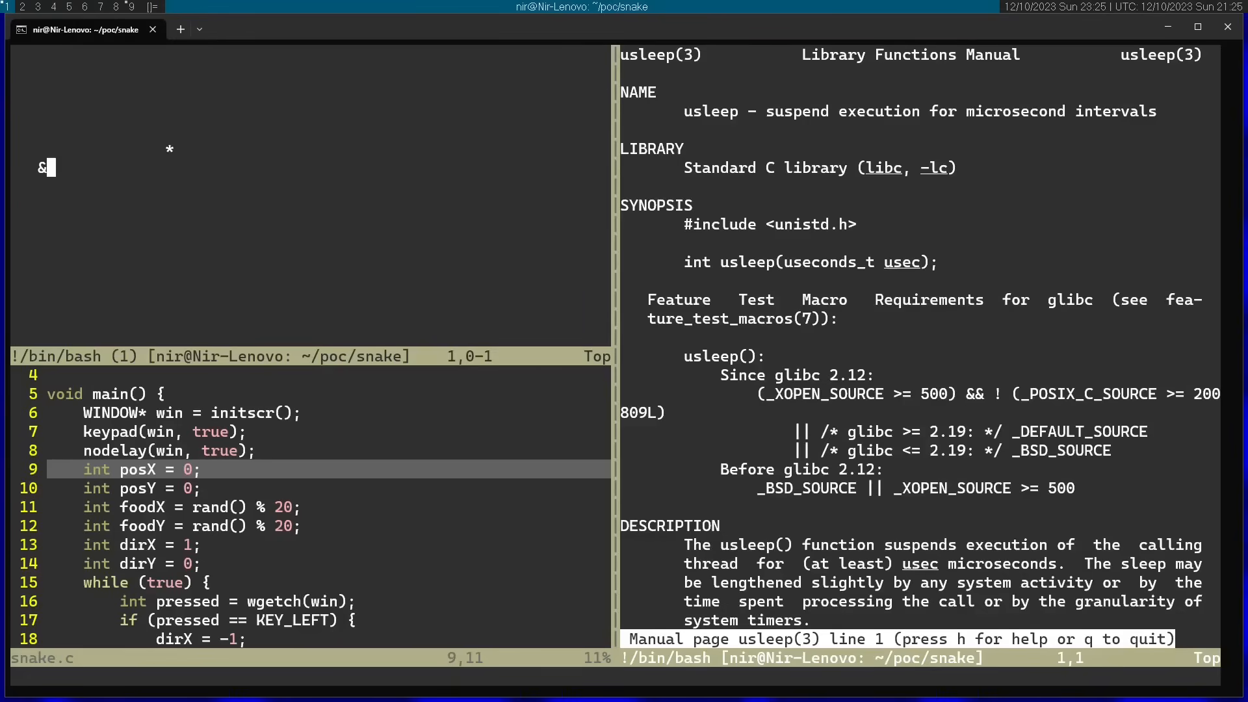
Run ./a.out so the * snake and & food appear, then return to the loop code.
scroll("down", 3)
type("/")
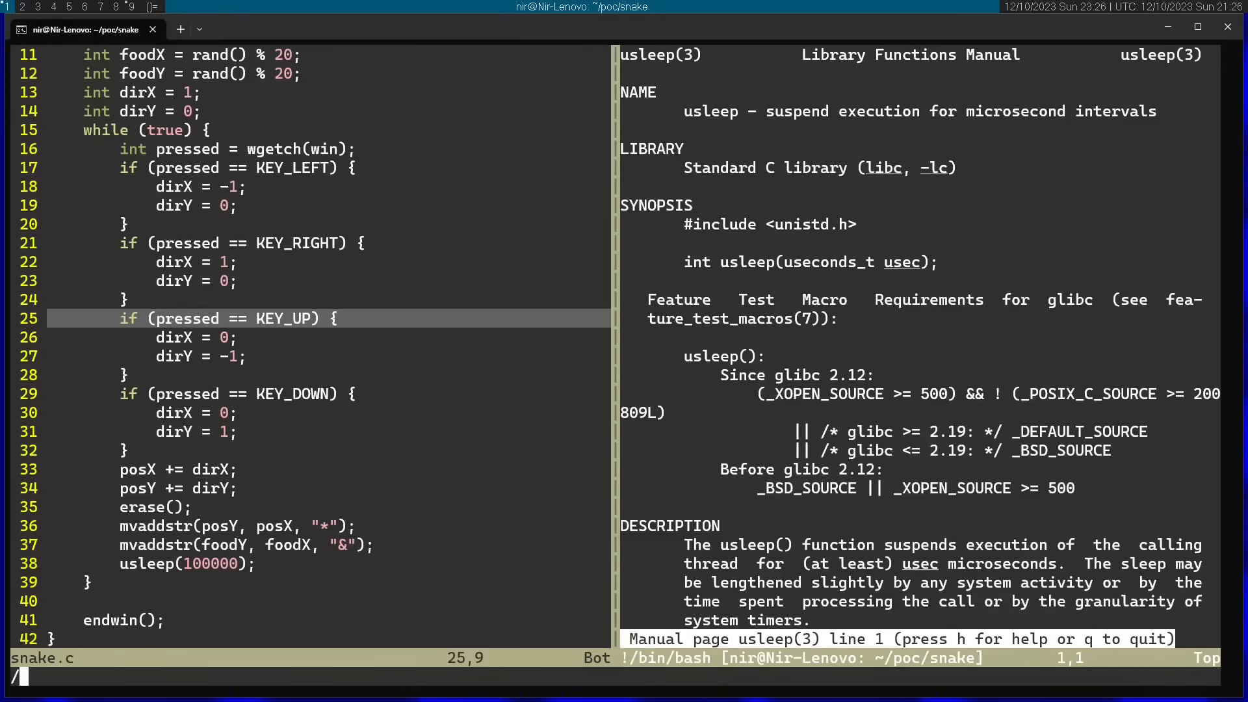
Add if (foodX == posX && foodY == posY) respawning food at rand() % 20, before usleep.
type("food")
type("if")
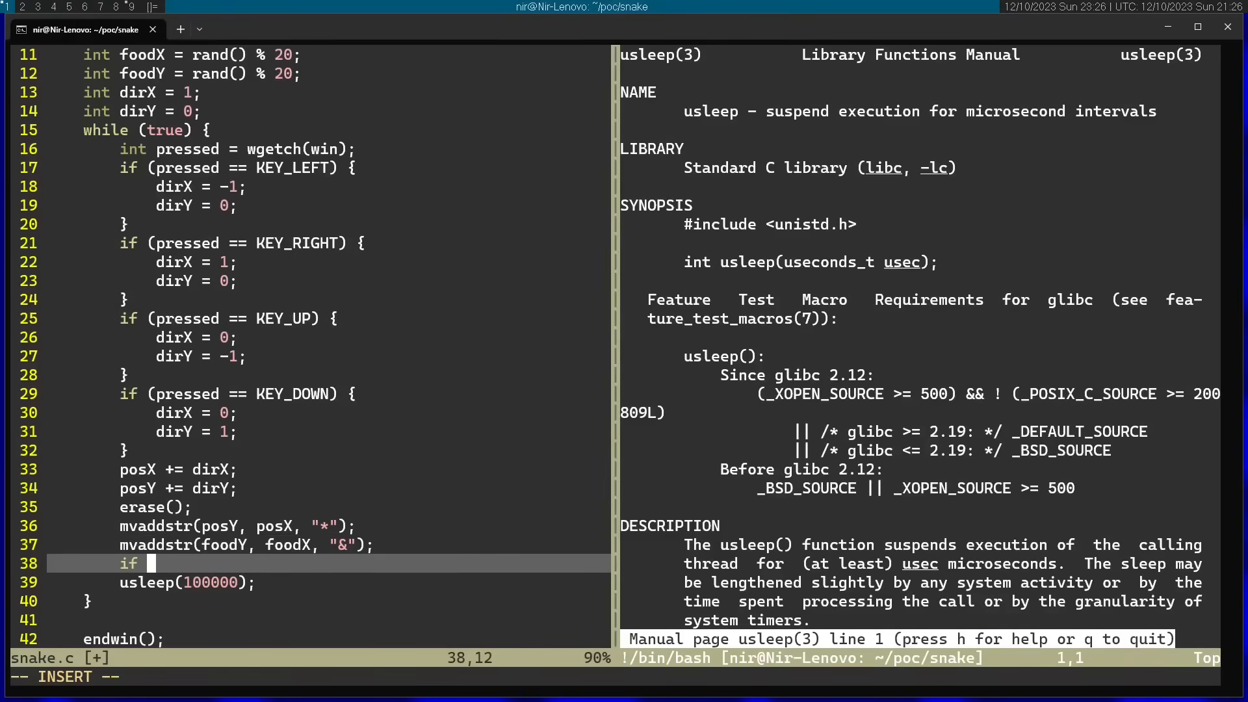
type("(foodX == posX")
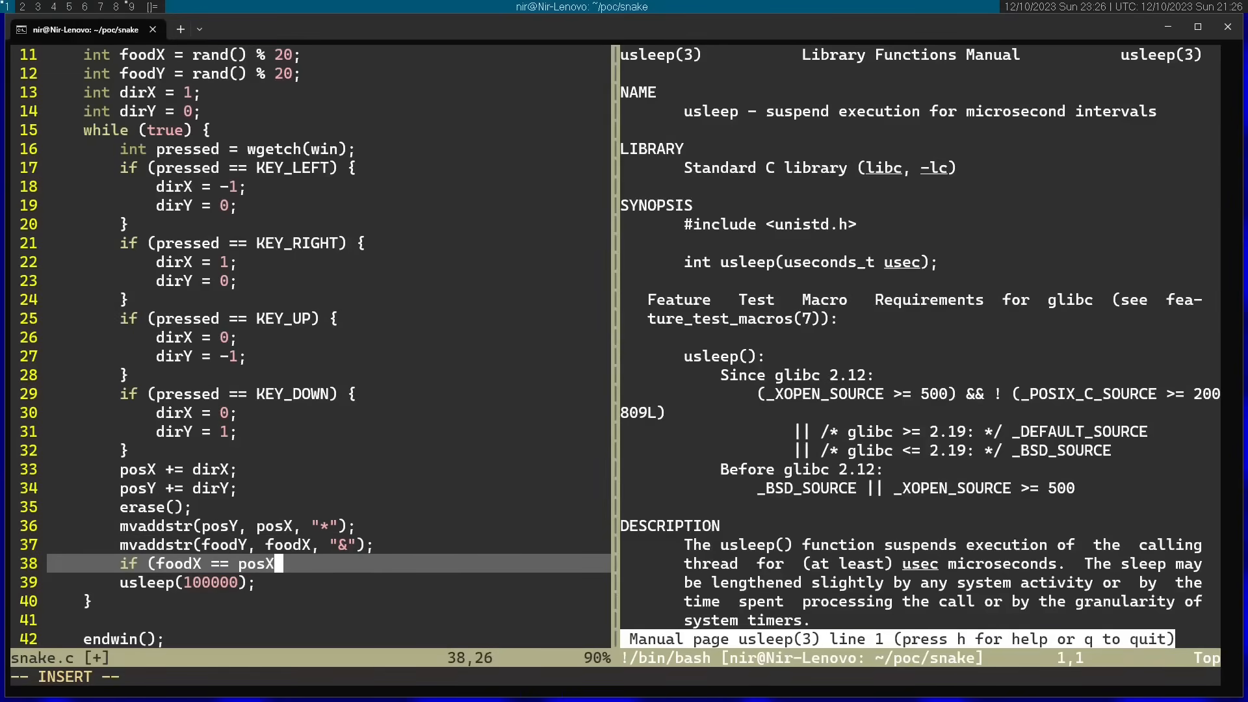
type("&& foodY == posY) {")
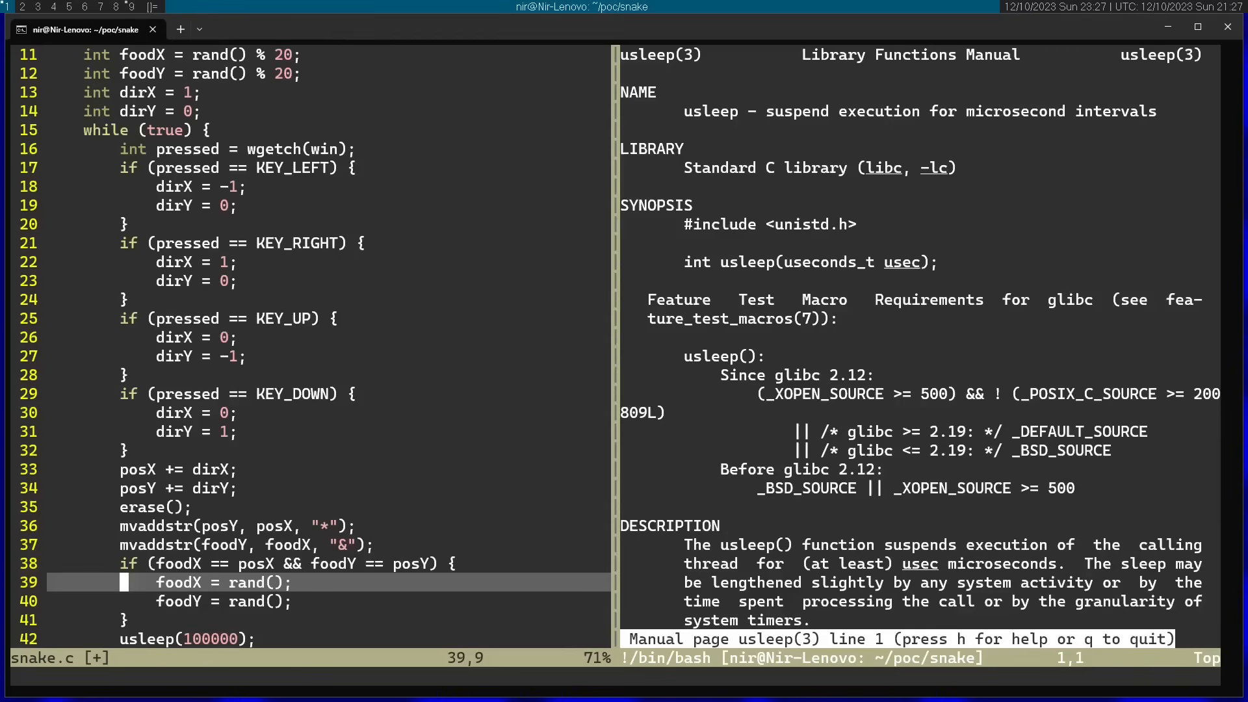
type("% 20")
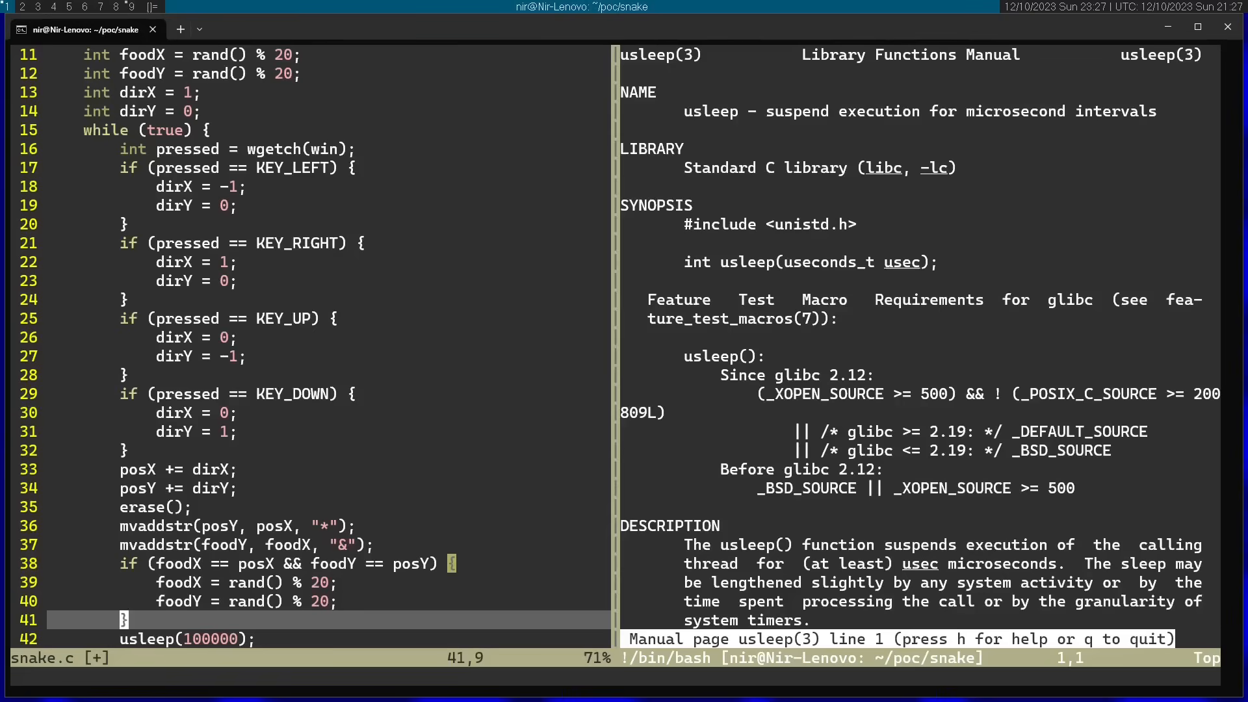
type(":term")
type("./a.out")
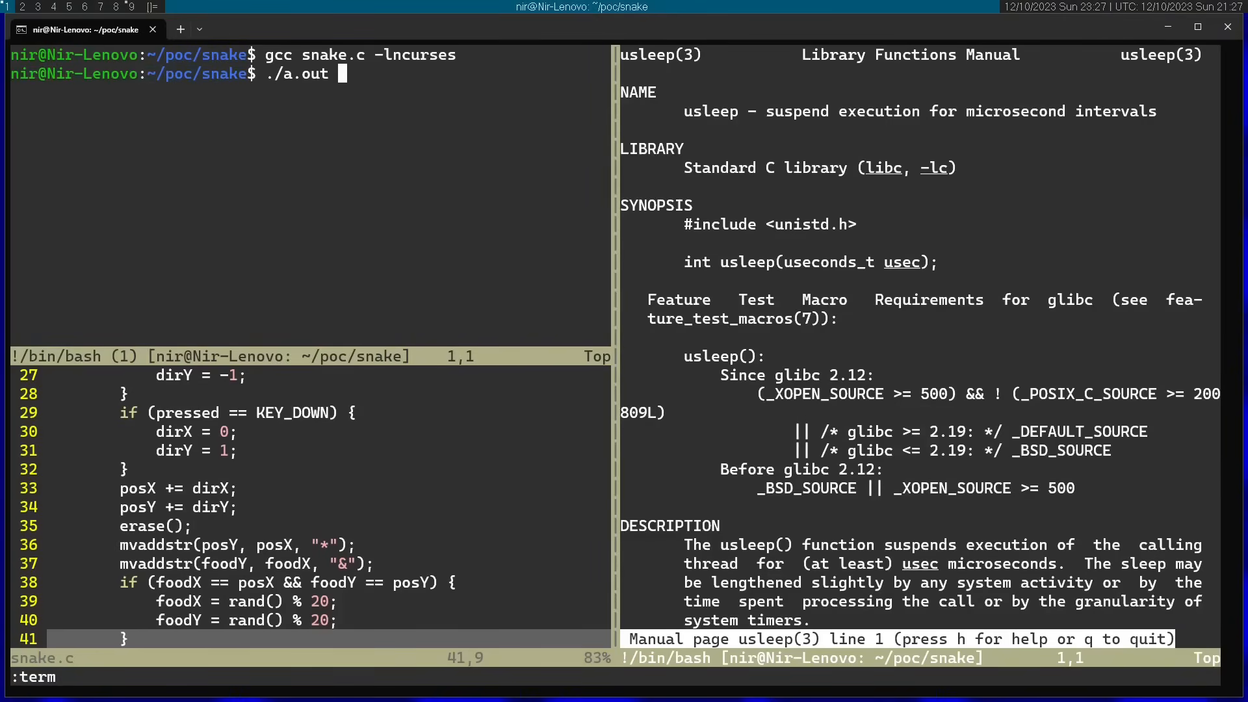
Launch ./a.out in the terminal split to play with the food-eating change.
key("Return")
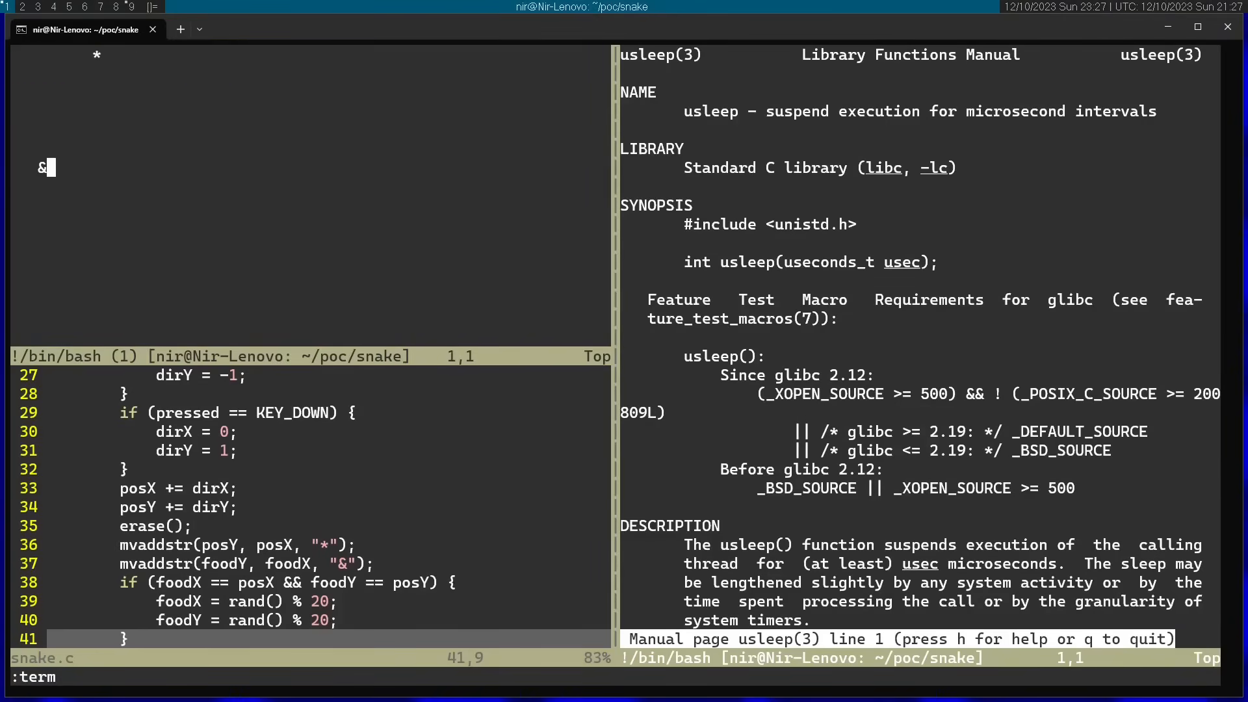